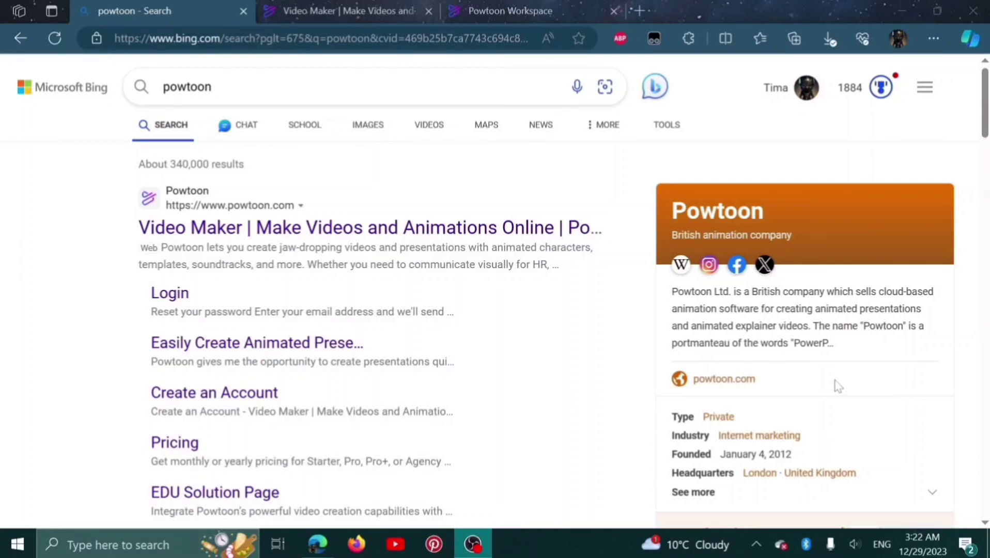
mouse_move(262, 230)
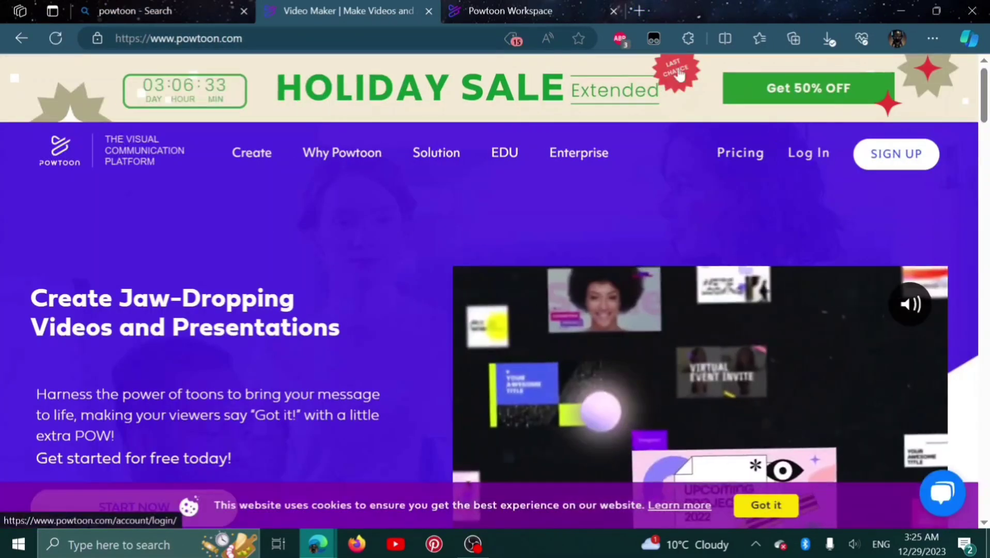
Step: On the Workspace home, expand the My Powtoons, Learning Center and Apps & Integrations sections
click(511, 10)
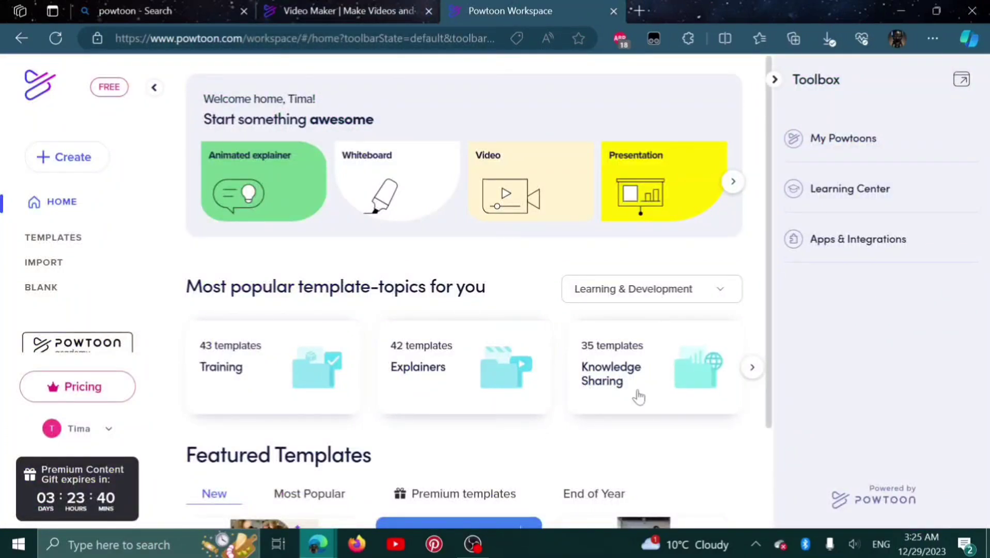
mouse_move(905, 341)
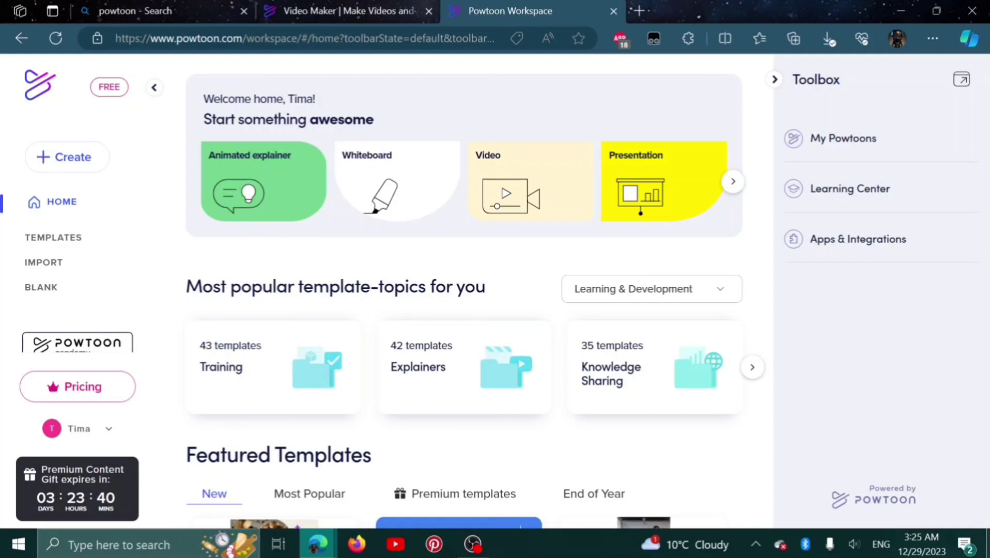
click(841, 138)
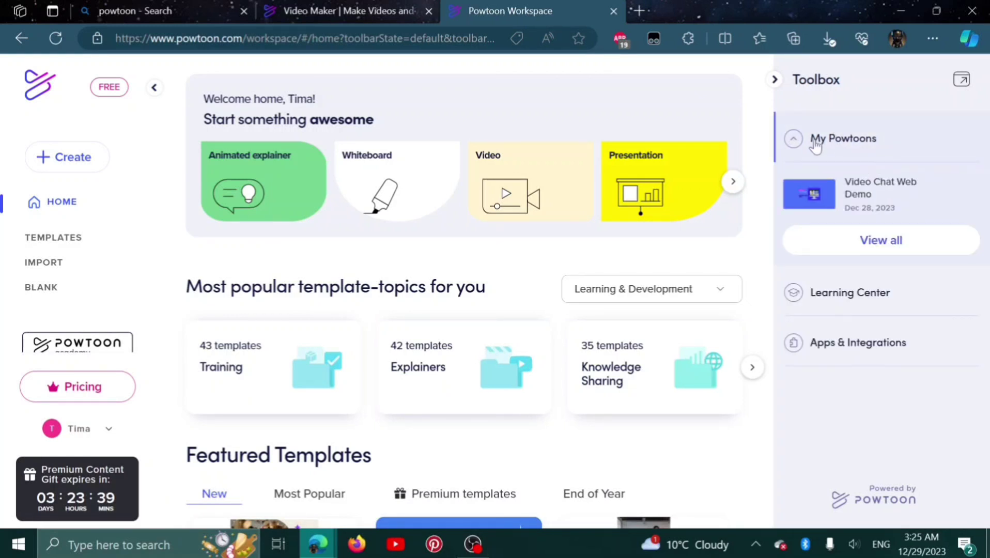
click(850, 292)
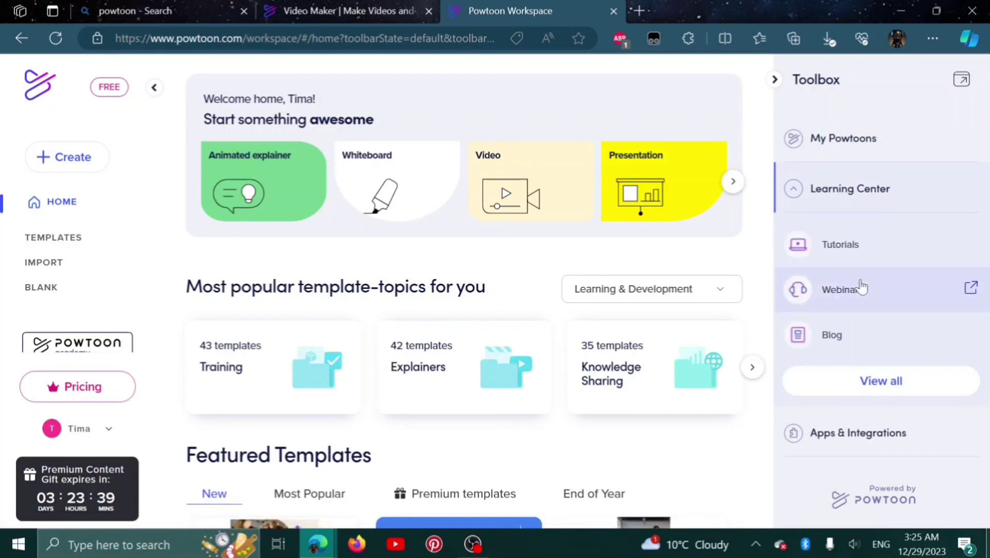
click(857, 432)
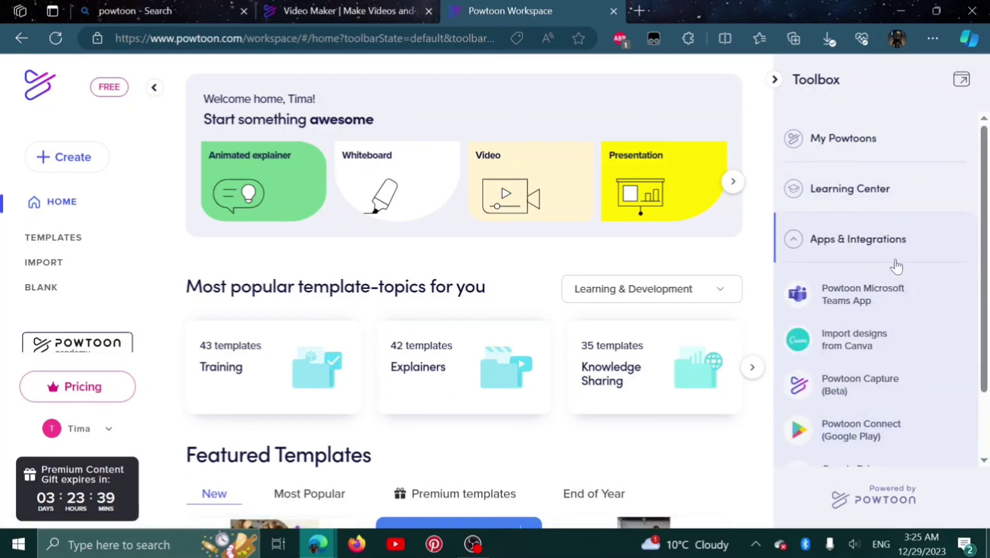
mouse_move(890, 255)
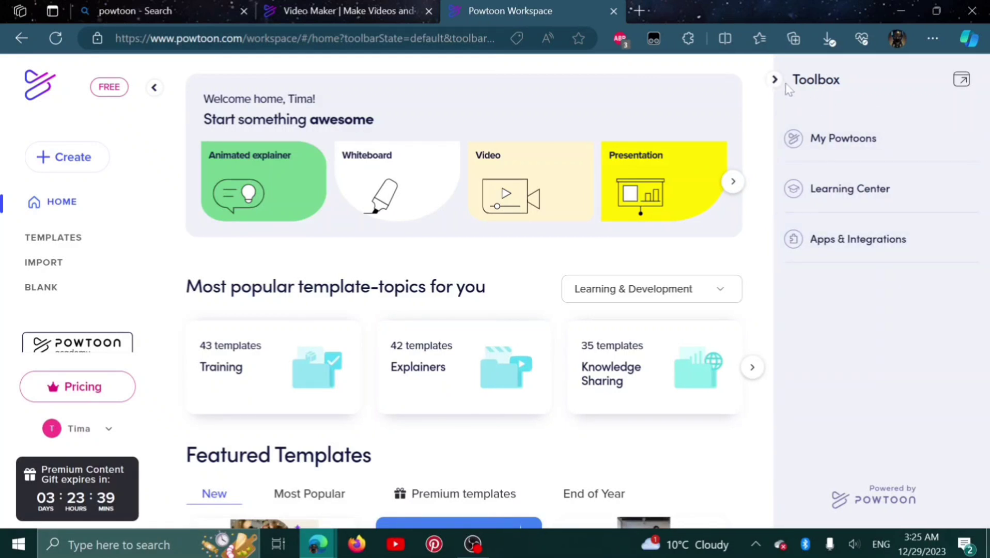
Step: Hide the Toolbox, reveal Promotional videos and Import your PowerPoint, and scroll to Featured Templates
click(775, 79)
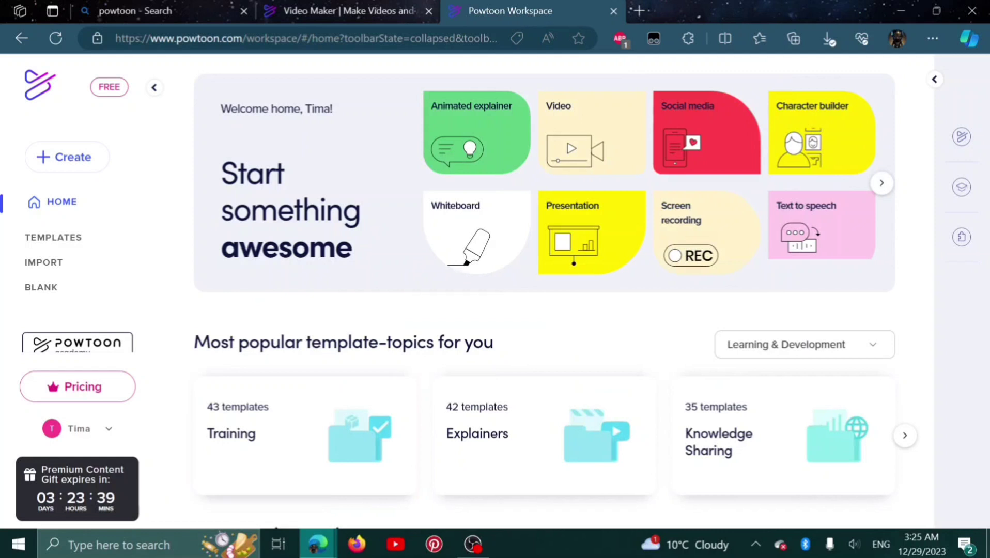
mouse_move(509, 162)
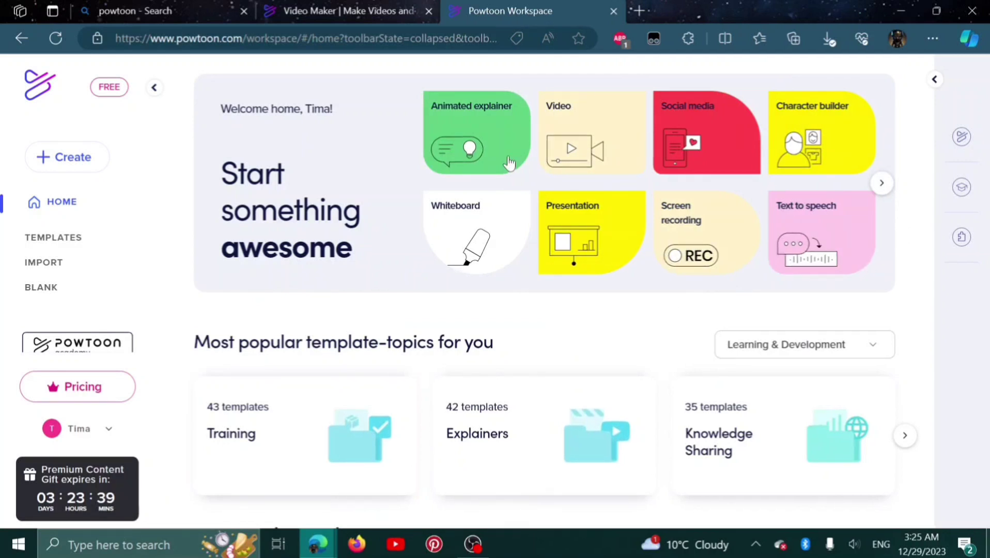
mouse_move(504, 130)
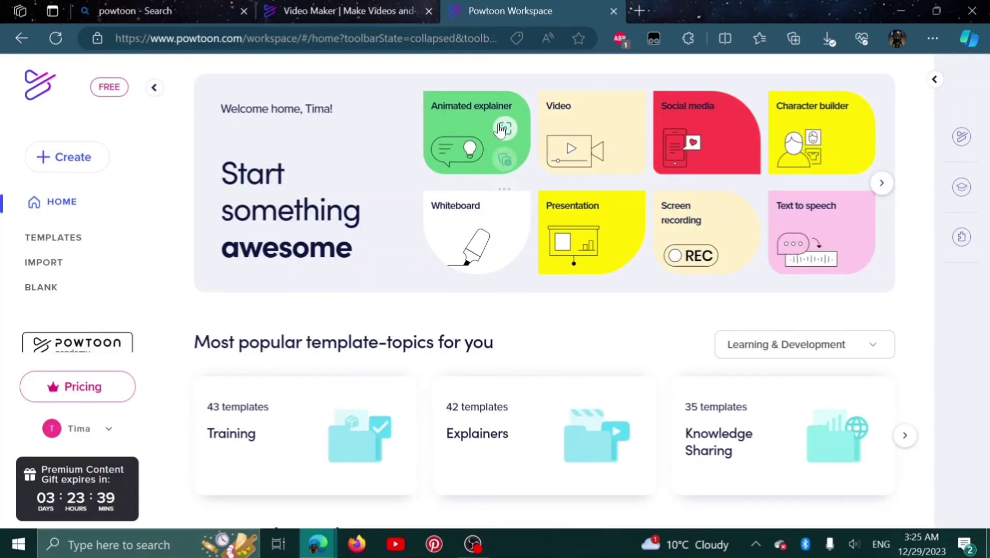
mouse_move(504, 129)
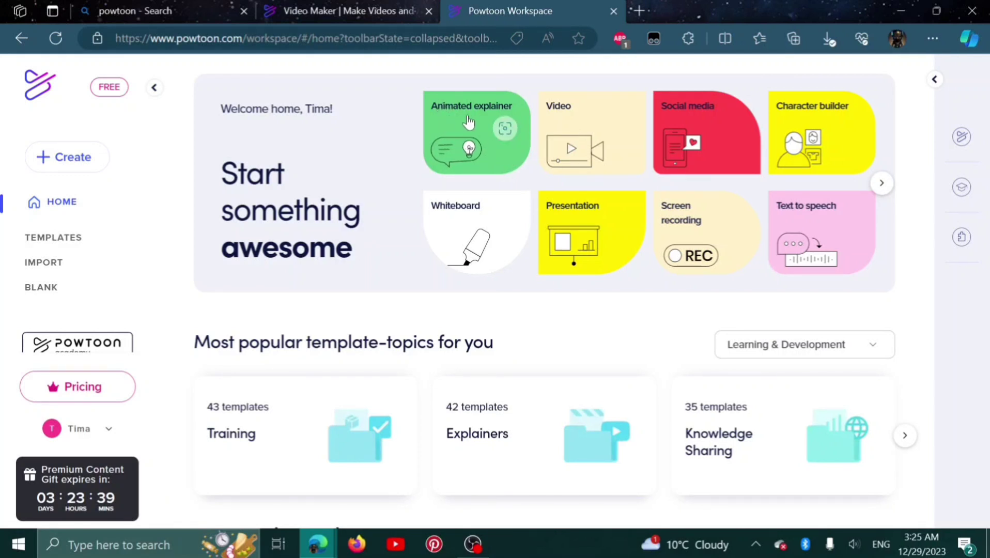
mouse_move(687, 128)
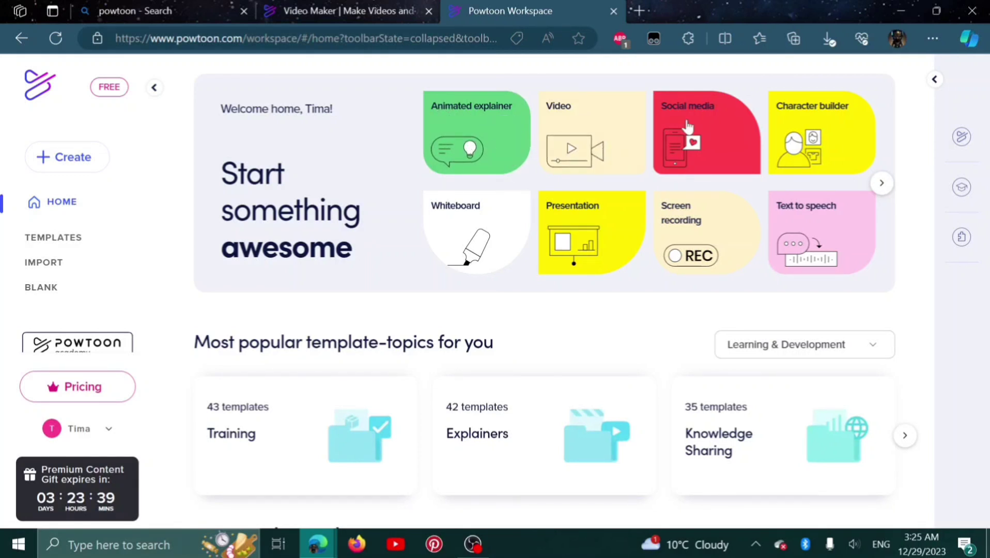
mouse_move(834, 121)
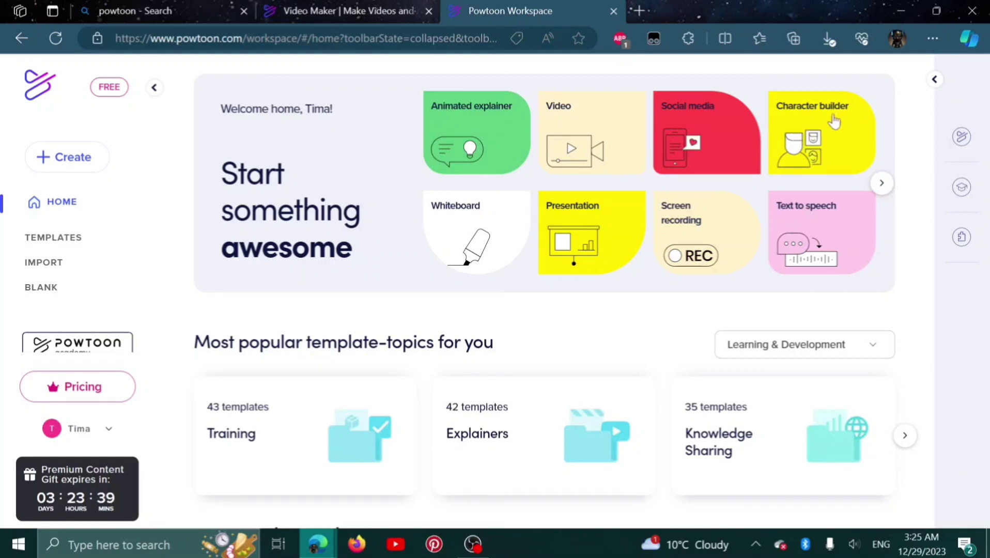
mouse_move(604, 218)
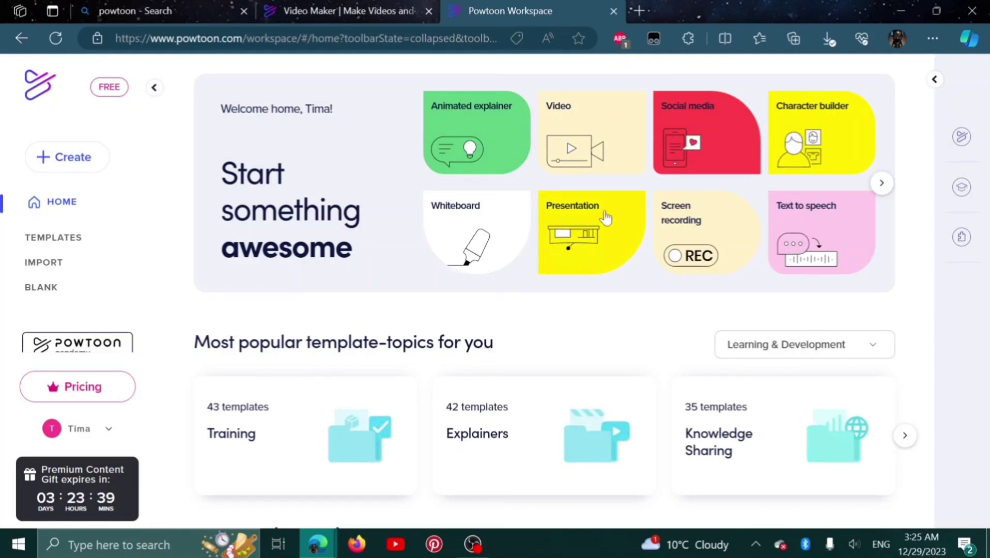
mouse_move(879, 187)
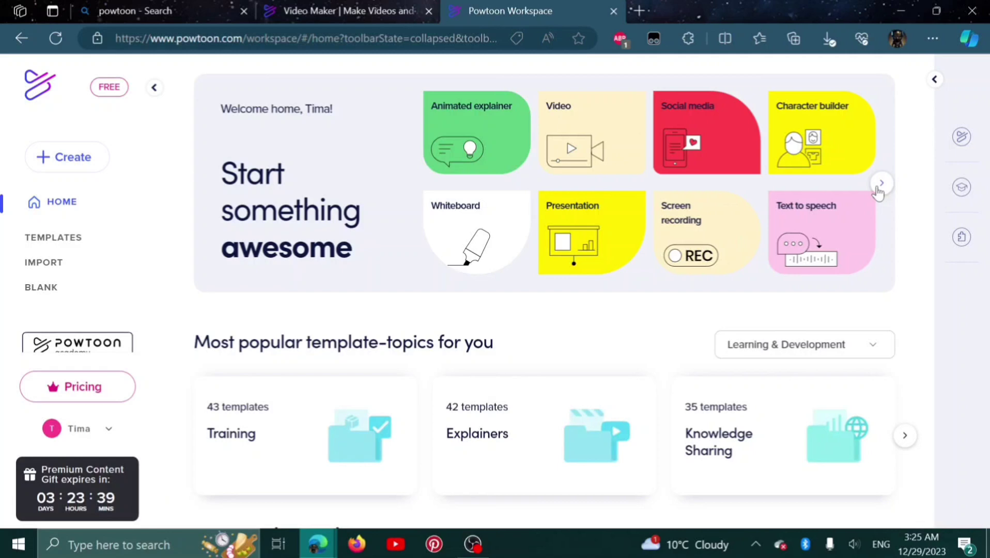
click(881, 182)
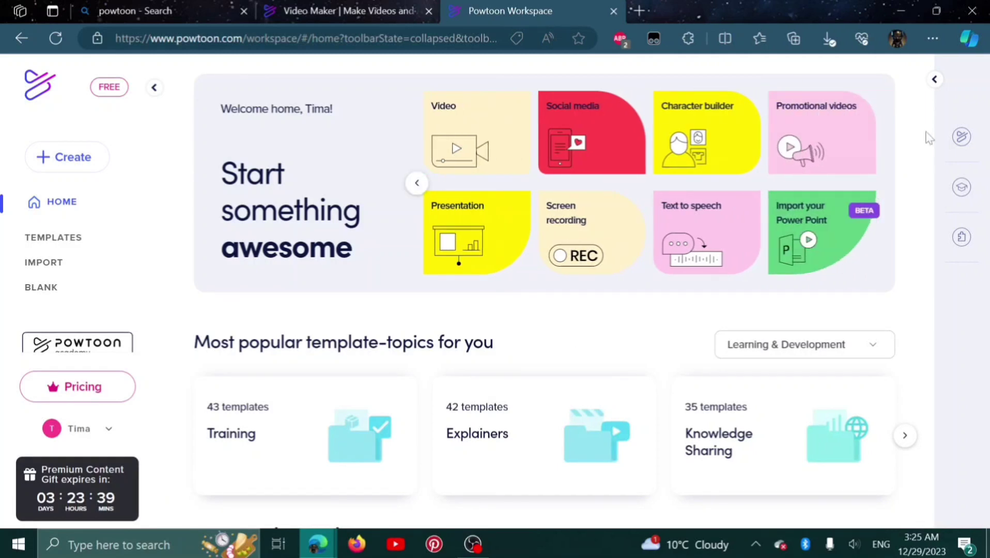
scroll(down, 3)
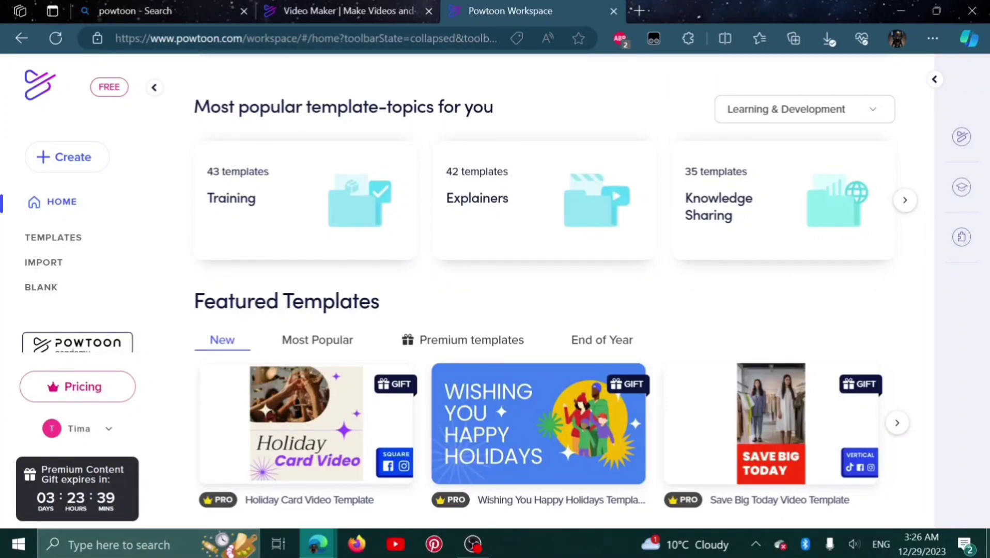
mouse_move(877, 110)
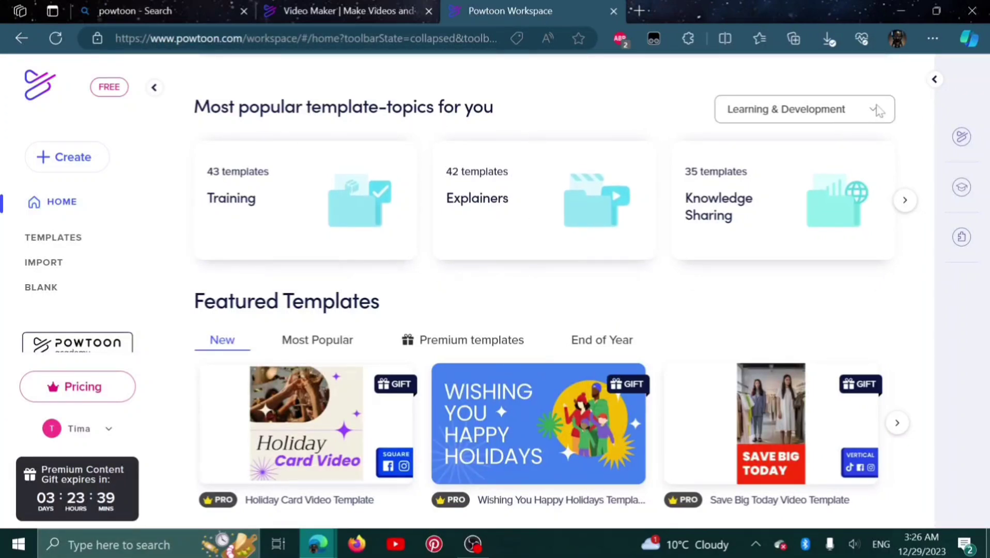
Step: Change the template topic category from Learning & Development to Personal
click(802, 109)
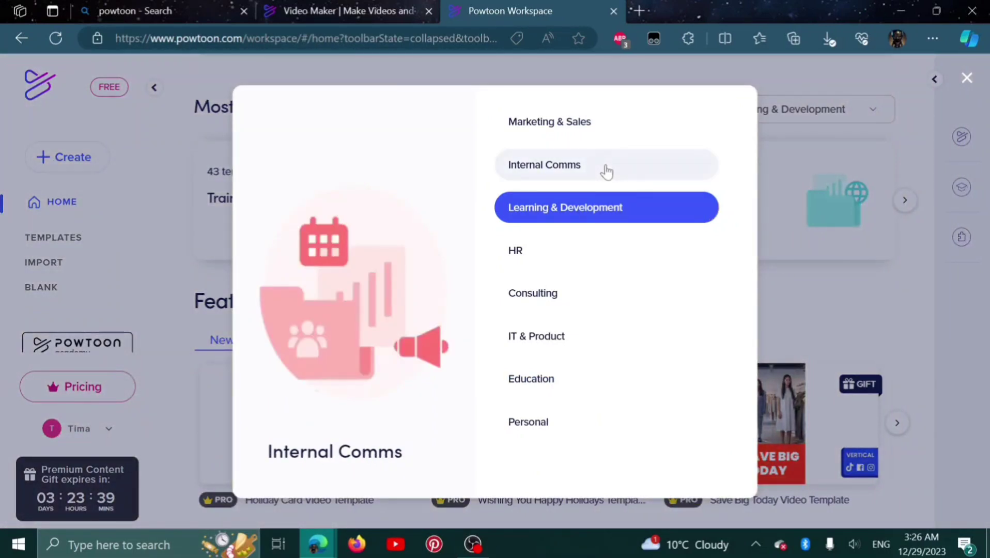
mouse_move(528, 422)
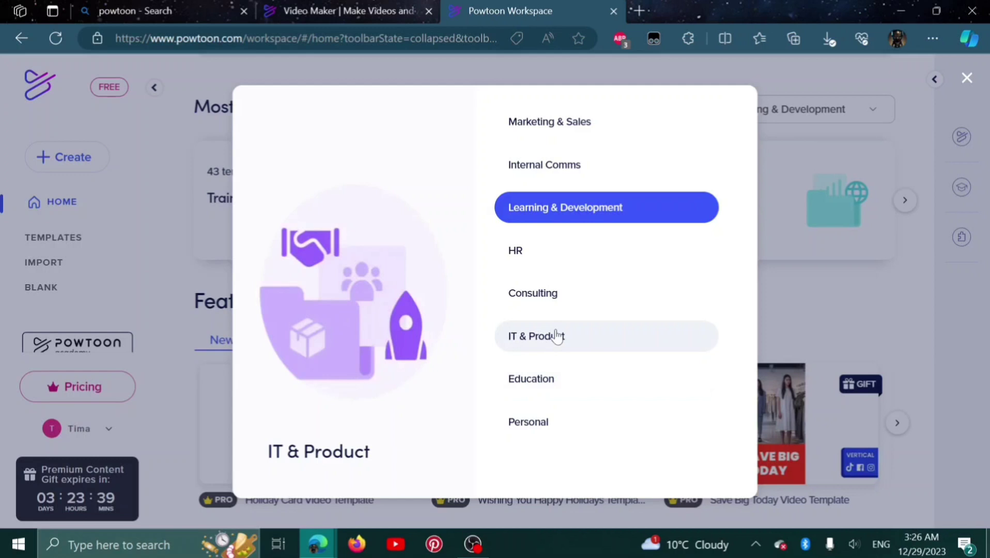
mouse_move(520, 252)
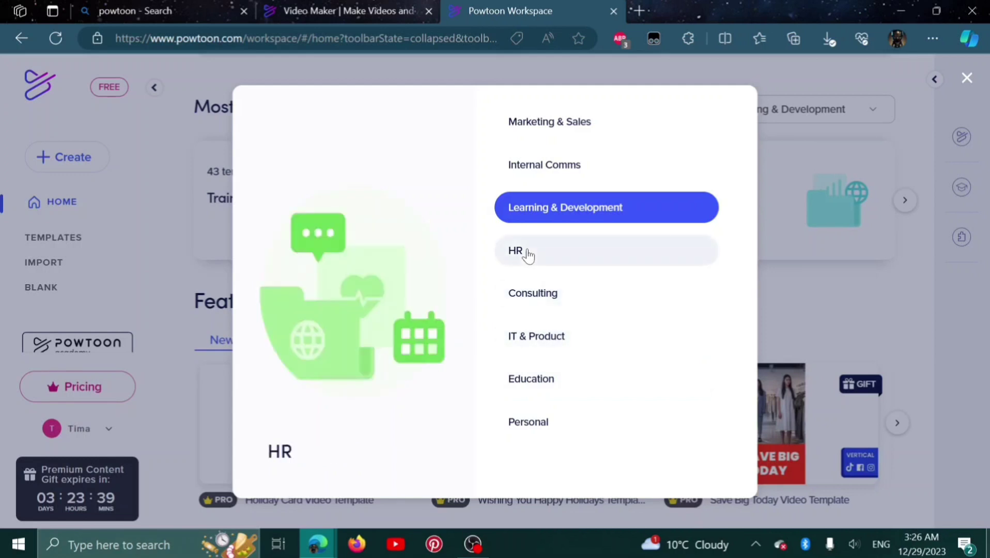
mouse_move(579, 207)
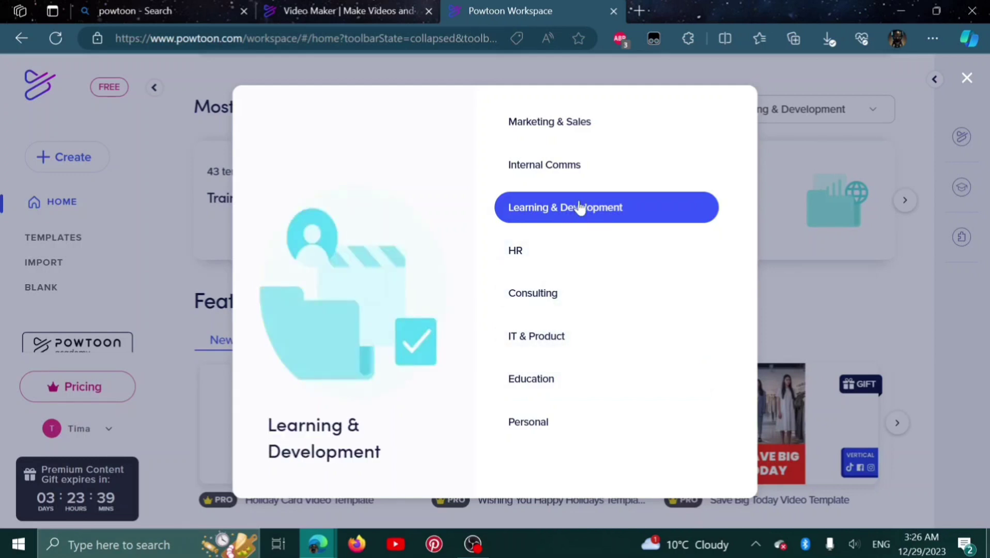
mouse_move(549, 122)
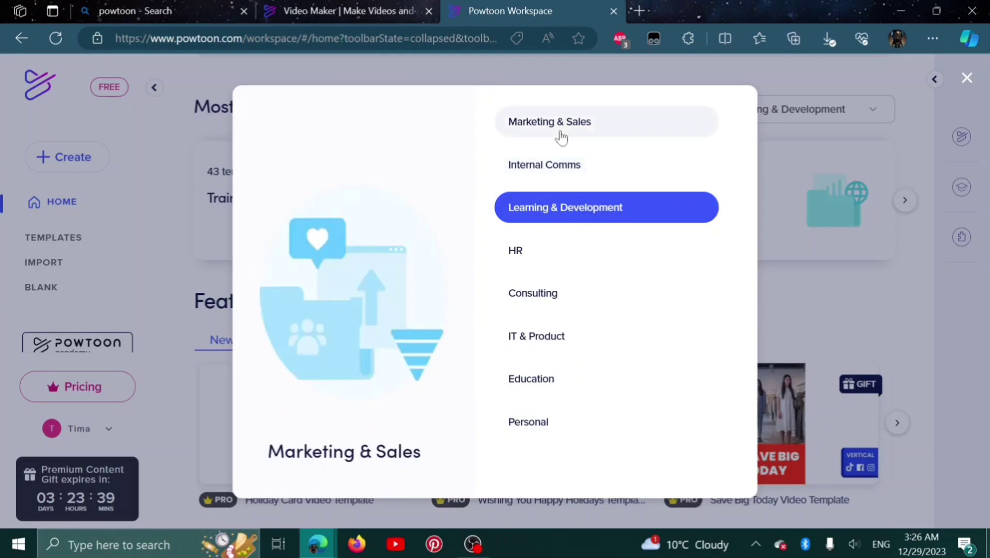
mouse_move(518, 177)
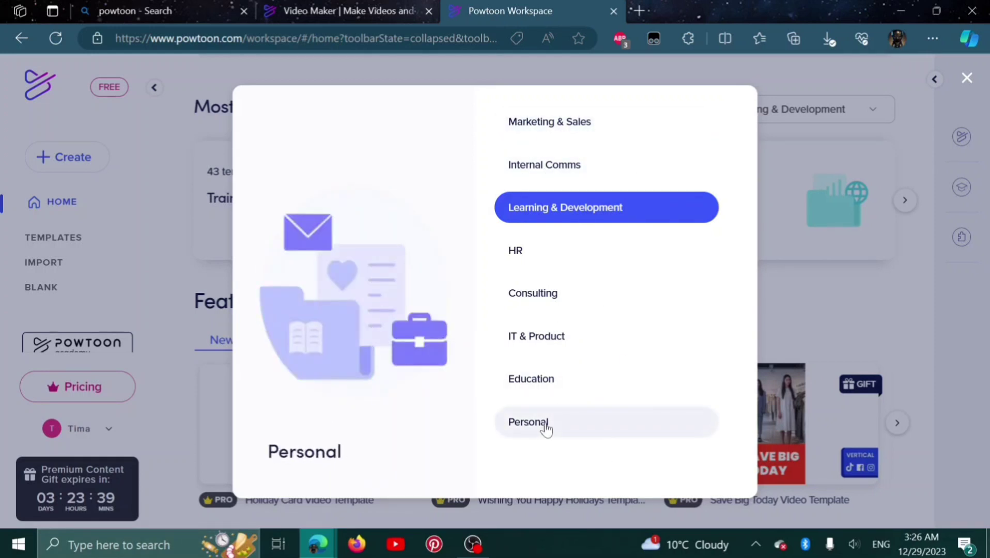
click(528, 421)
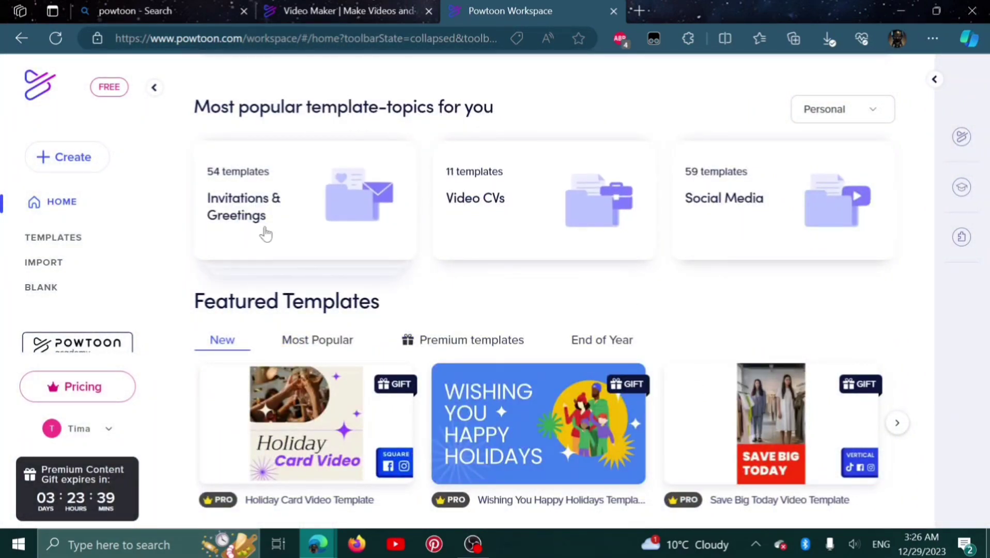
mouse_move(686, 311)
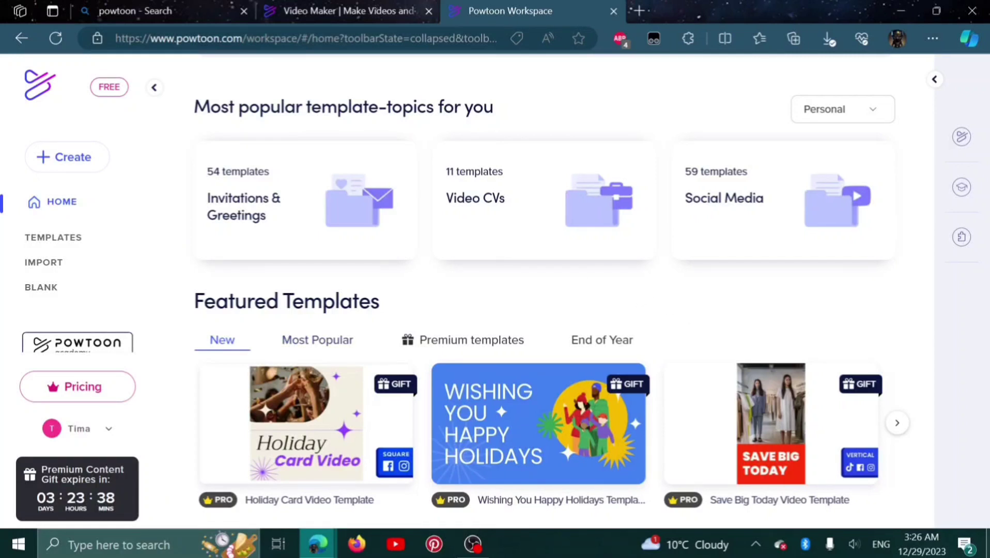
mouse_move(901, 421)
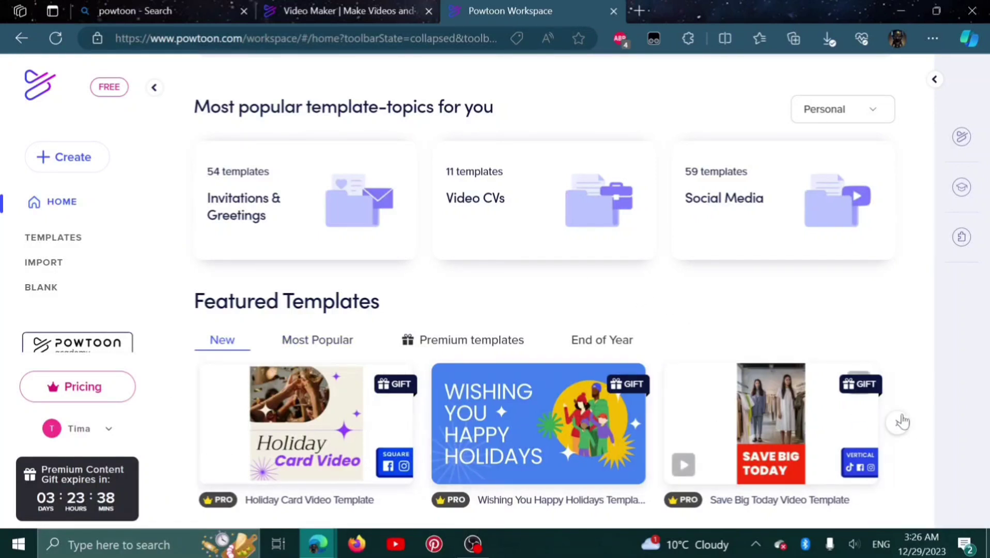
Step: Browse the new featured templates, then the Most Popular collection
click(896, 422)
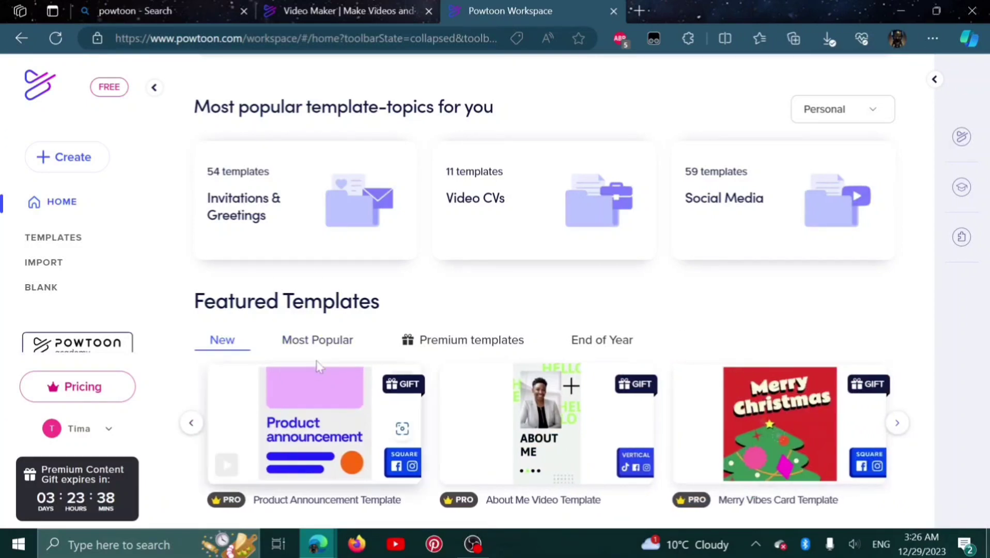
click(316, 339)
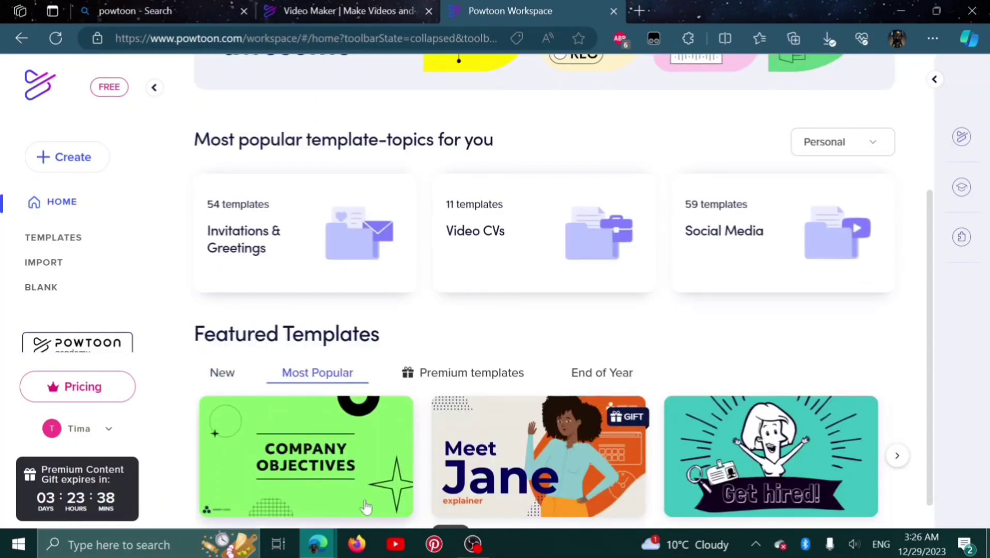
click(896, 455)
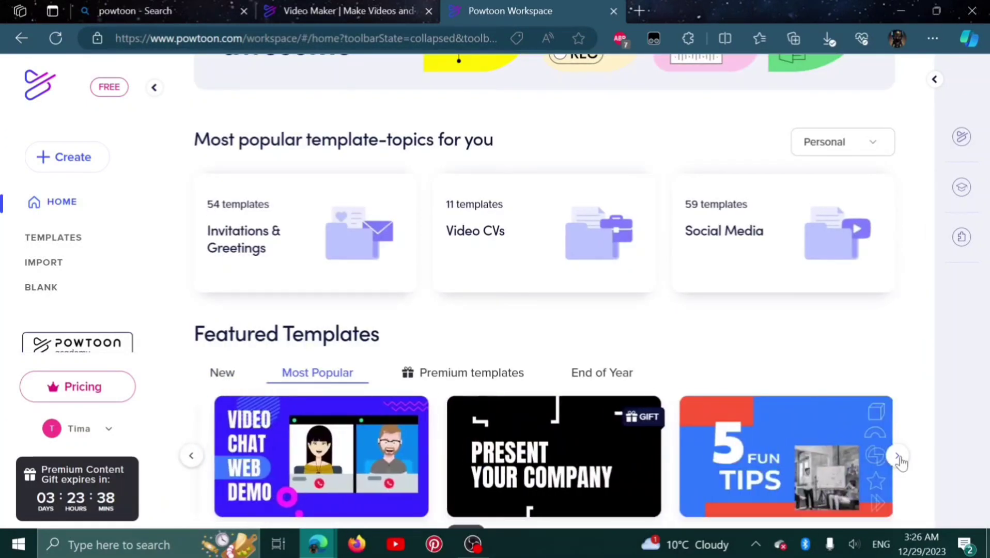
Step: Switch to Premium templates and browse to the end of that collection
click(470, 372)
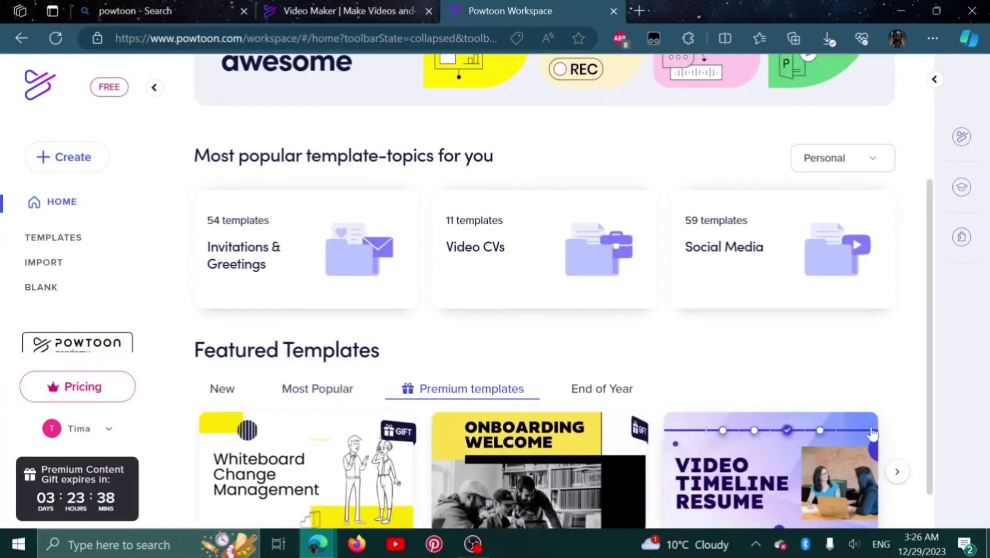
scroll(down, 3)
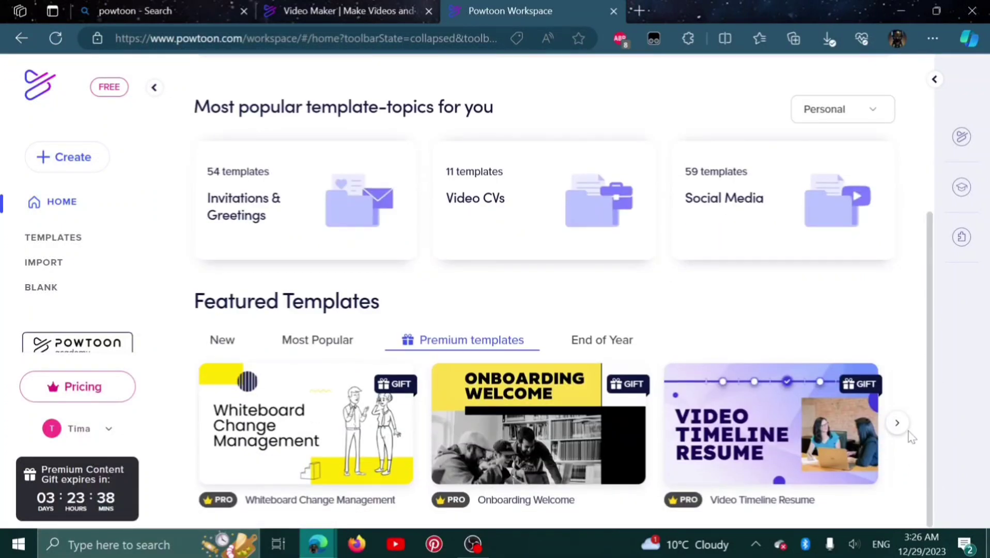
click(897, 423)
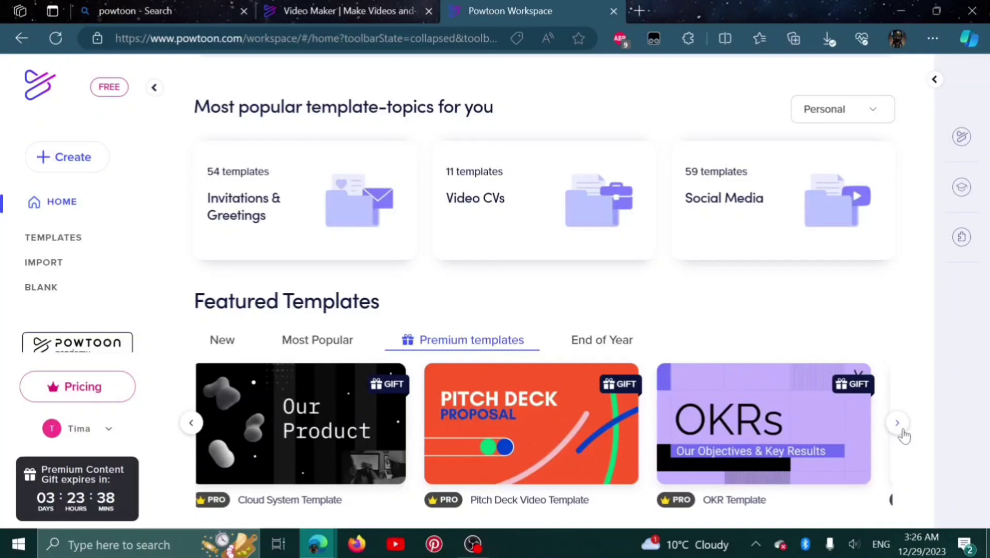
click(897, 422)
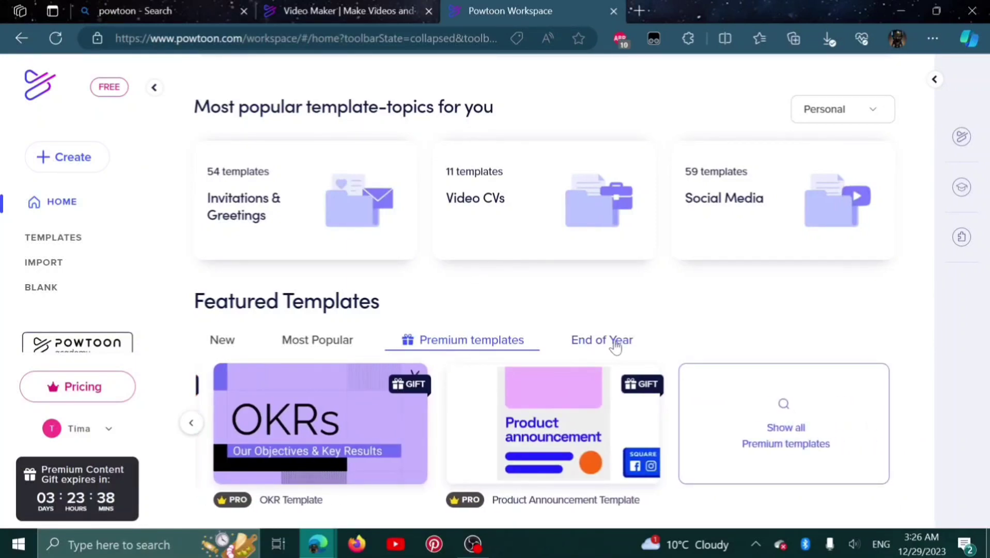
Step: Browse the End of Year templates to the end and return to the top
click(601, 339)
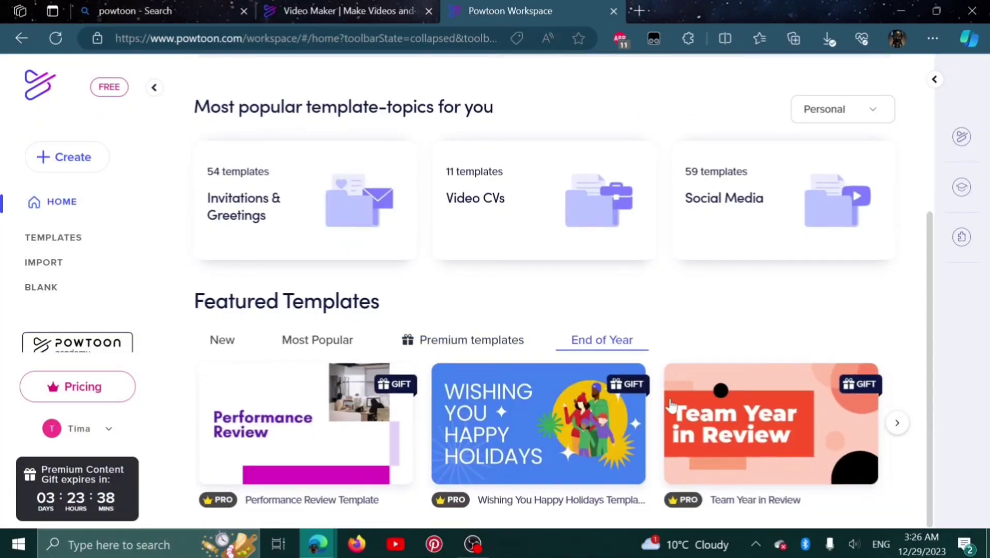
click(895, 421)
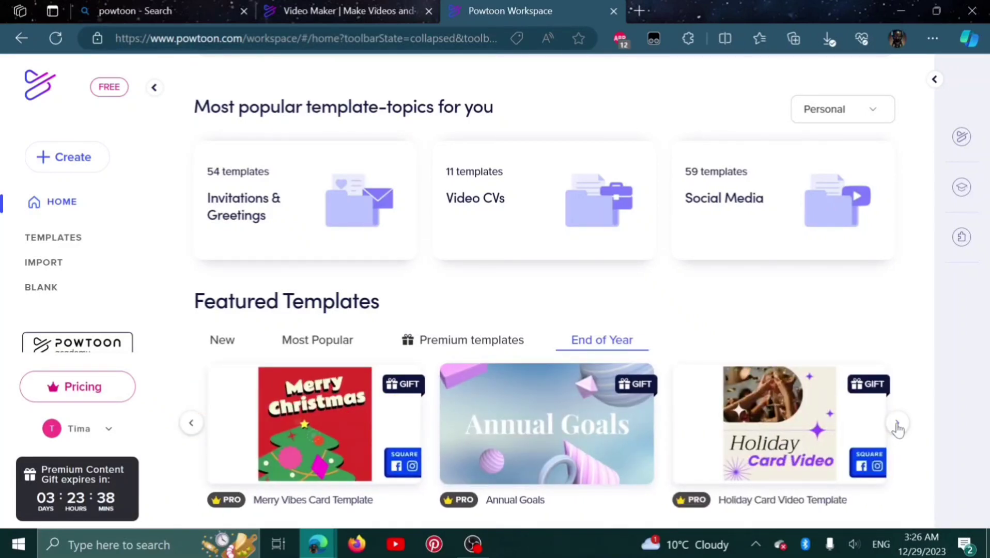
click(897, 423)
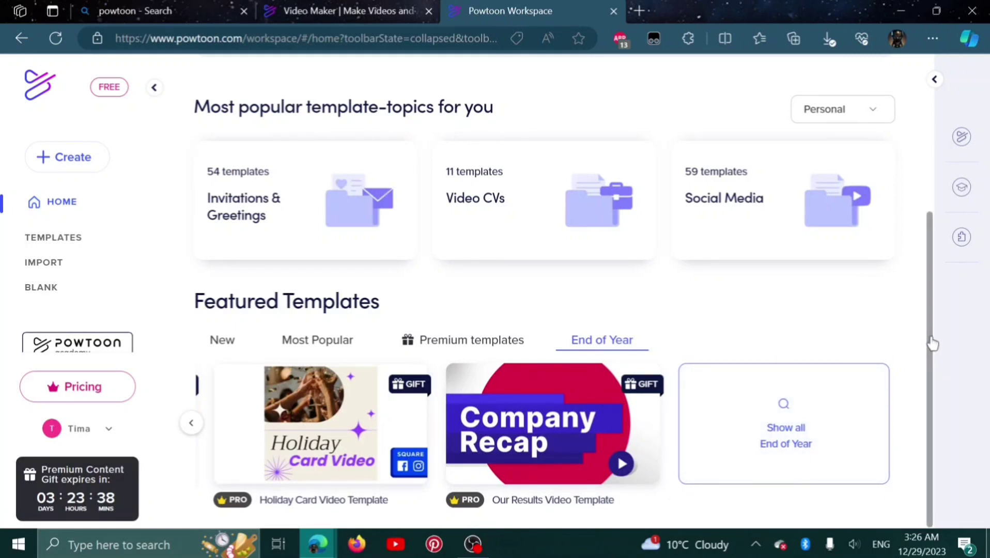
scroll(up, 3)
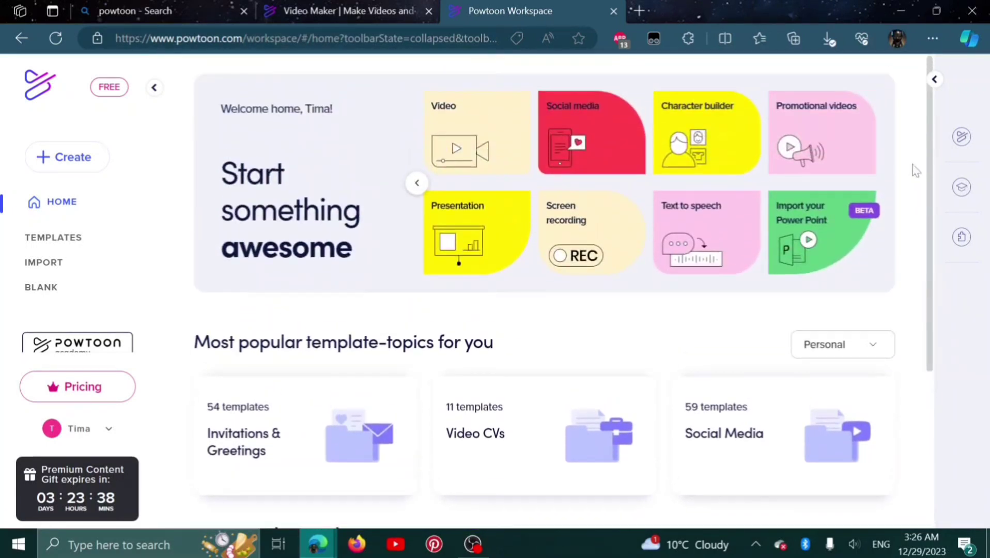
mouse_move(54, 237)
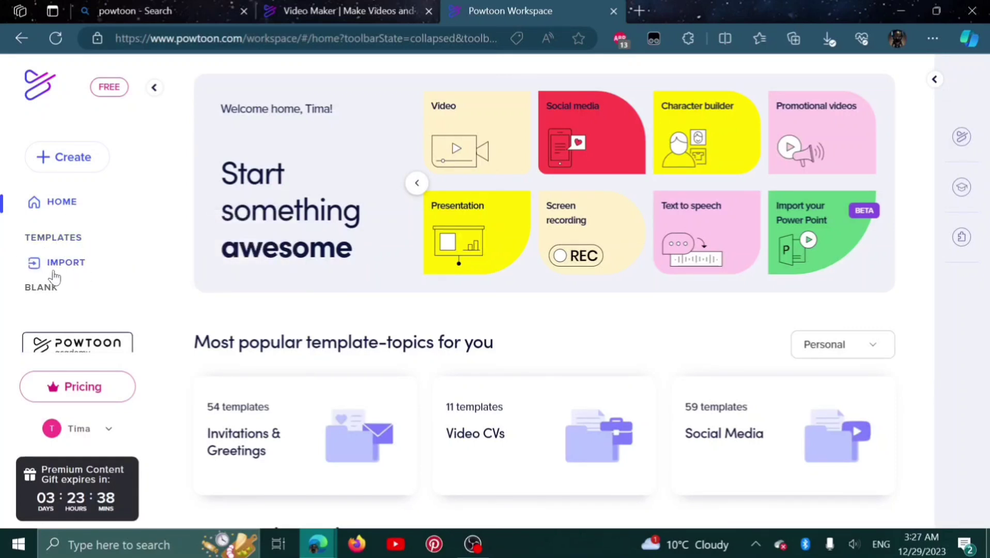
mouse_move(66, 263)
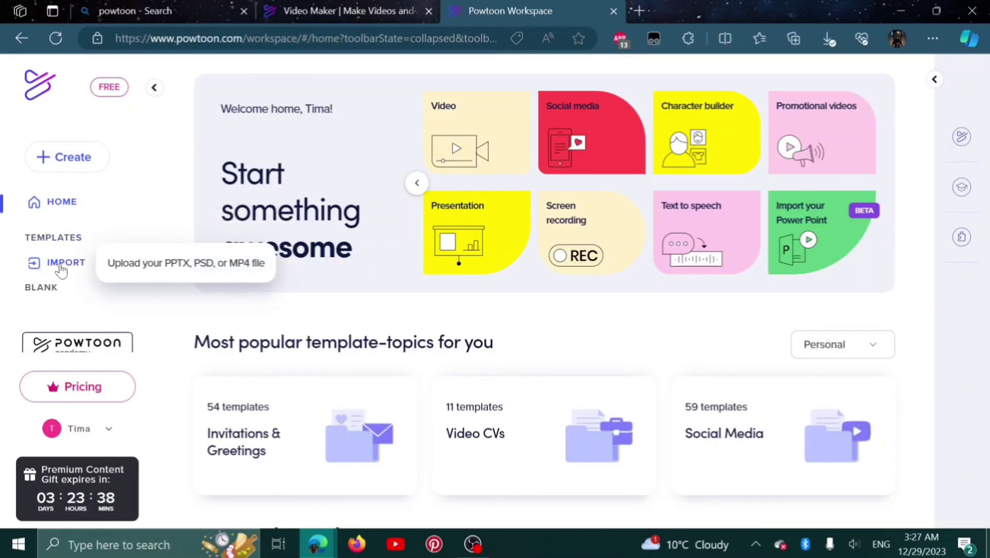
mouse_move(62, 287)
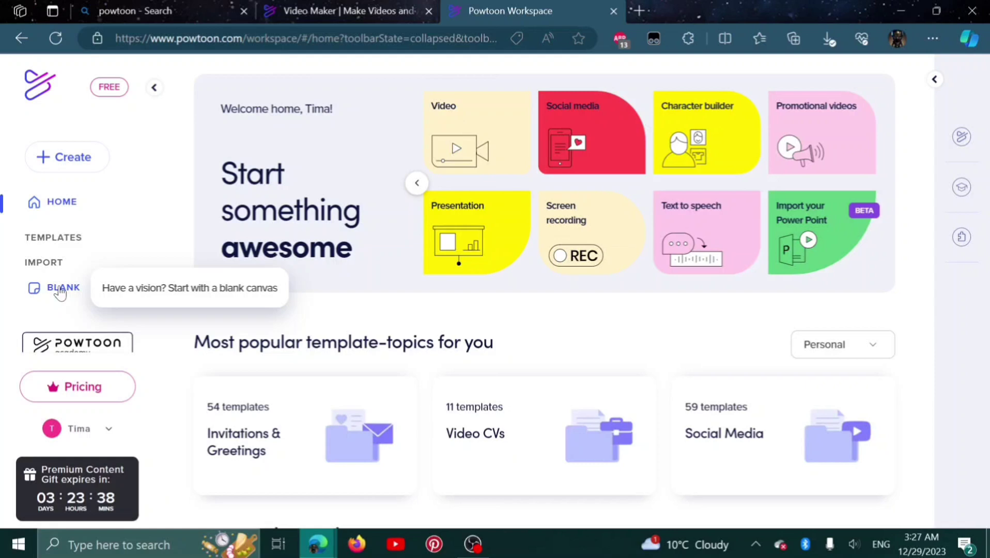
Step: Choose Blank in the left sidebar to reach the Create a new video page
click(63, 288)
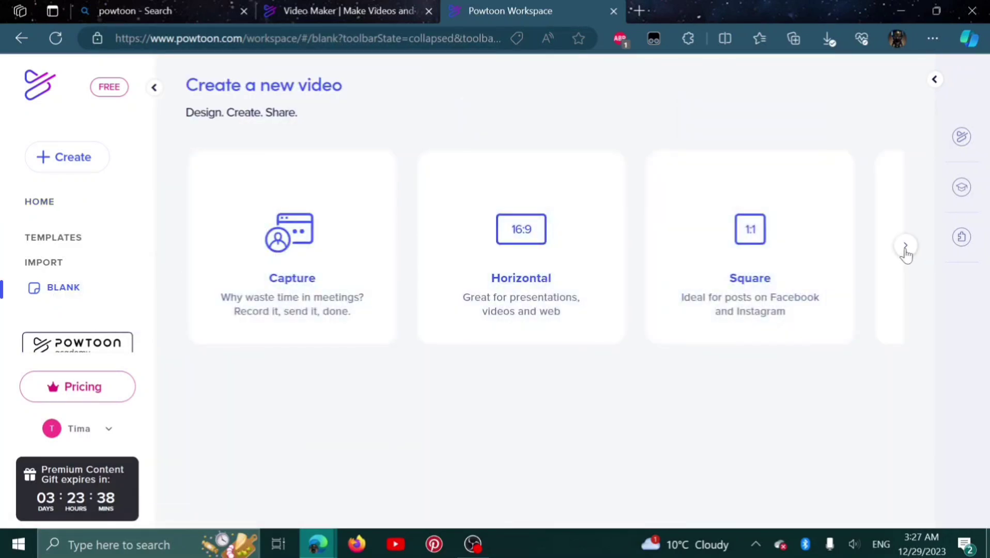
Step: Scroll the format cards to reveal Vertical, then pick a format to open sign-up
click(905, 245)
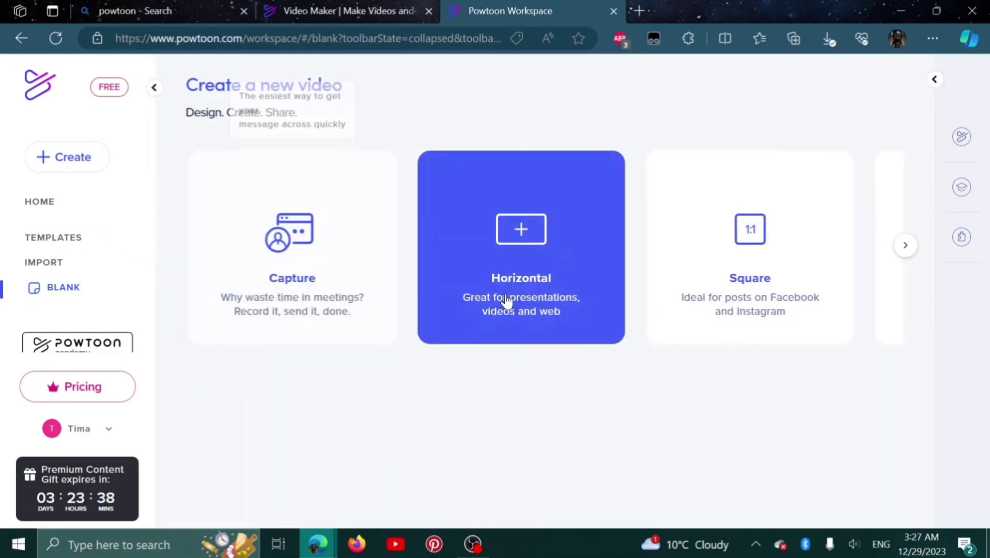
click(904, 246)
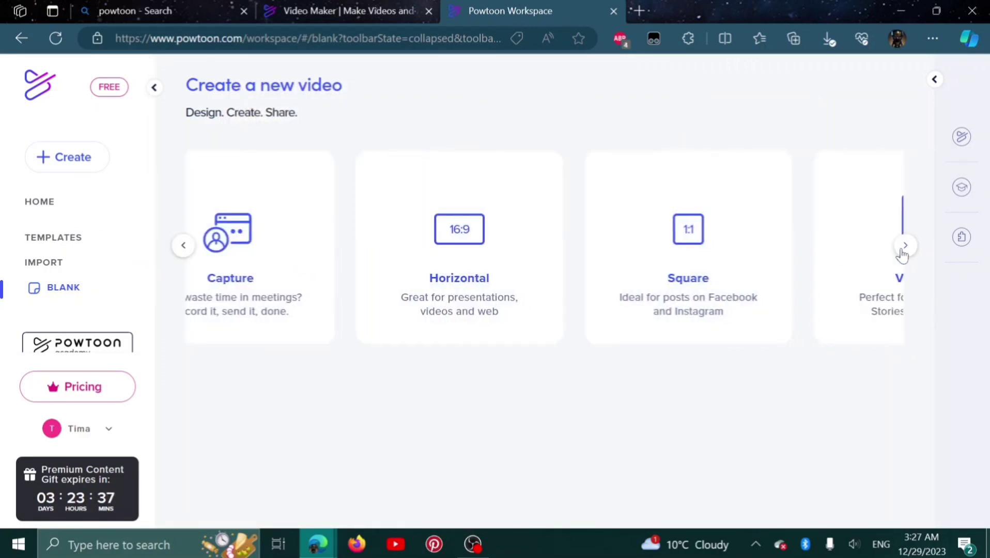
click(904, 246)
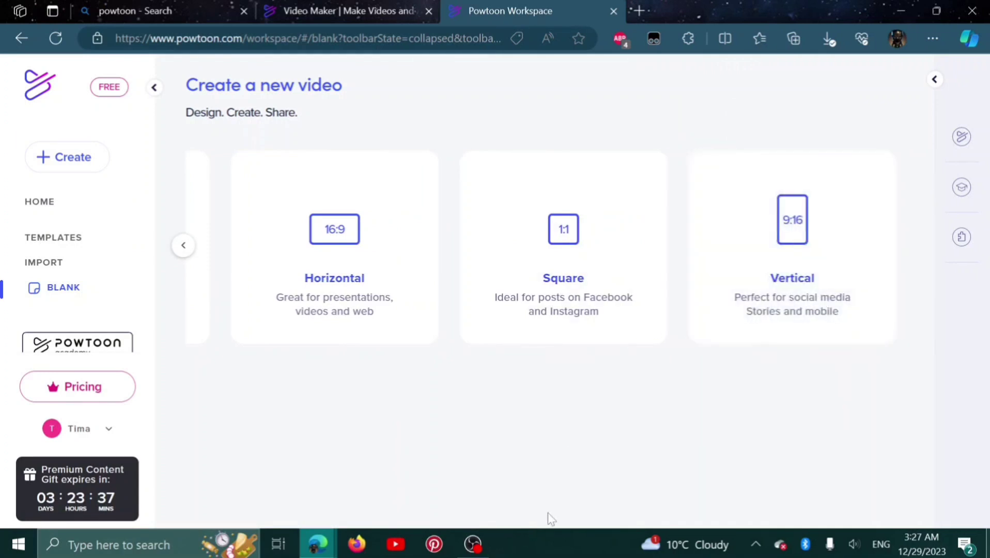
click(333, 228)
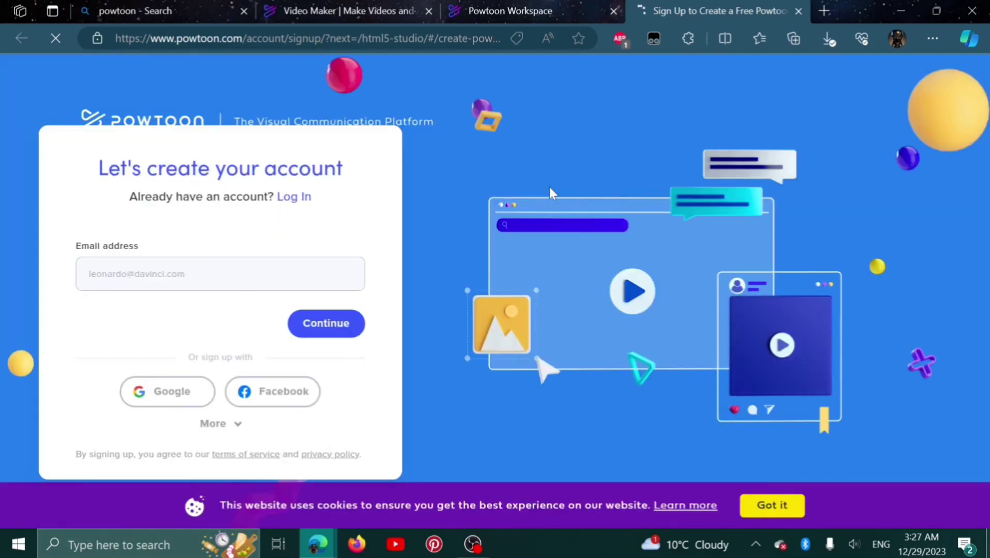
mouse_move(259, 373)
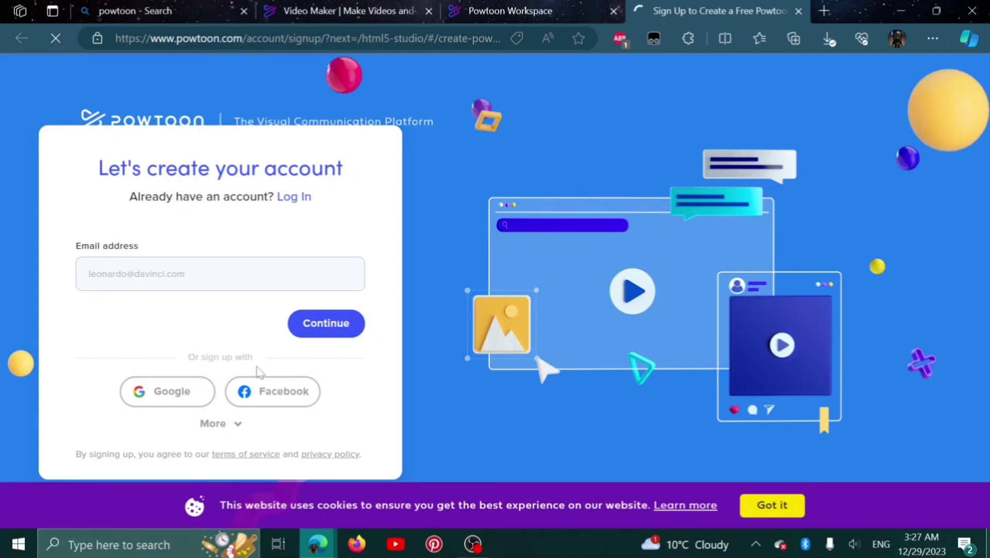
Step: Reopen the Powtoon Workspace home in a new tab from the sign-up page
click(166, 391)
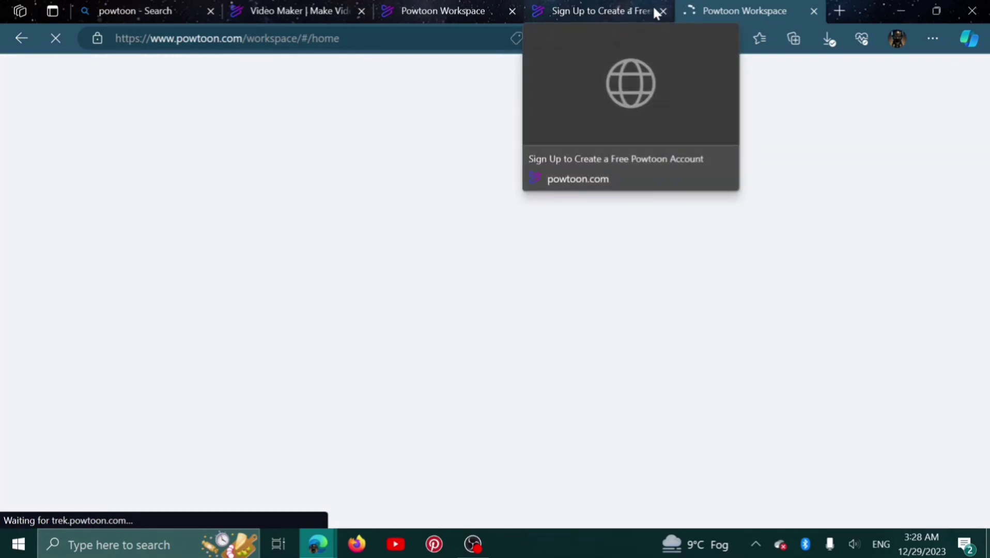
Step: Close the Sign Up tab and create a new blank Square video
click(661, 10)
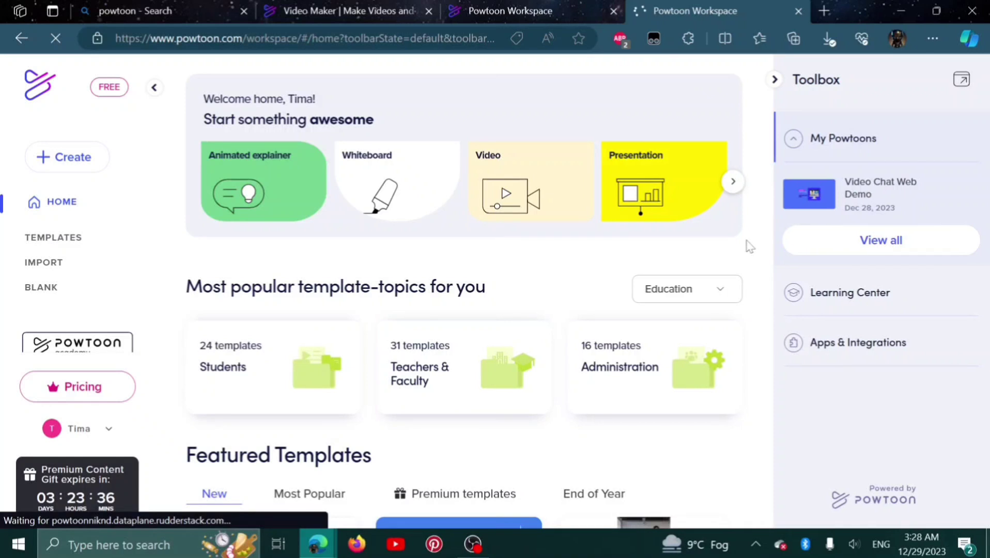
mouse_move(56, 295)
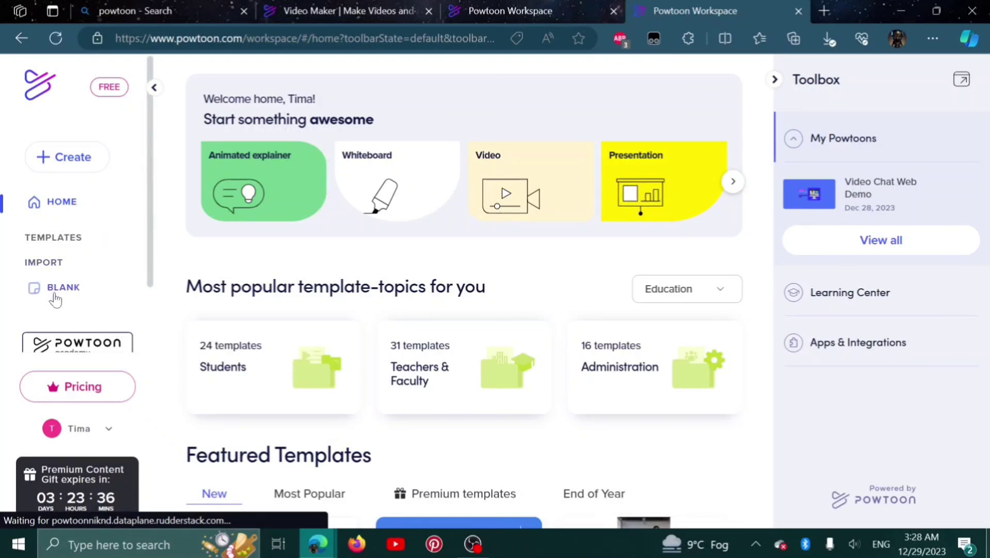
click(63, 288)
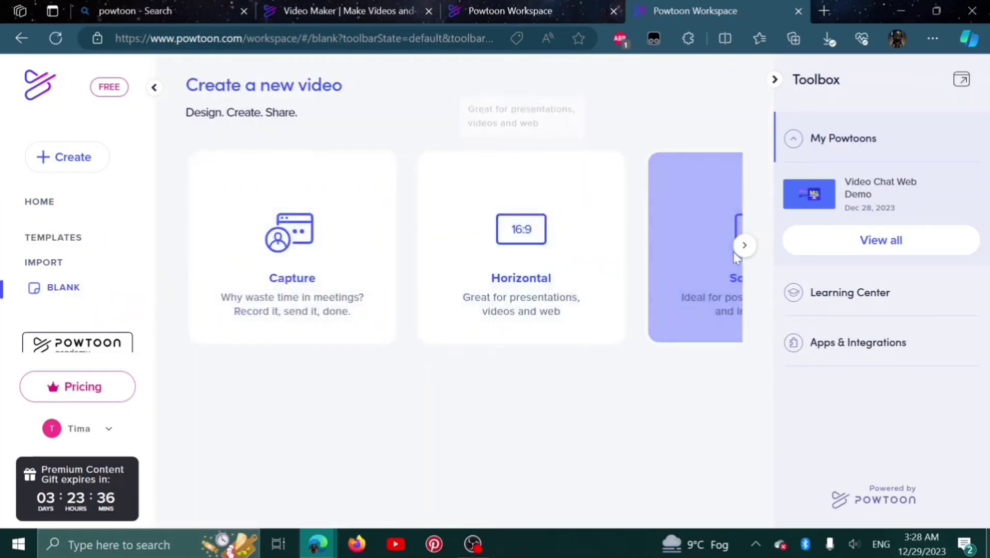
click(694, 246)
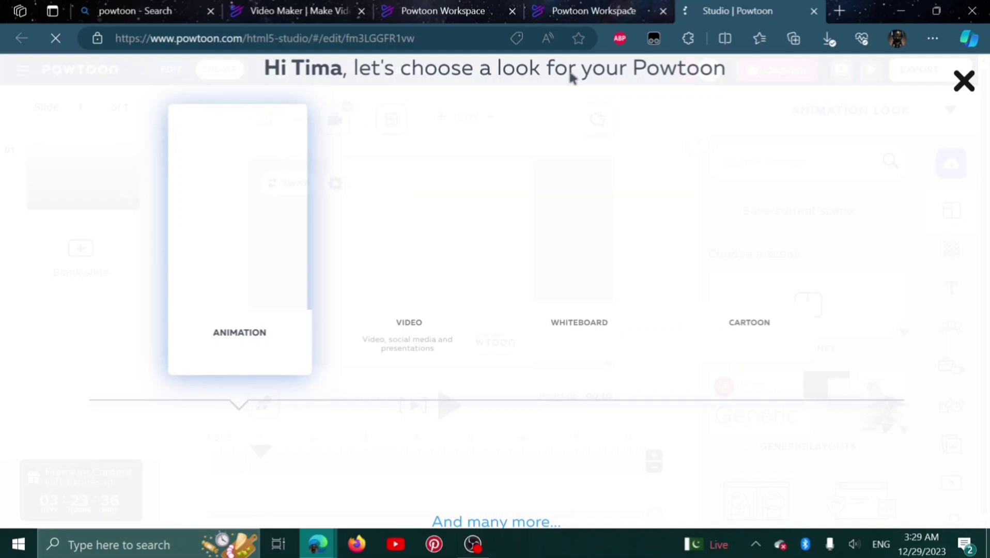
mouse_move(251, 292)
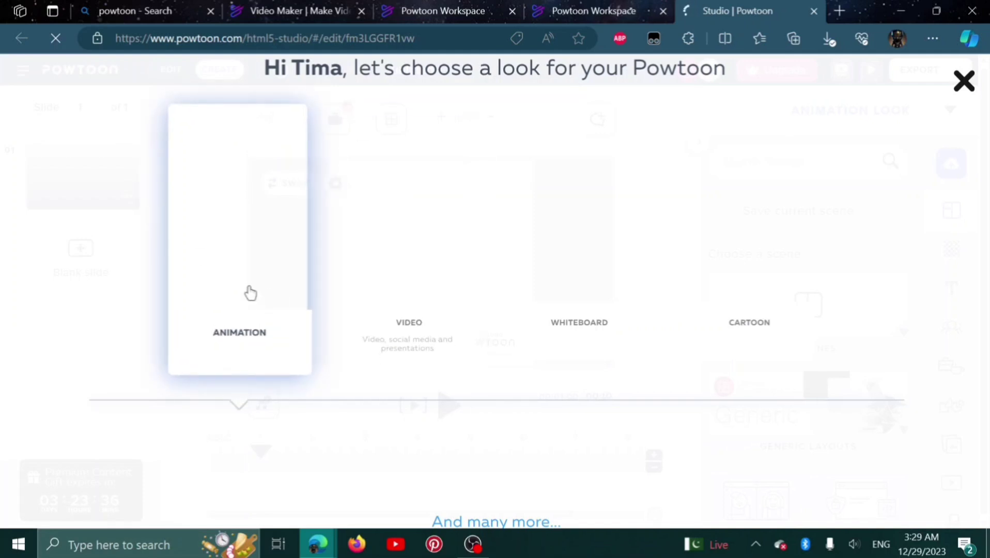
mouse_move(578, 341)
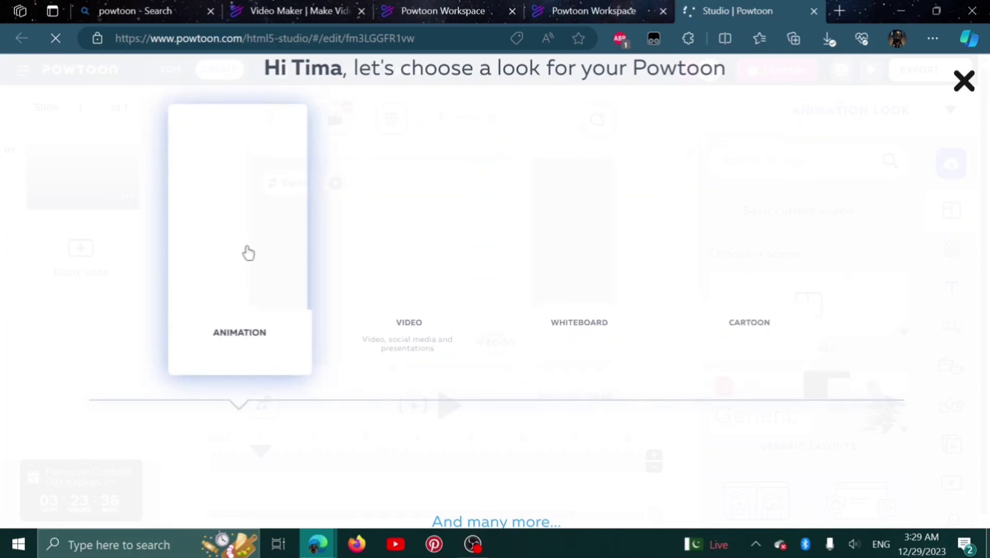
Step: Choose the ANIMATION look for the new video
click(238, 253)
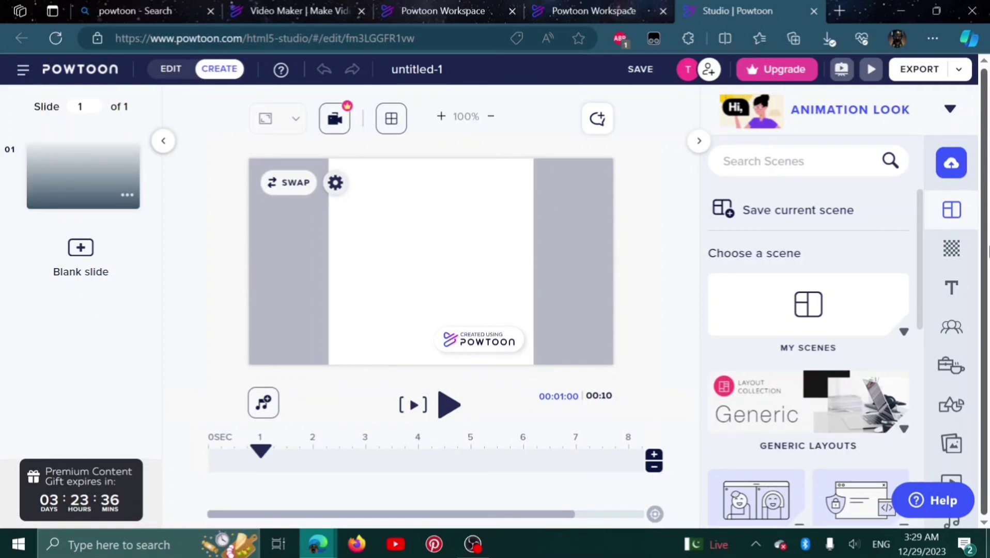
mouse_move(950, 207)
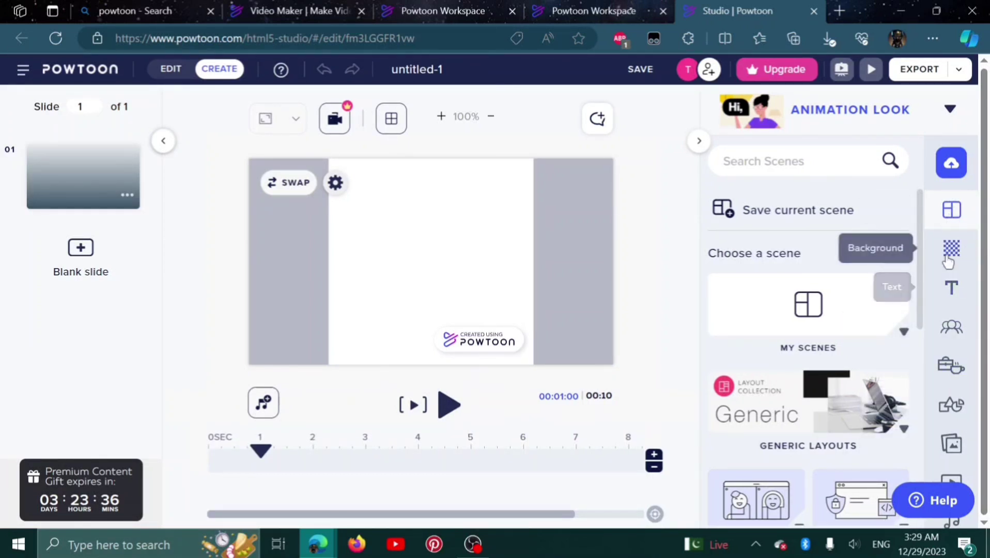
mouse_move(950, 327)
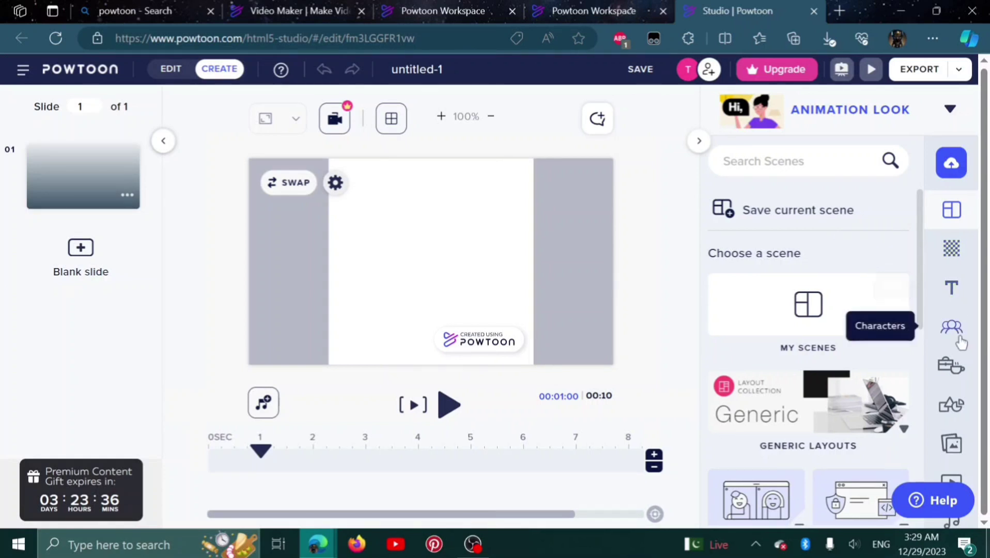
mouse_move(951, 405)
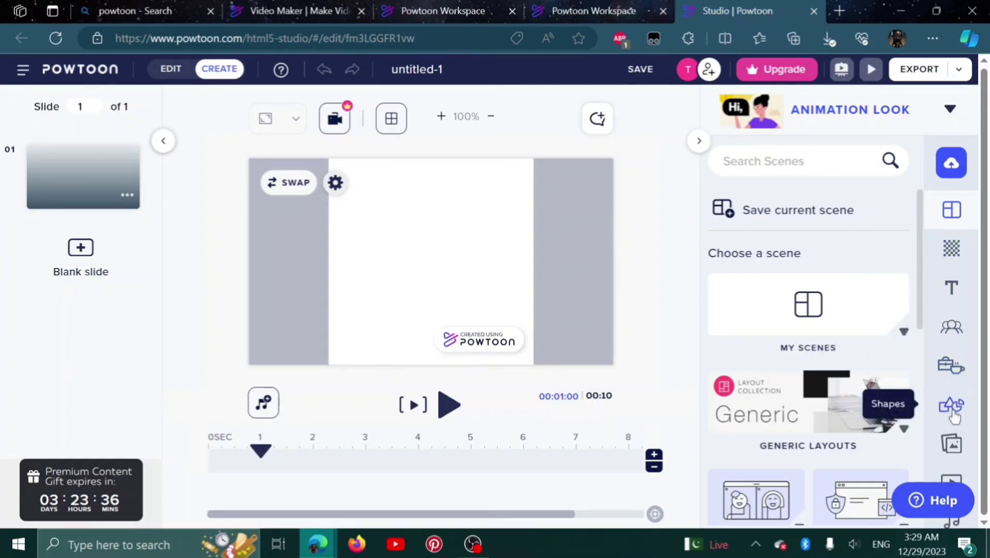
mouse_move(952, 489)
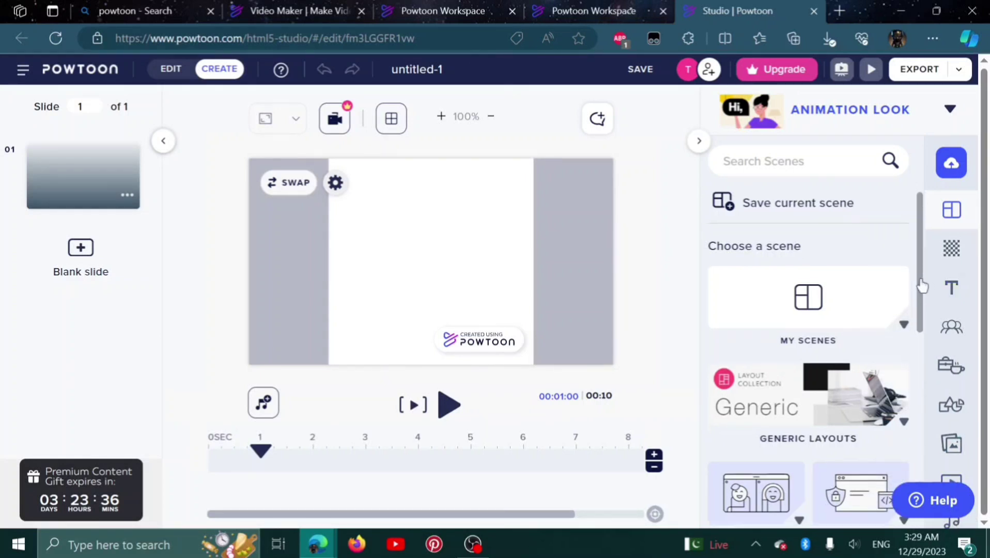
Step: Scroll the Scenes panel to the EDU templates and apply Meet The Team to slide 1
scroll(down, 3)
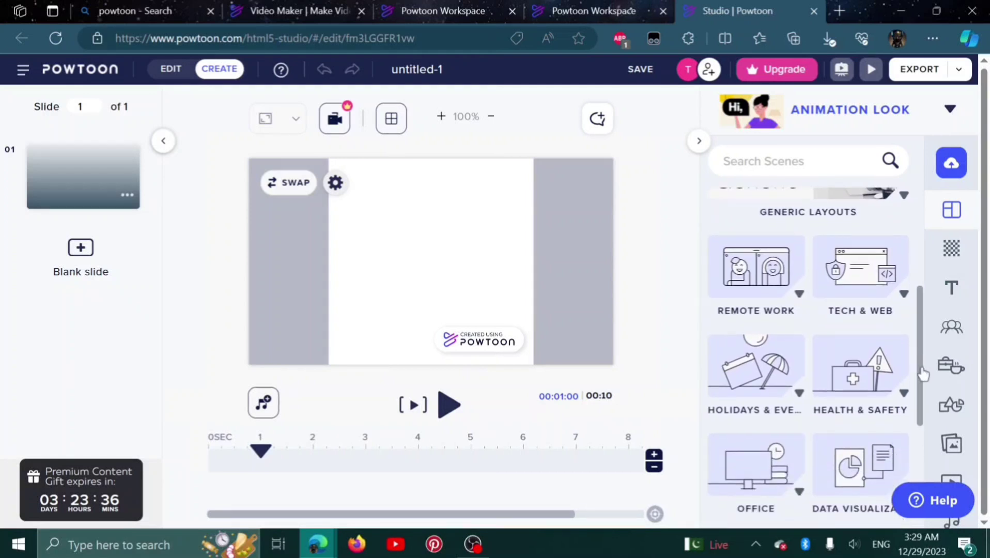
scroll(down, 3)
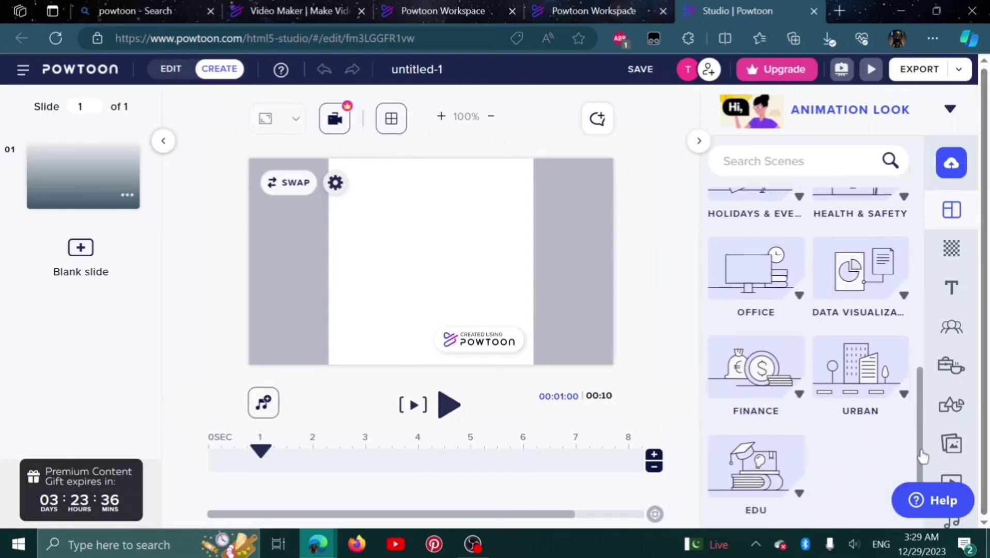
scroll(down, 3)
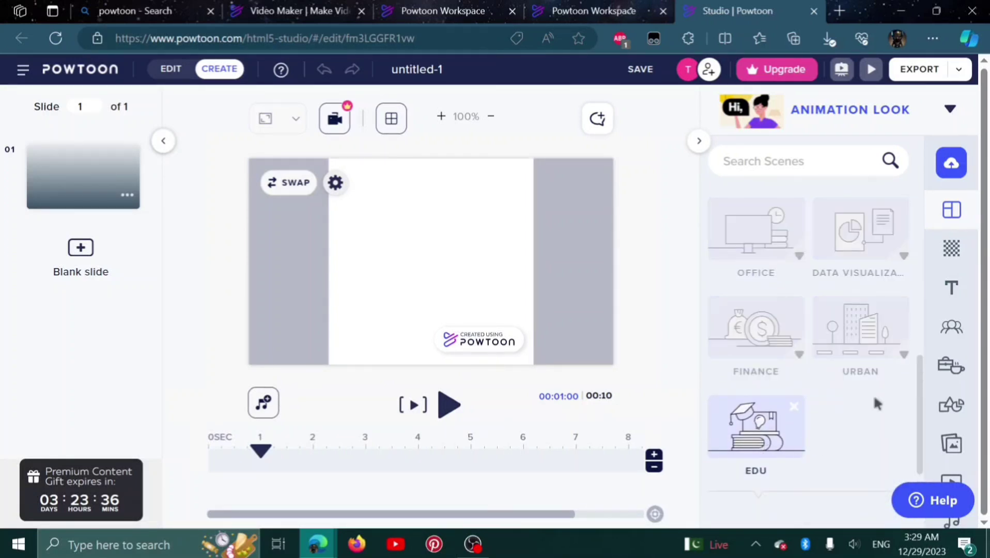
scroll(down, 3)
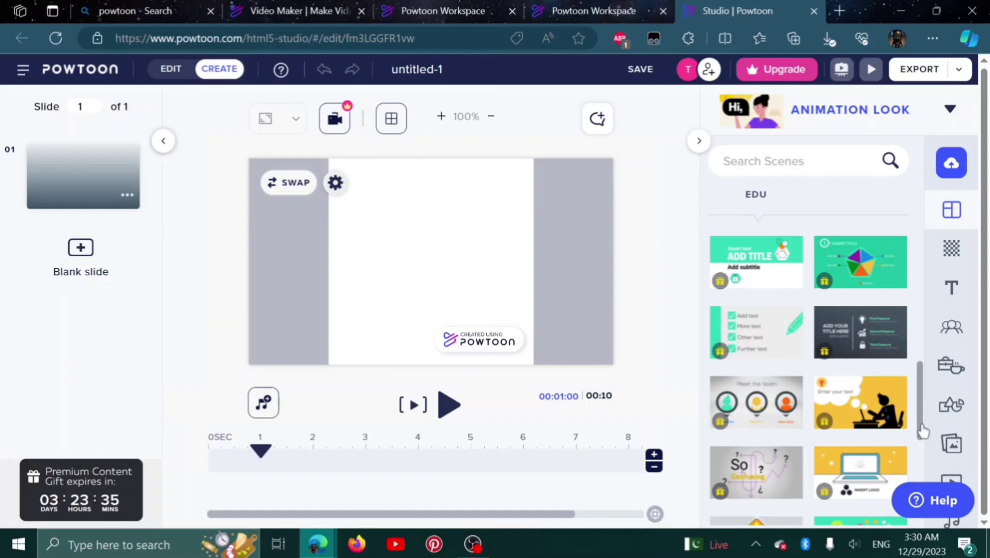
scroll(down, 3)
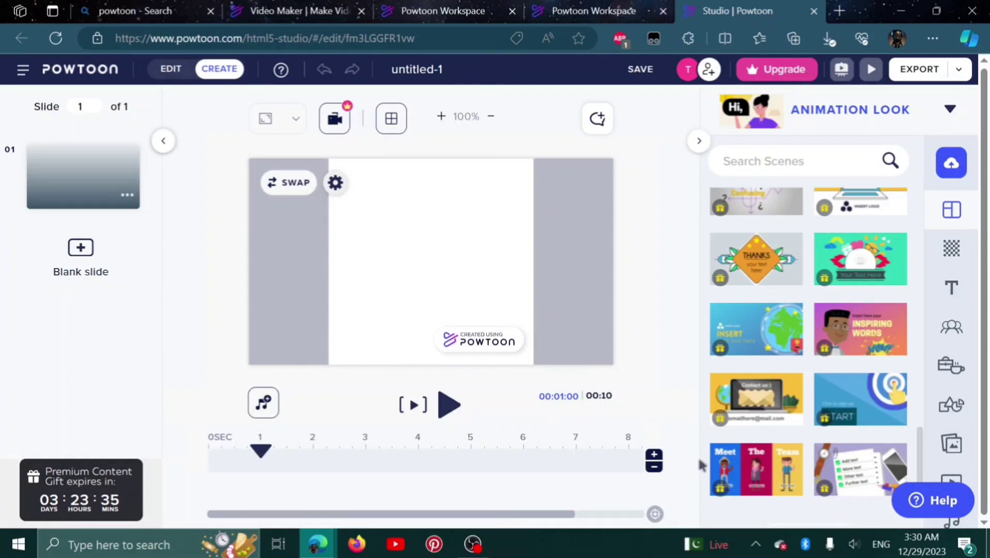
mouse_move(775, 457)
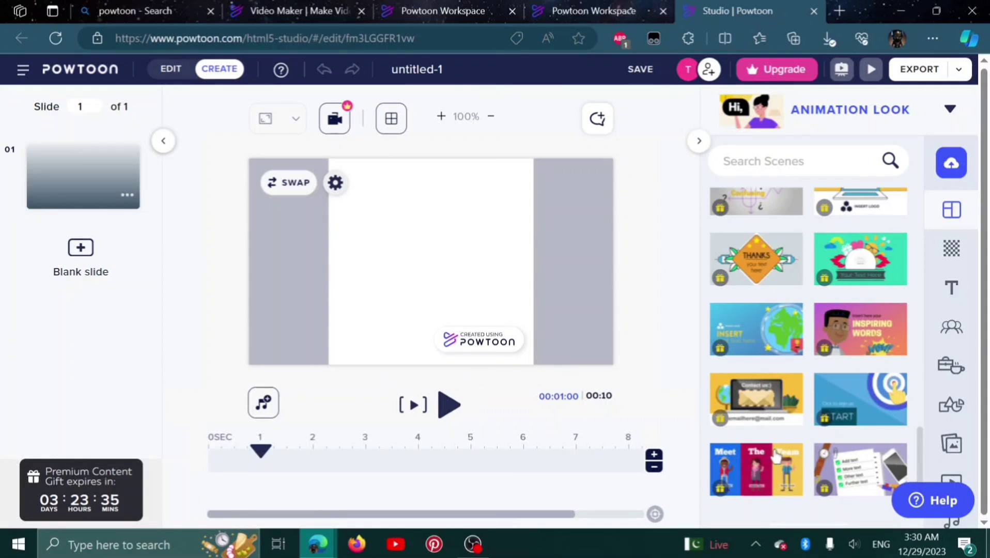
mouse_move(726, 494)
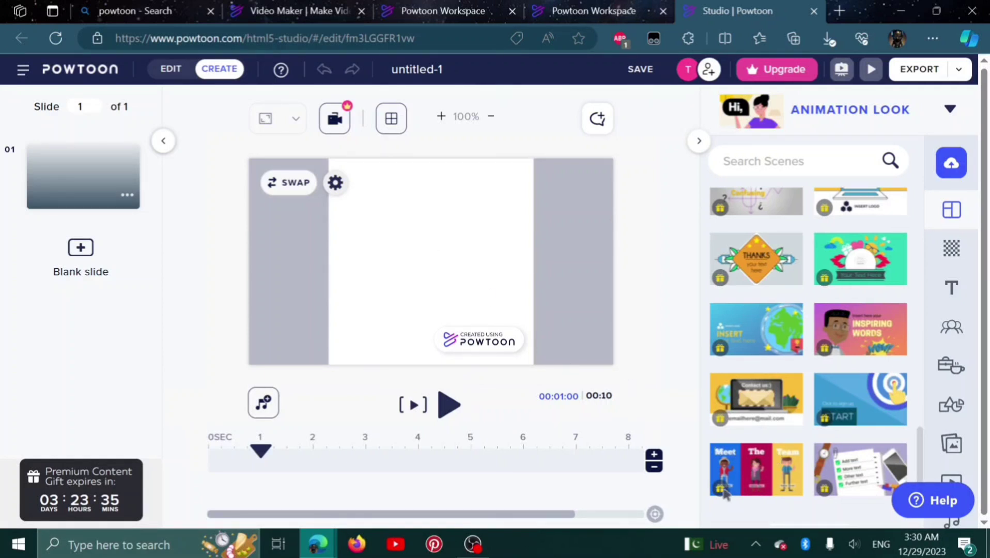
click(754, 470)
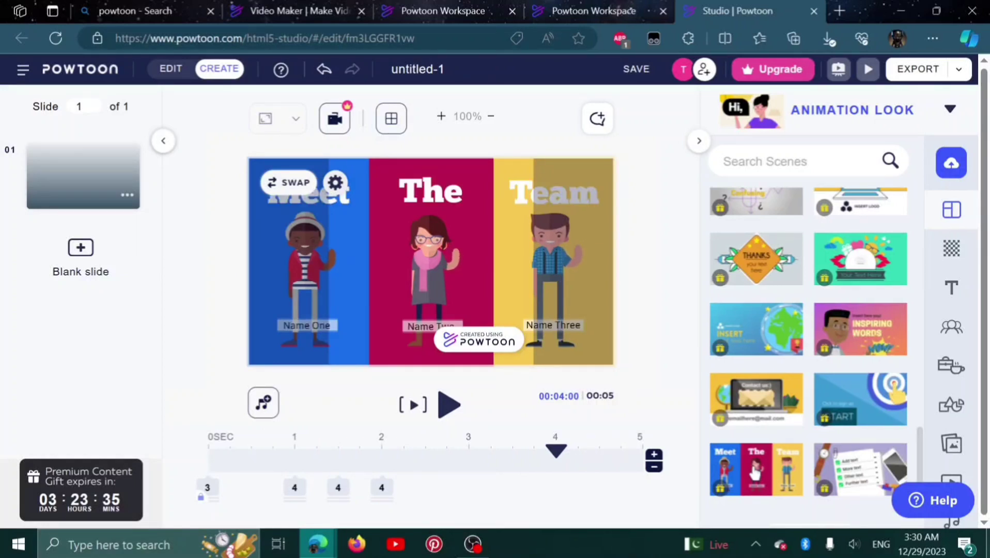
mouse_move(949, 288)
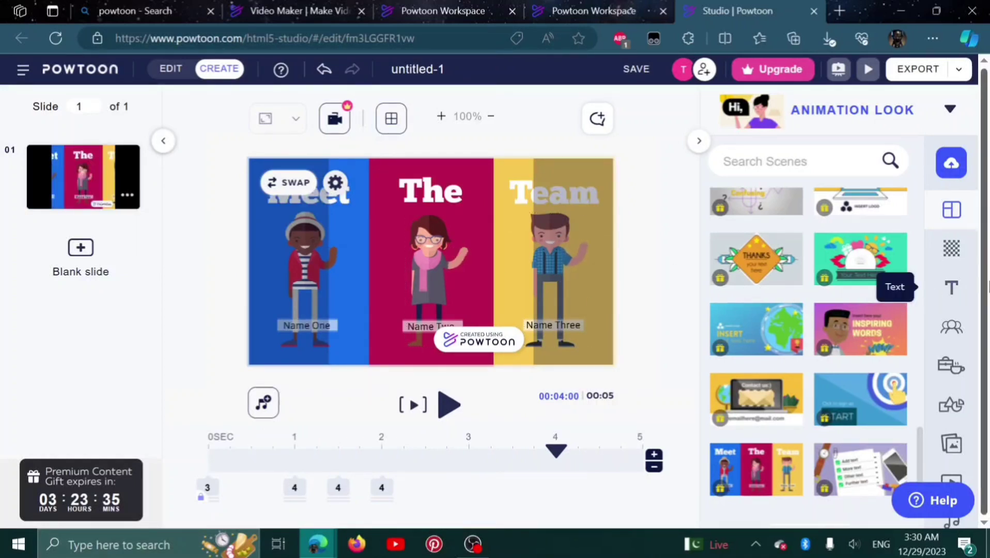
mouse_move(951, 247)
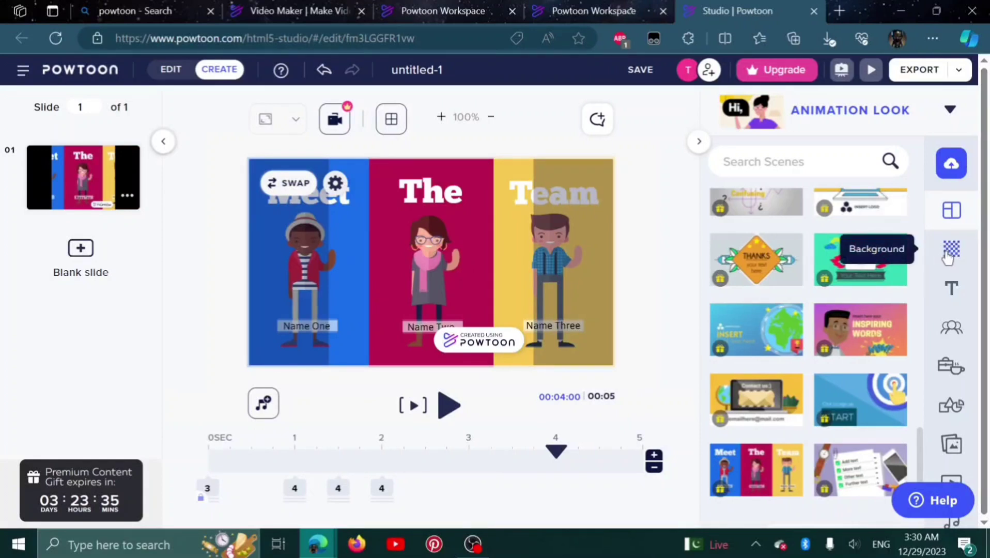
Step: Browse the Background tab to Technology videos and pick a dark particle video
click(950, 248)
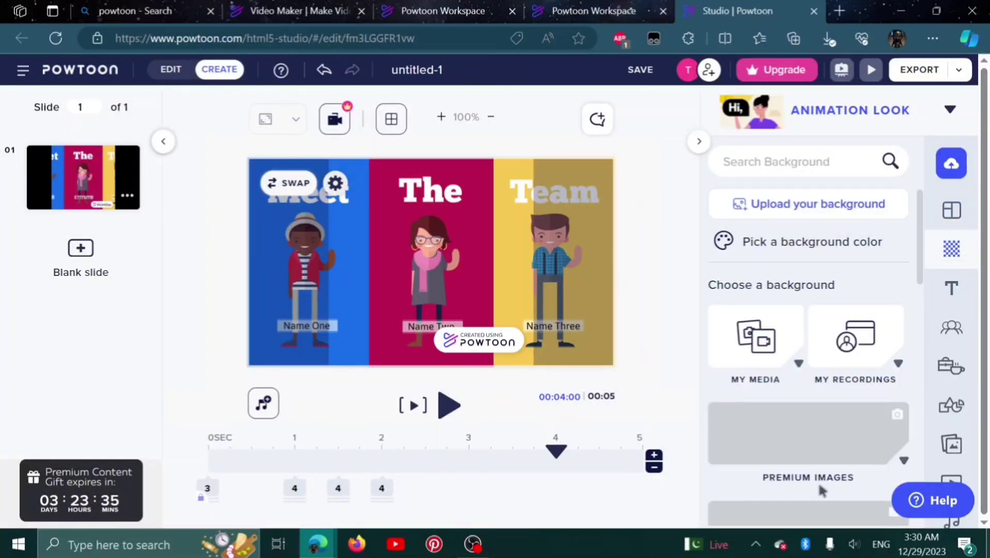
scroll(down, 3)
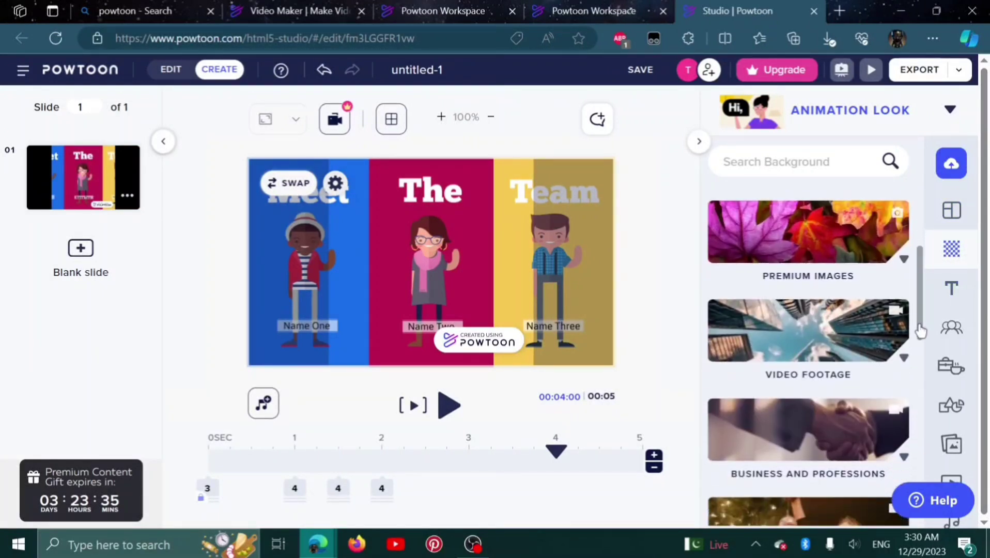
scroll(down, 3)
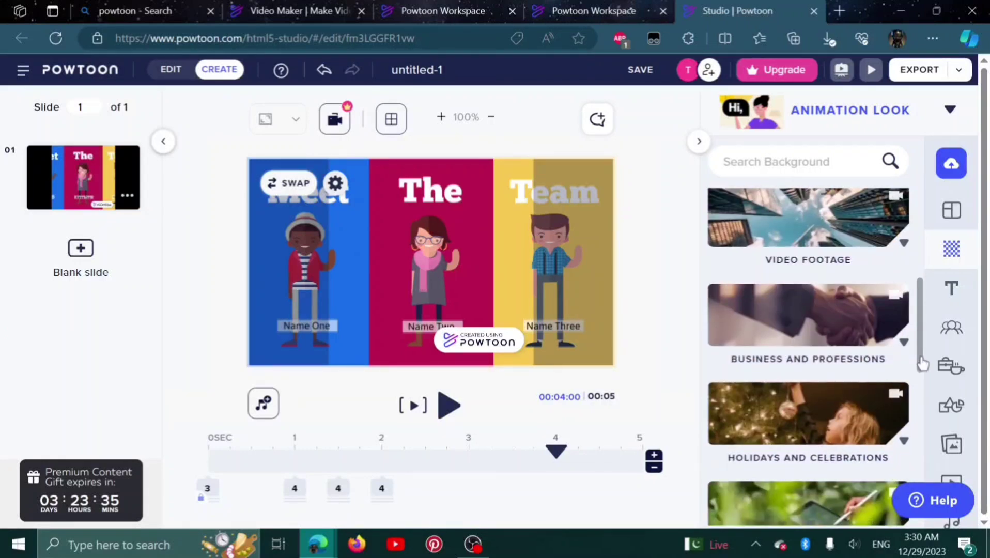
scroll(down, 3)
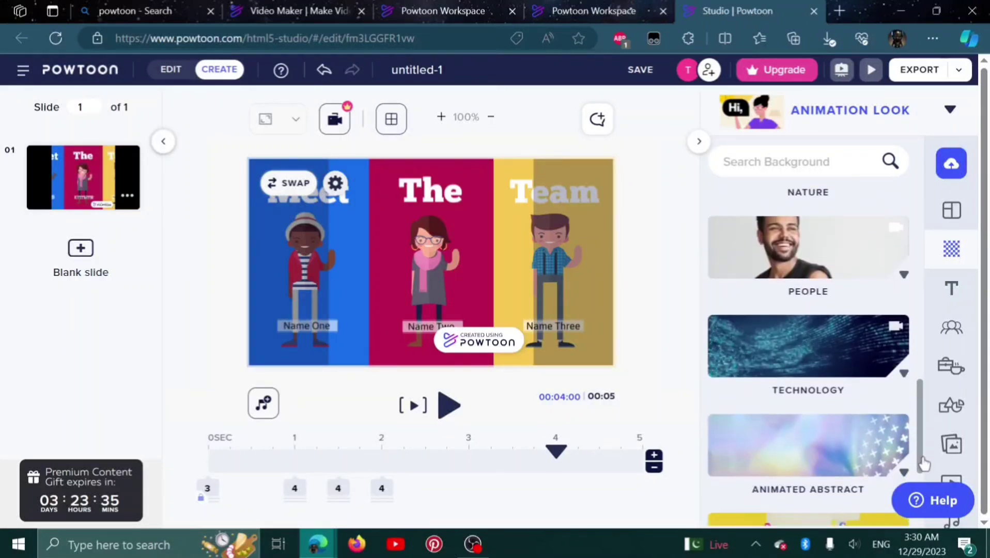
scroll(down, 3)
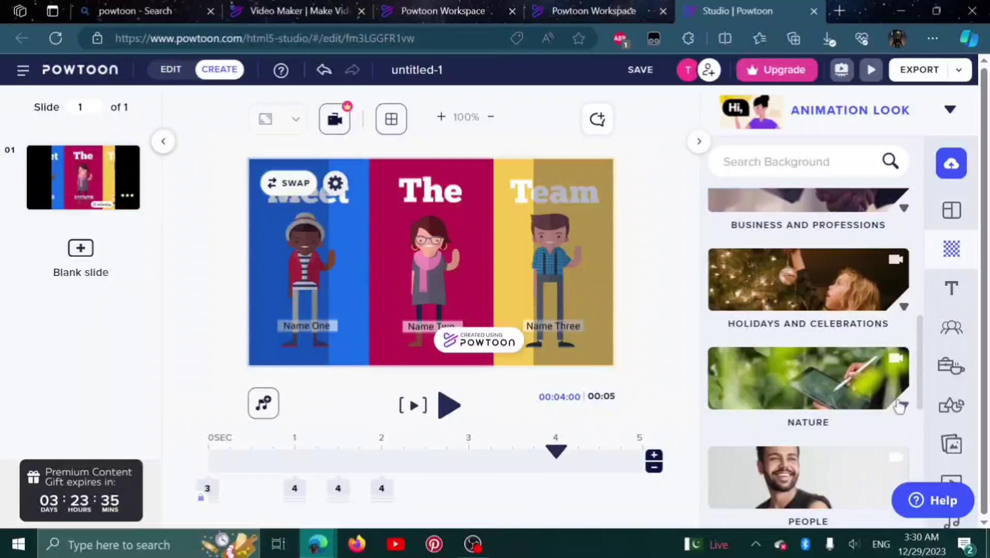
scroll(down, 3)
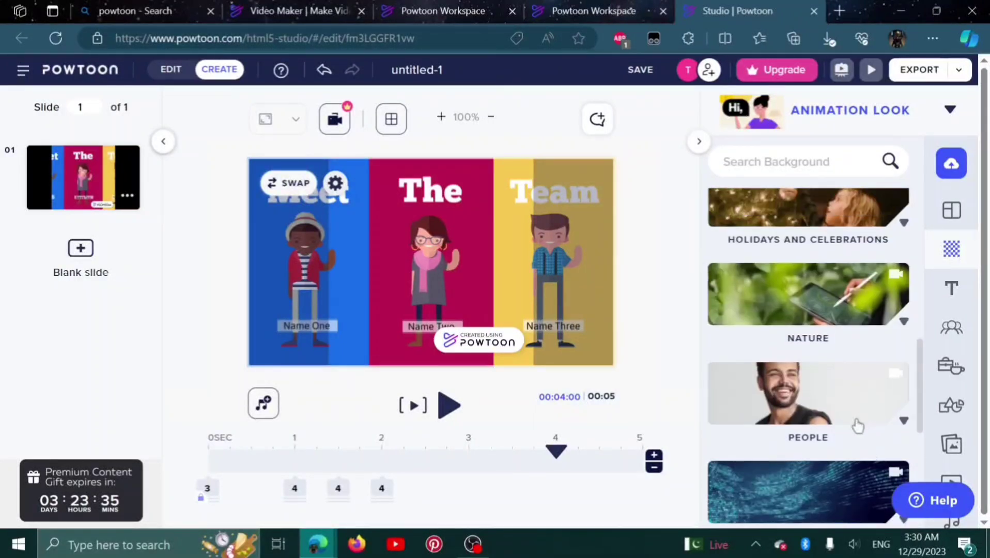
scroll(down, 3)
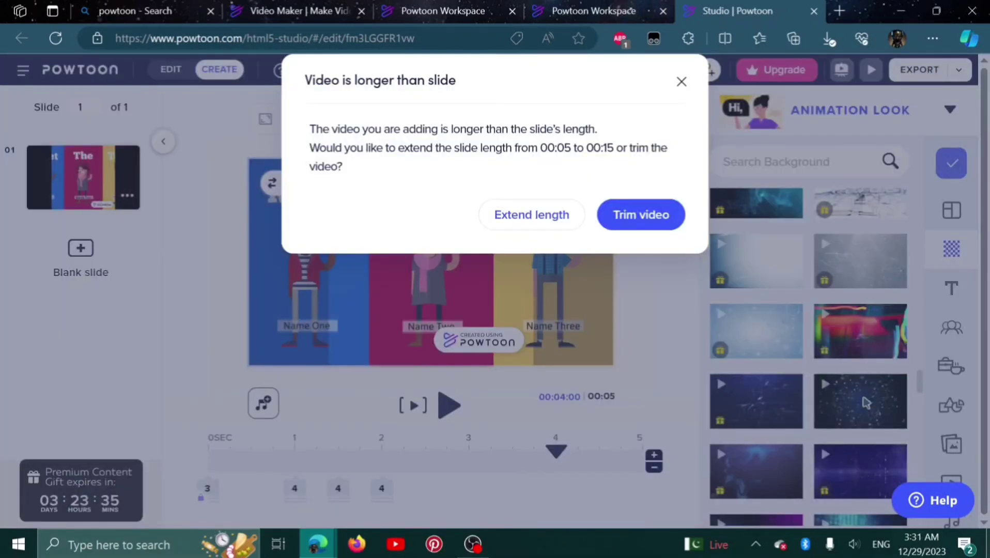
mouse_move(531, 214)
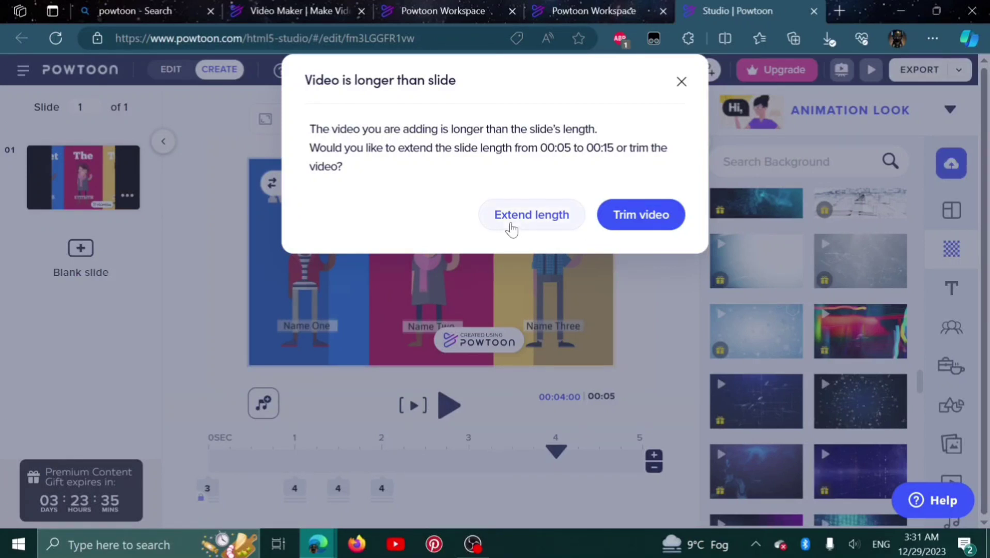
mouse_move(376, 105)
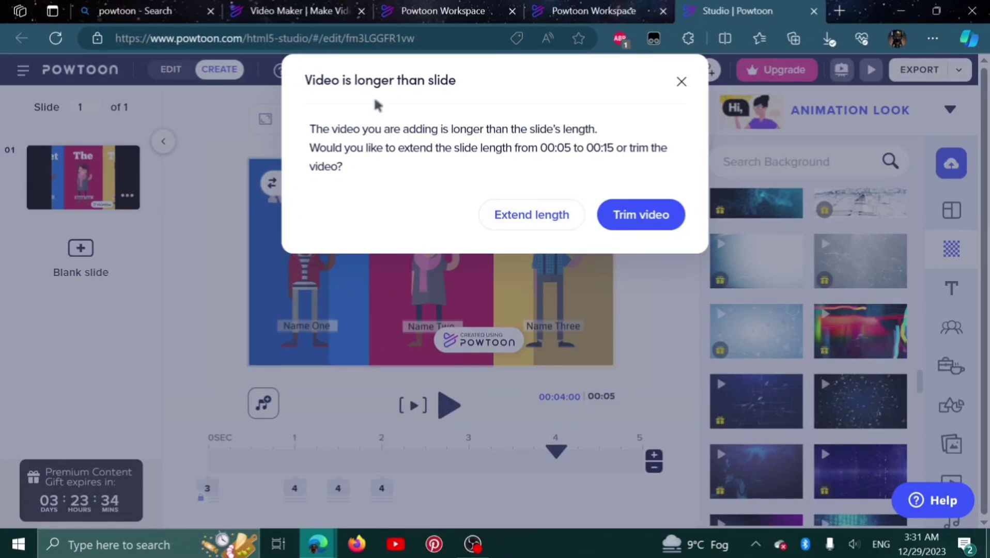
mouse_move(577, 167)
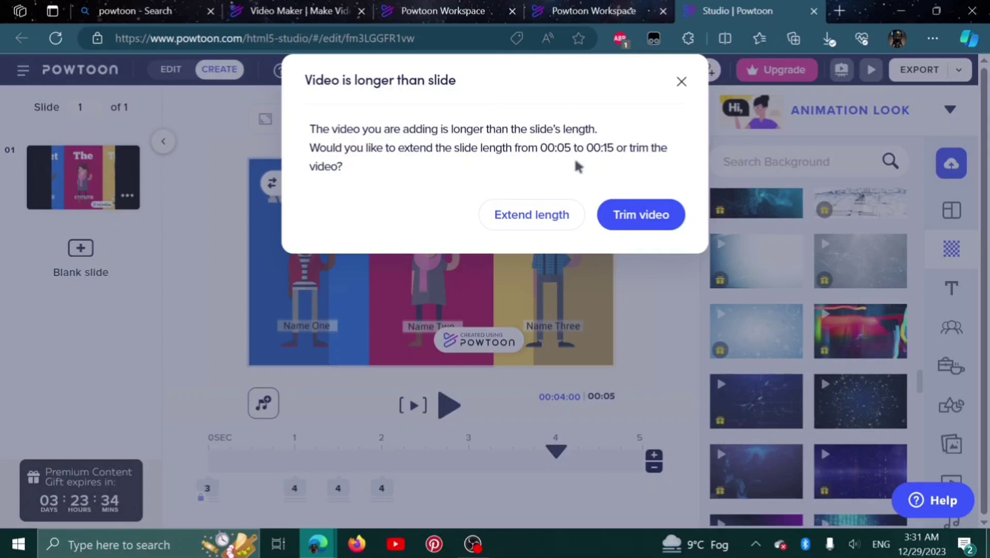
Step: Extend slide 1 from 00:05 to 00:15 so the full video plays
click(531, 215)
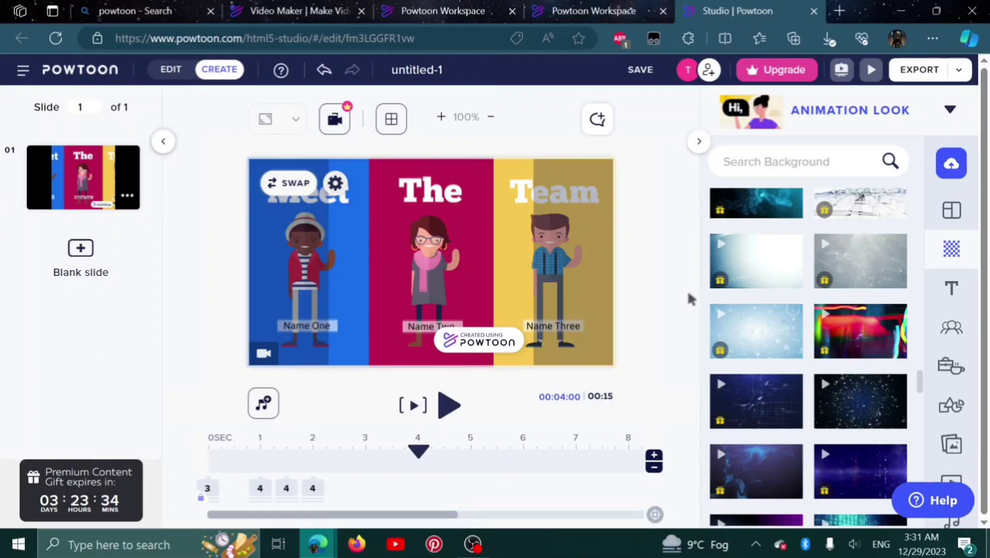
Step: Delete the magenta, blue and yellow panels, unlocking the blue panel first
click(431, 262)
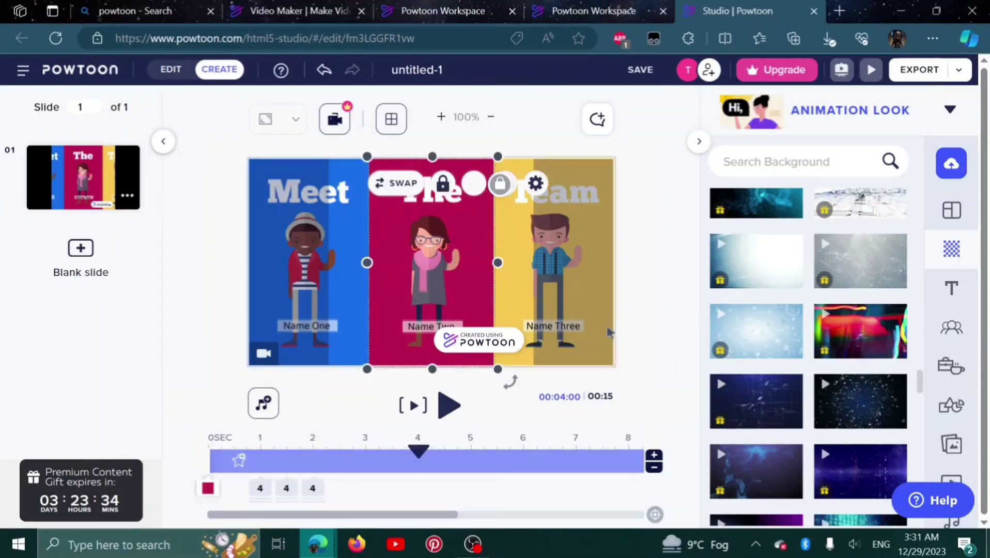
click(429, 190)
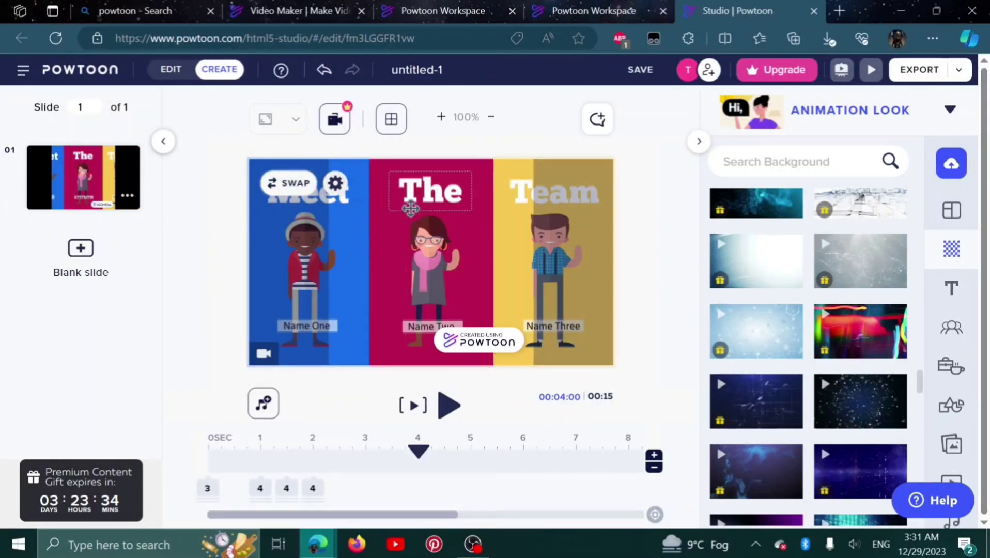
click(426, 259)
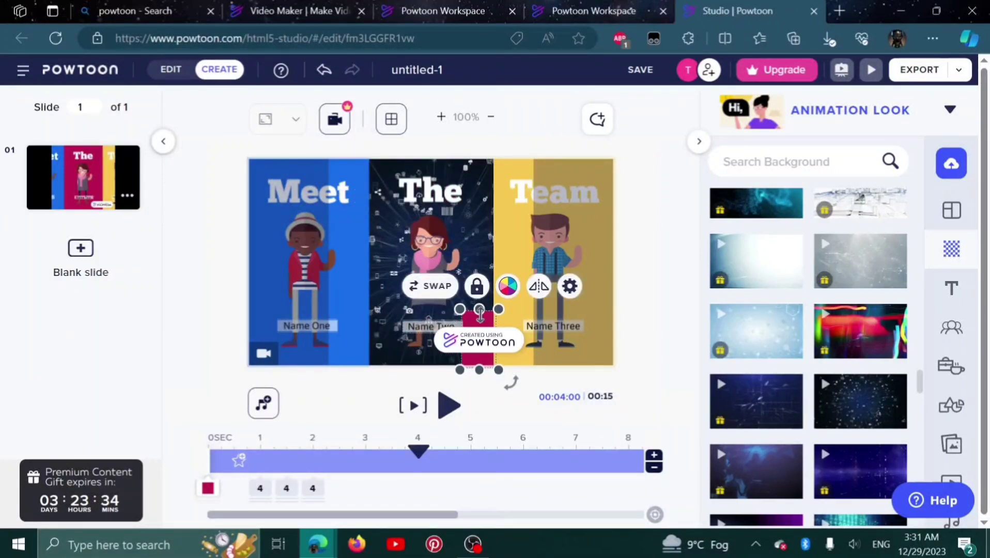
click(567, 286)
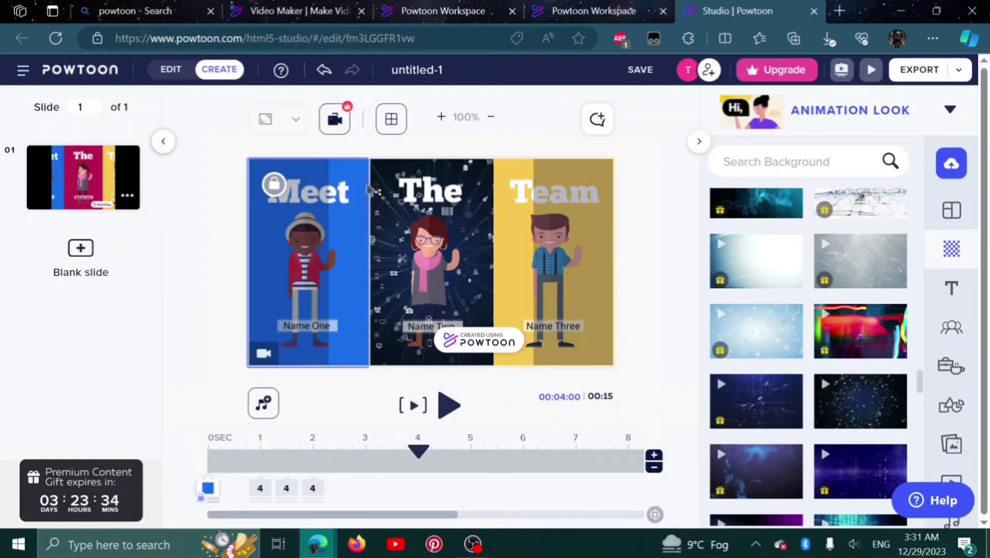
click(306, 190)
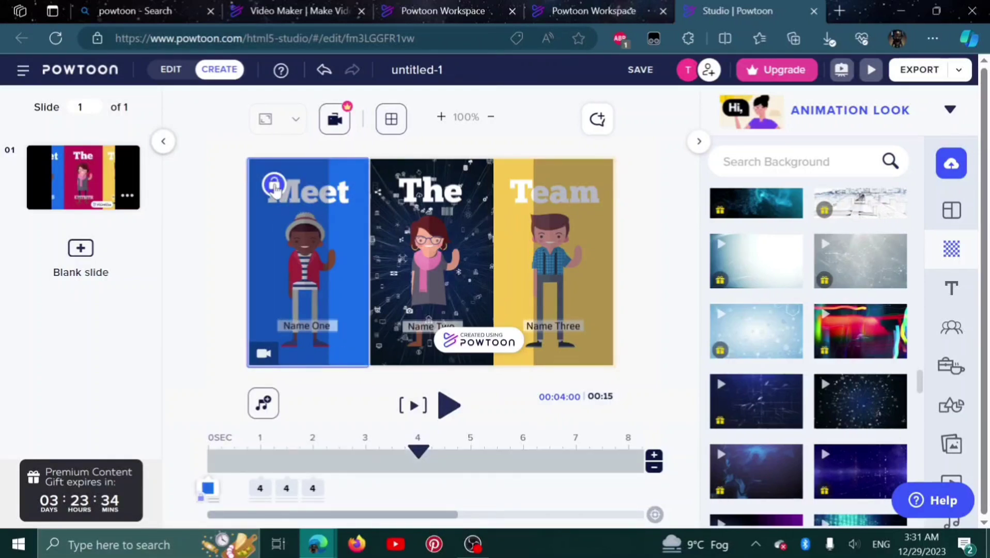
click(307, 253)
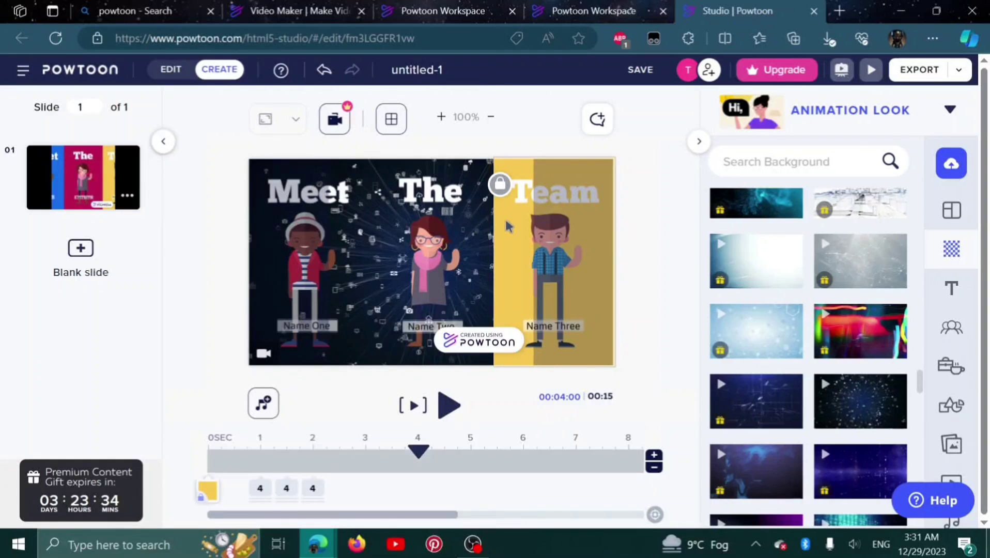
click(552, 261)
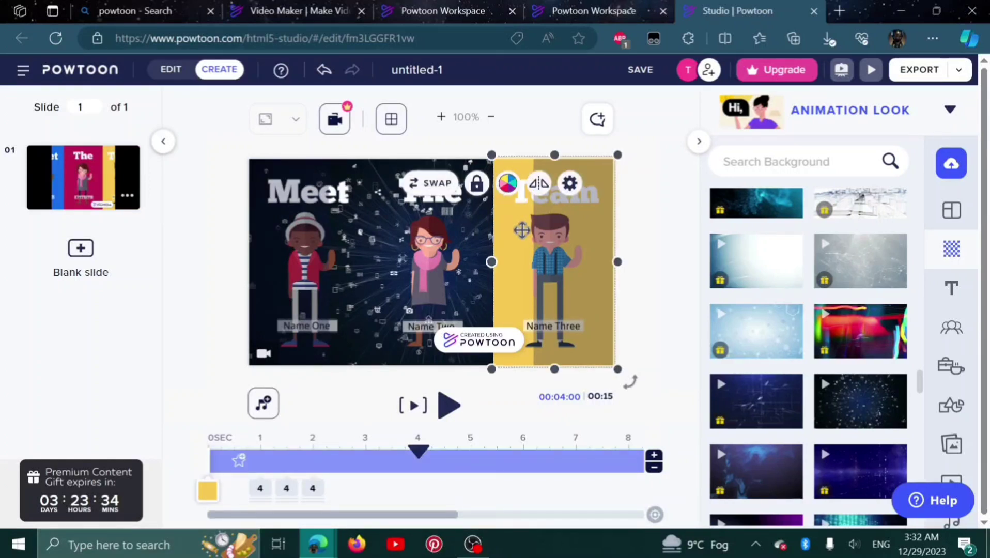
click(479, 300)
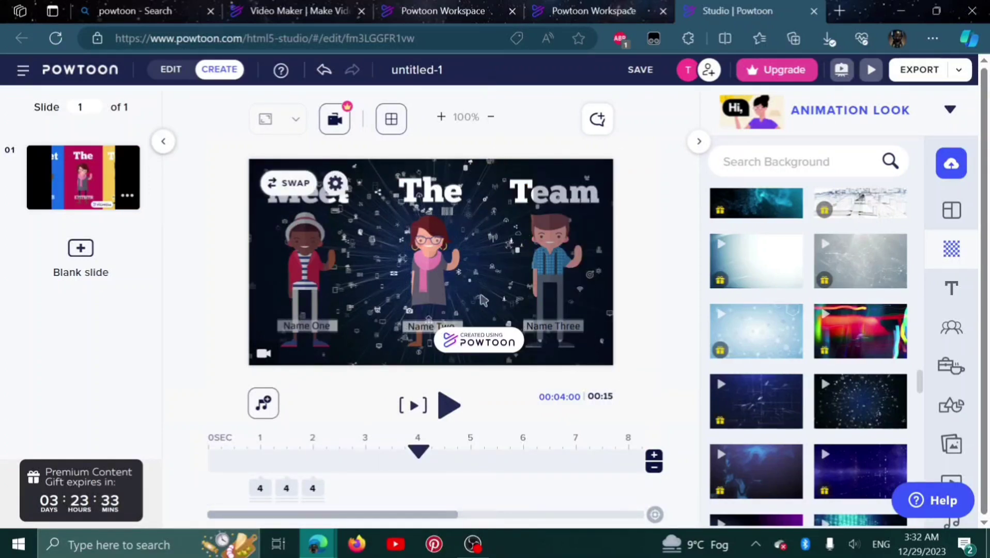
mouse_move(860, 415)
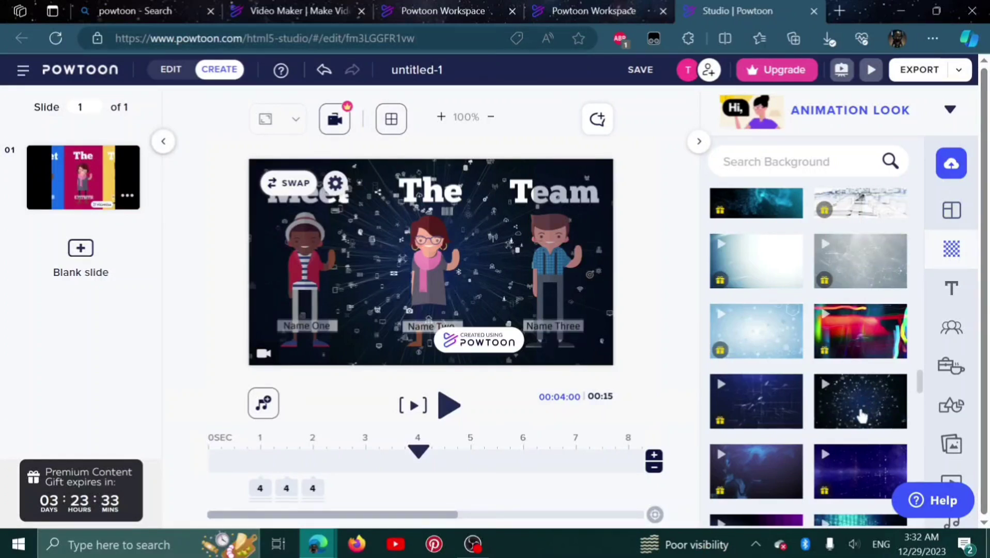
click(432, 265)
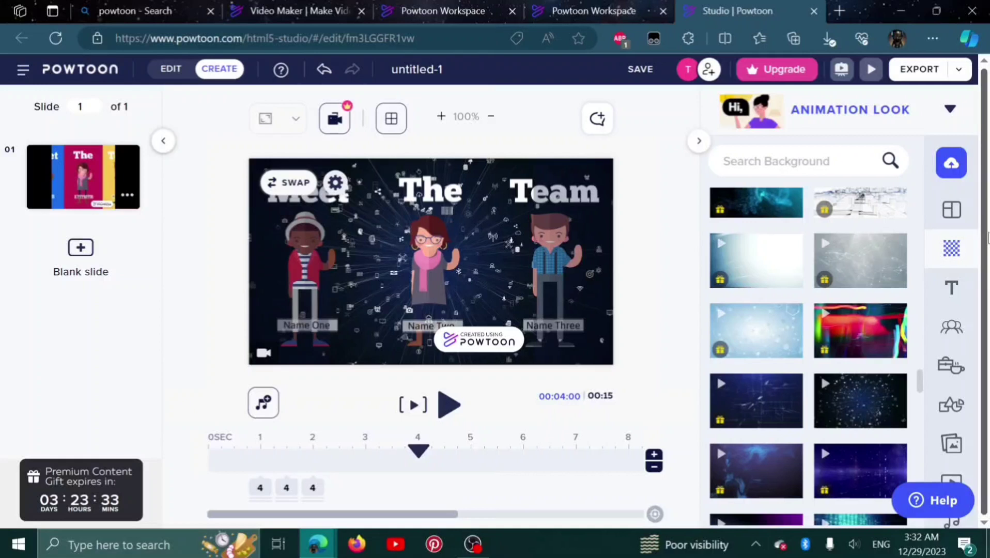
Step: Open the Text library and expand its Titles category of designed presets
click(950, 288)
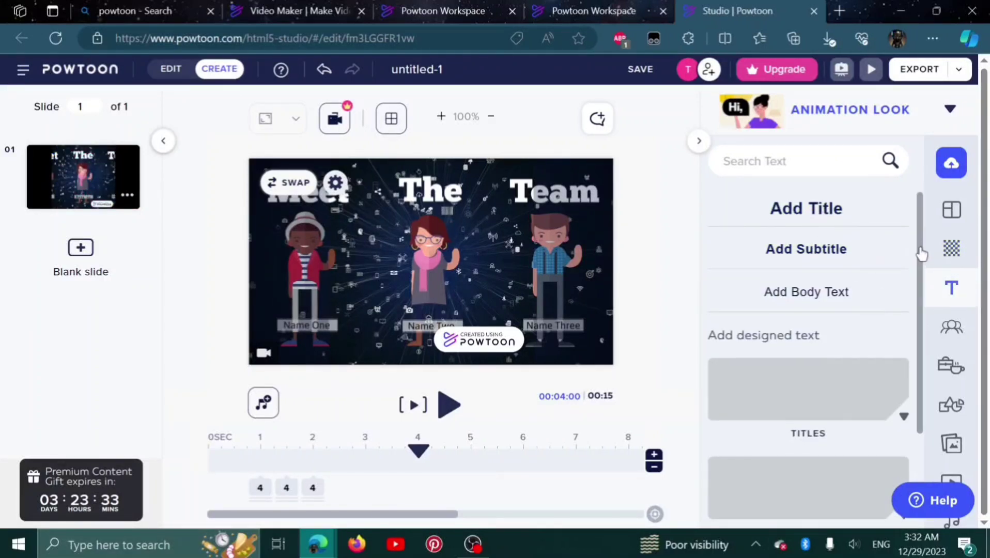
scroll(down, 3)
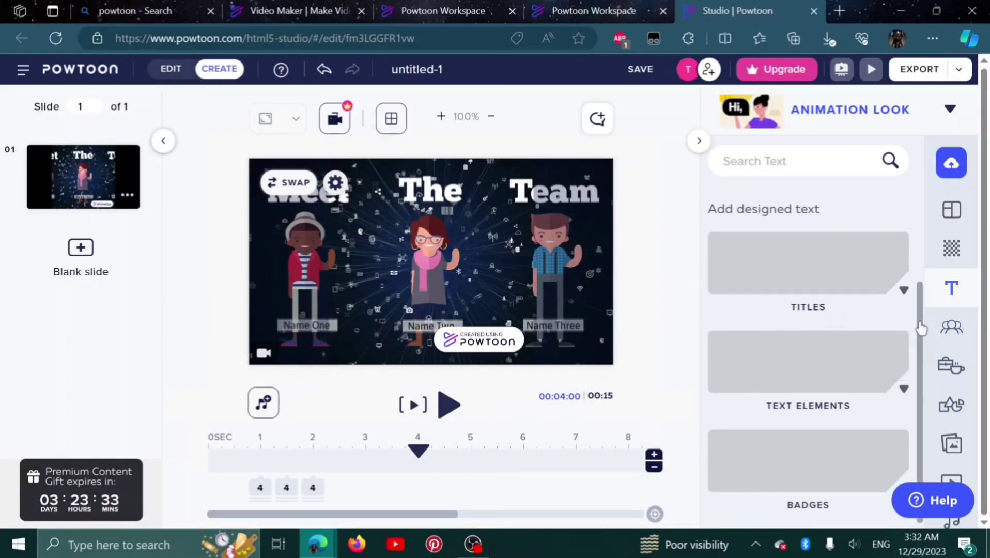
scroll(up, 3)
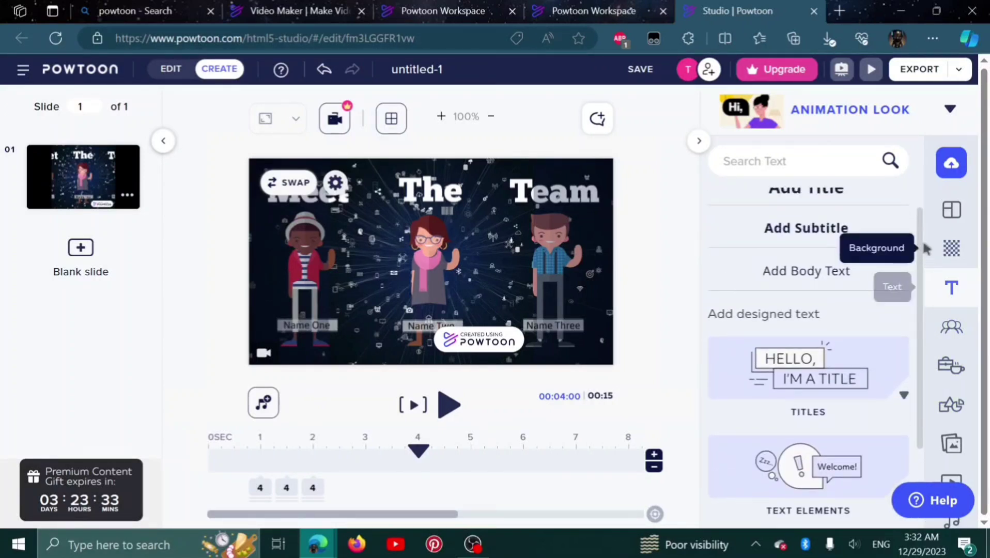
scroll(down, 3)
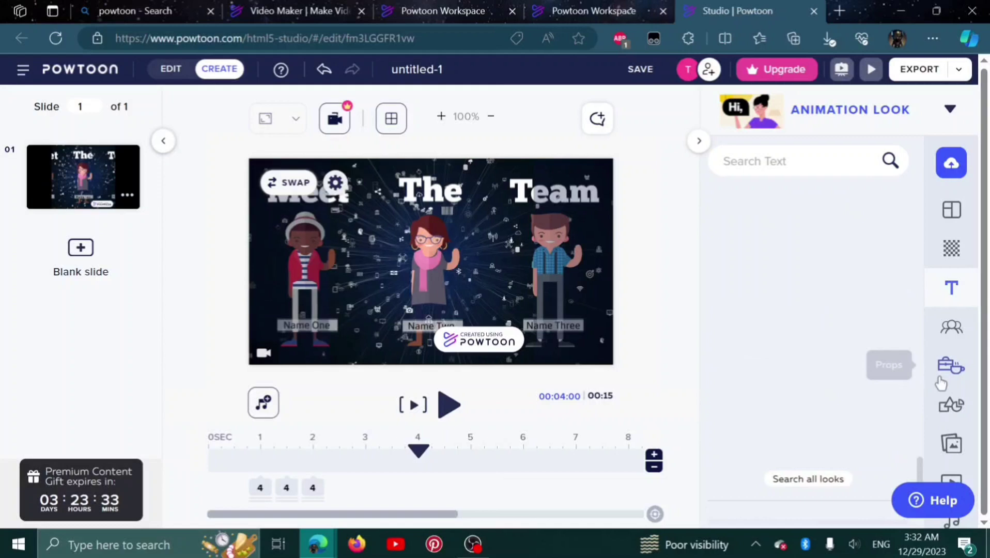
mouse_move(922, 448)
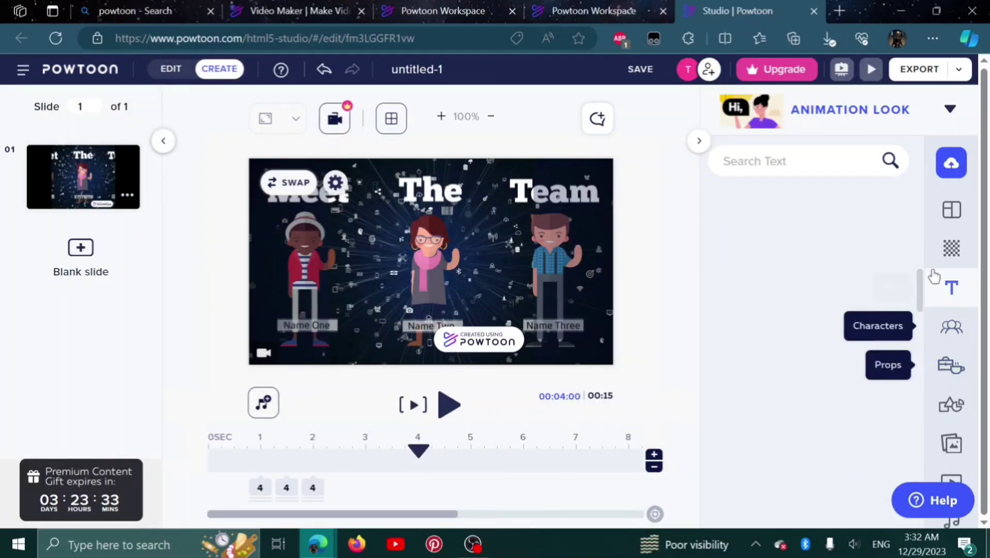
click(950, 287)
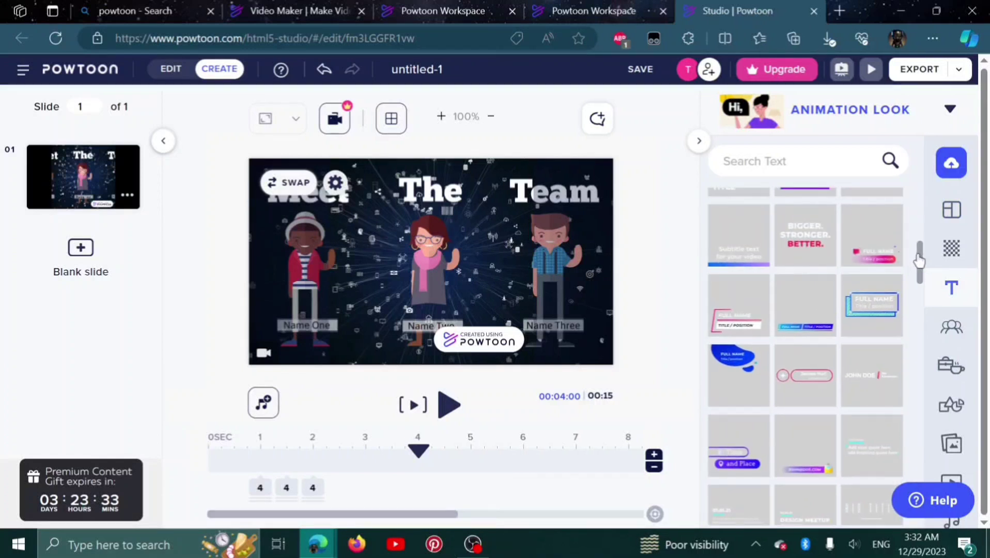
scroll(up, 3)
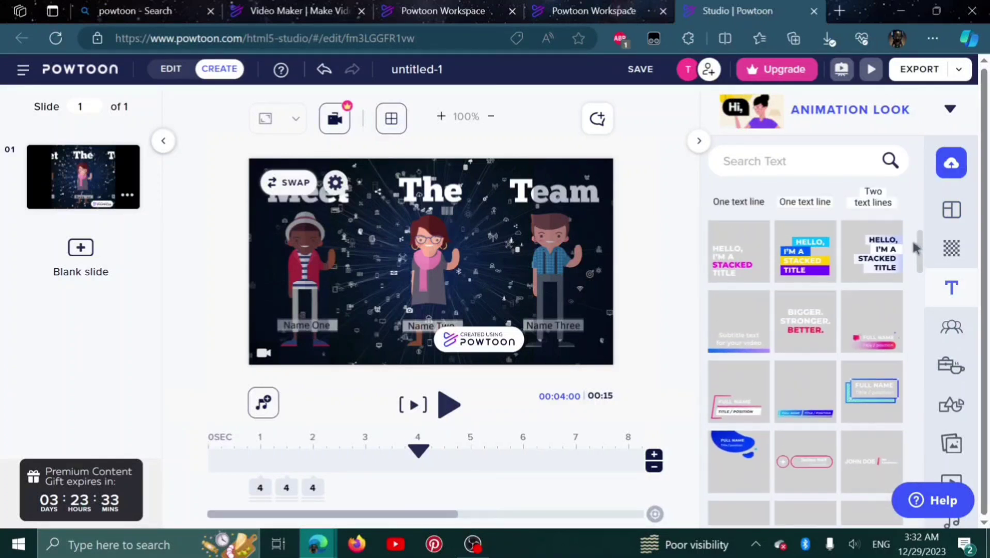
mouse_move(755, 267)
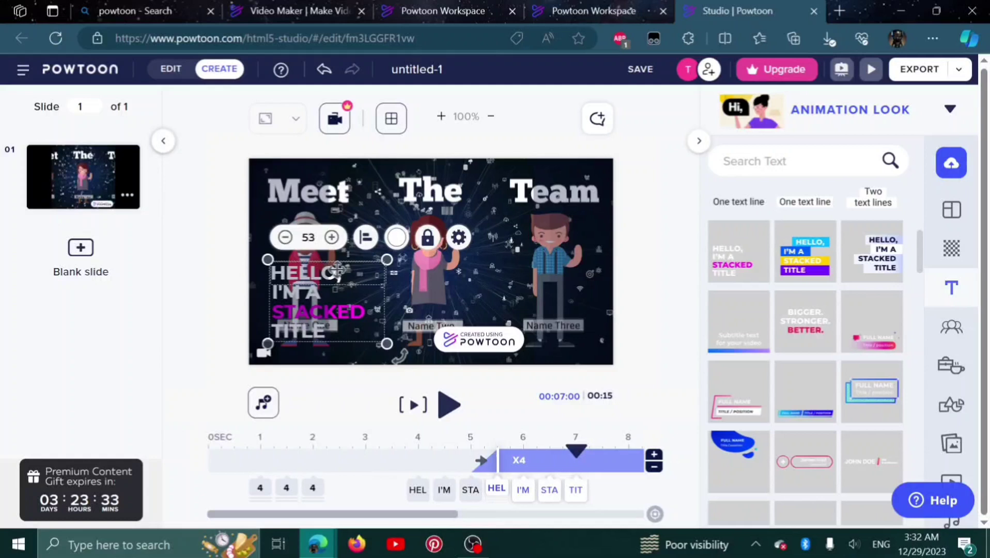
Step: Add the stacked title preset, change HELLO, to Hi, and drag it up
click(458, 237)
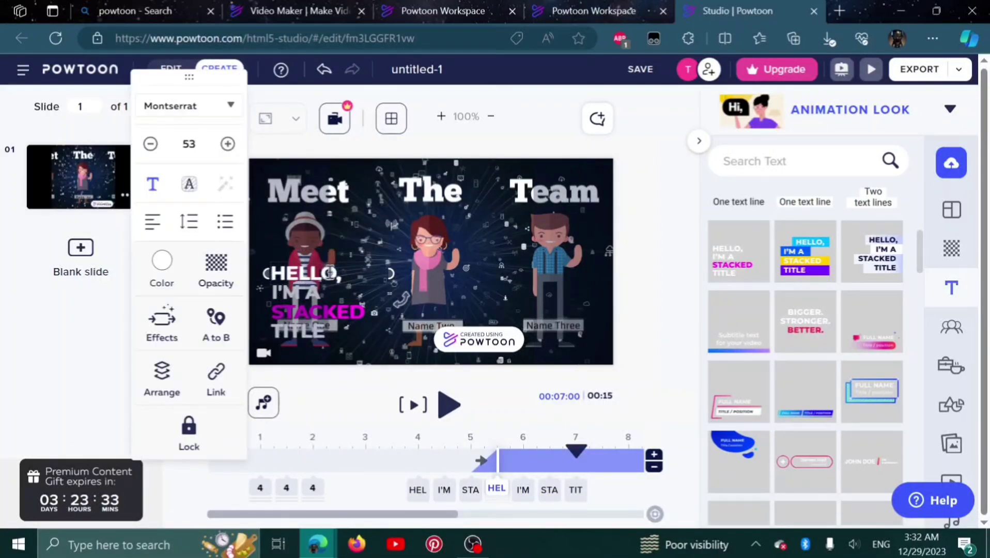
click(303, 273)
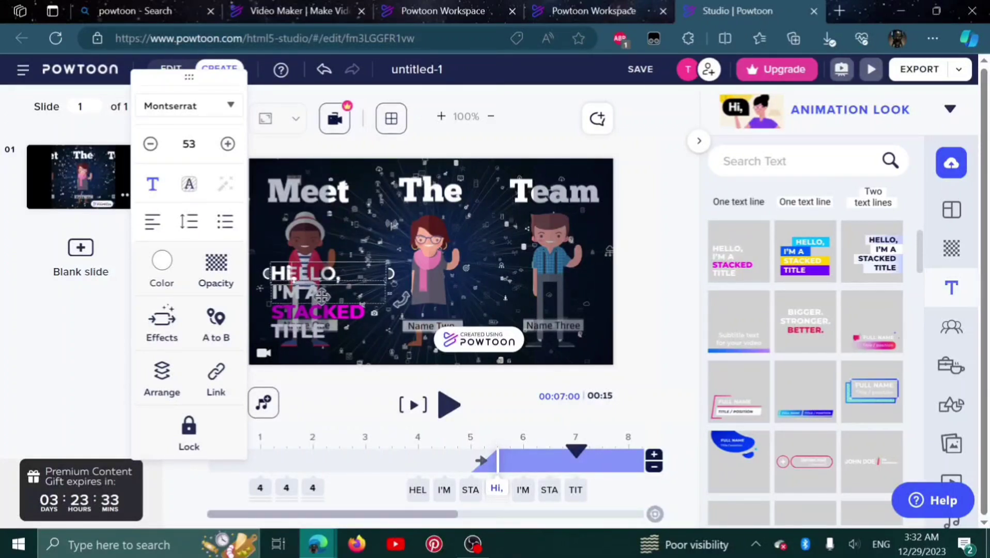
click(522, 490)
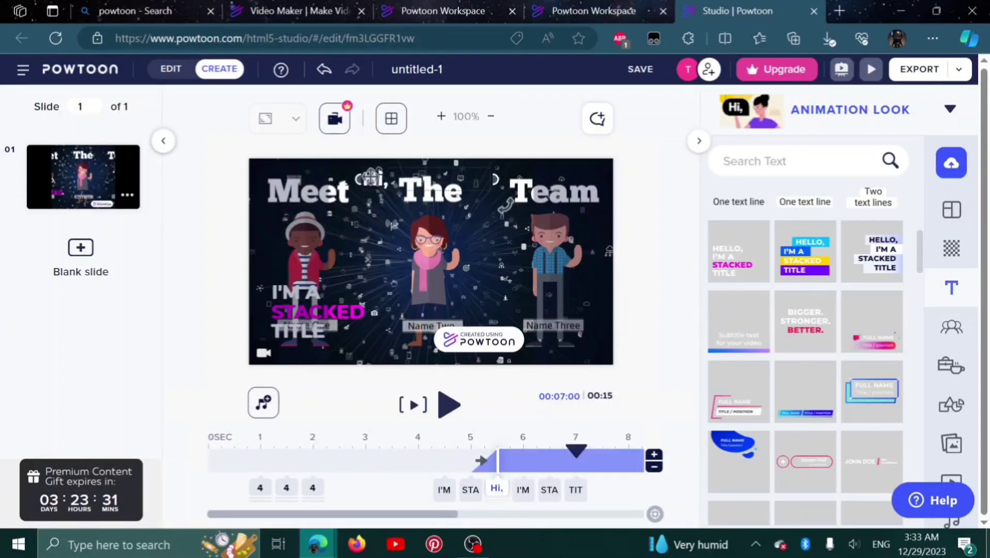
Step: Line up I'M A and Youtube creator after Hi, then delete TITLE and Meet The Team
click(316, 296)
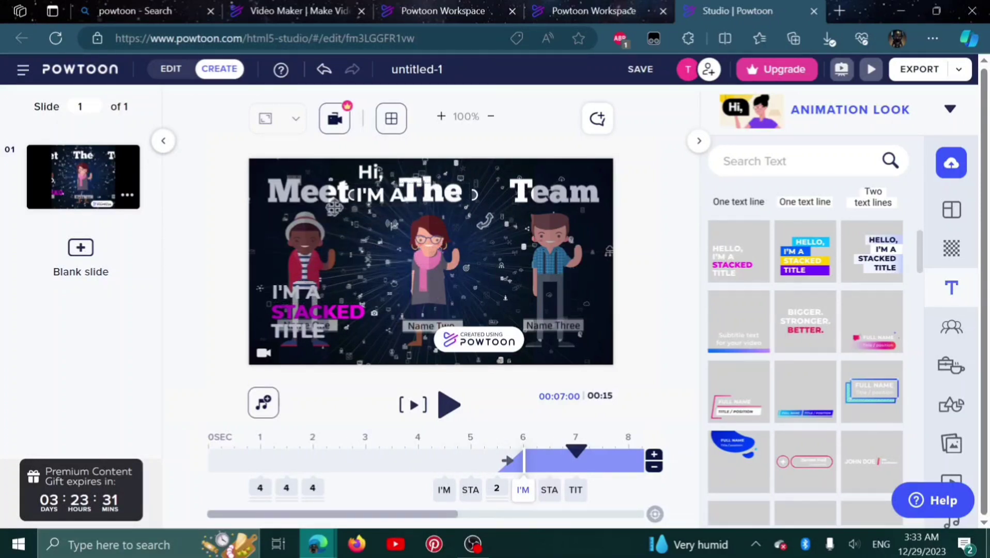
click(430, 189)
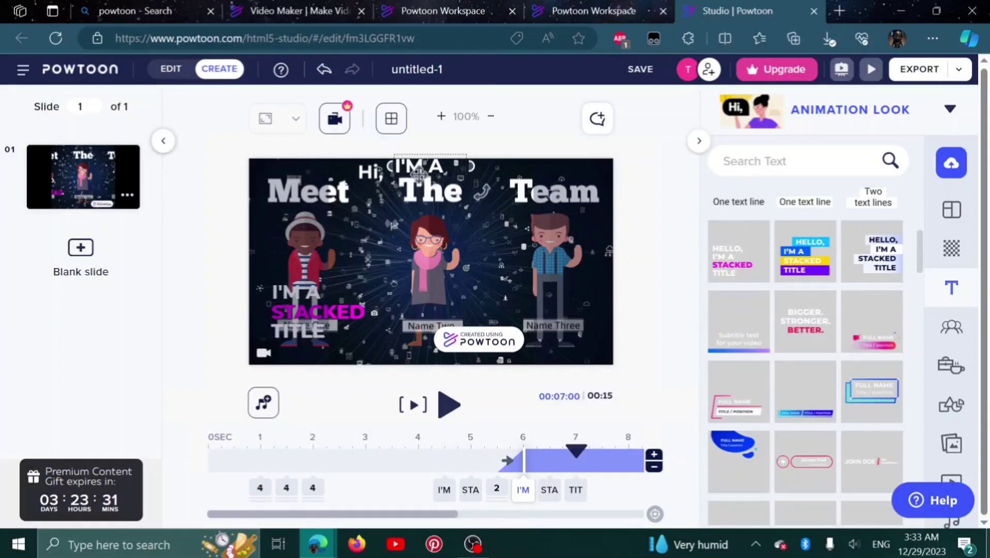
click(639, 70)
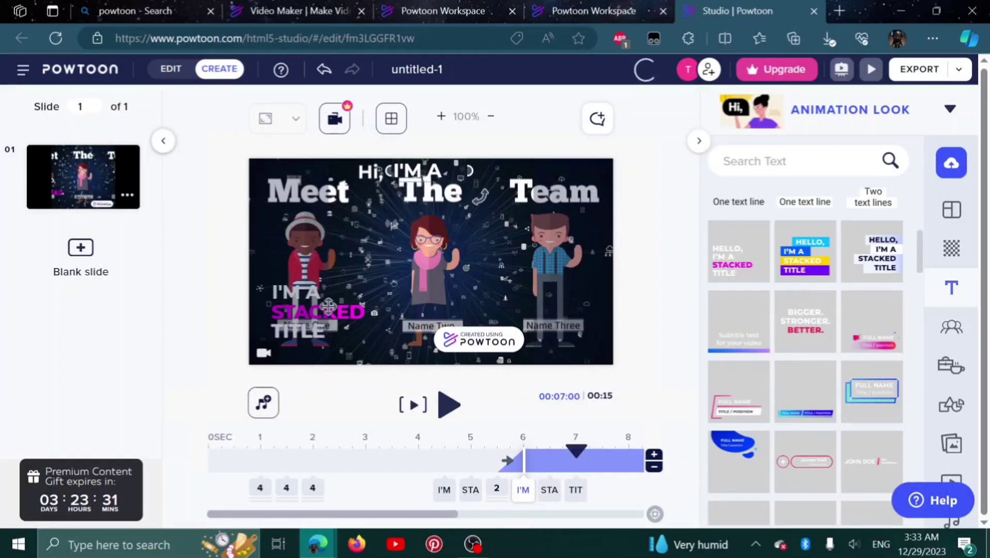
click(317, 312)
text(Youtube creator)
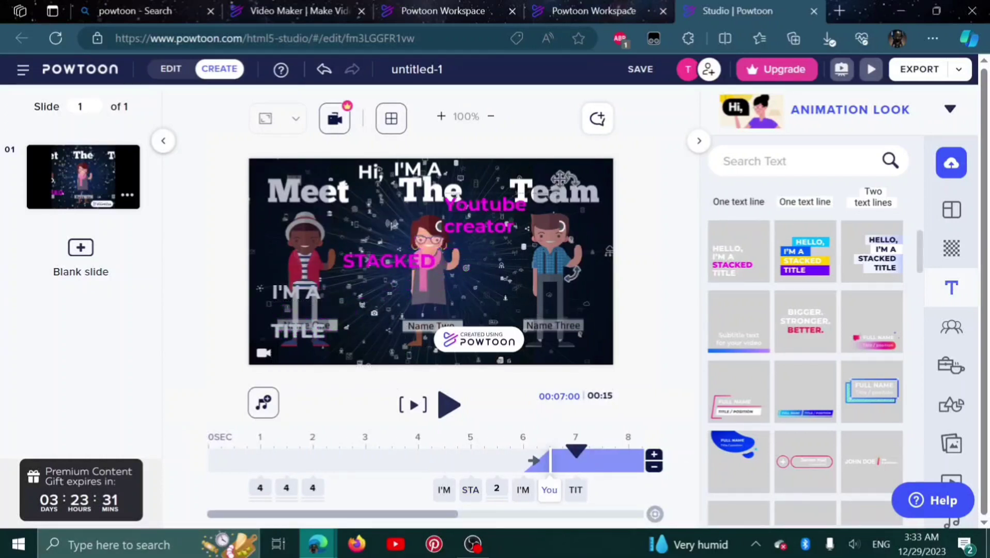
click(480, 214)
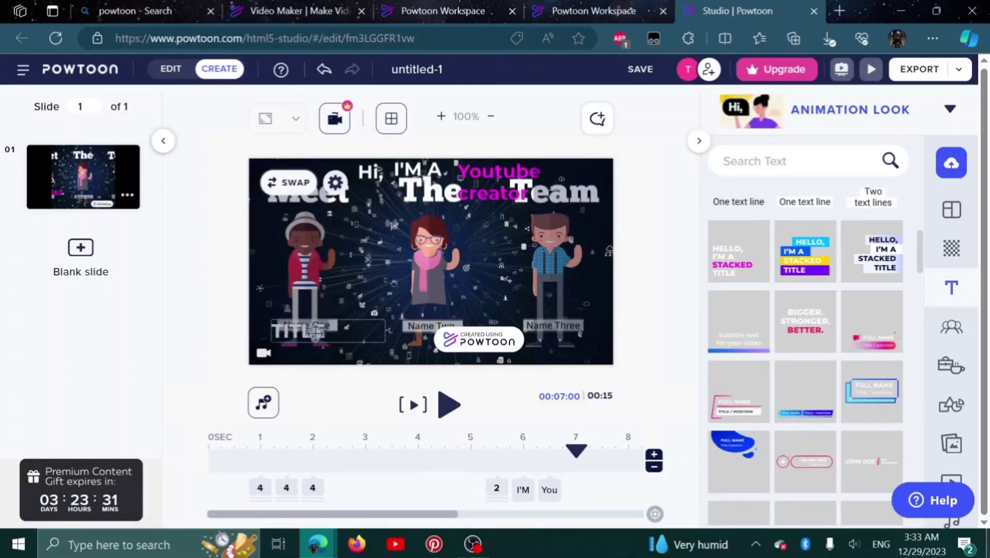
click(316, 331)
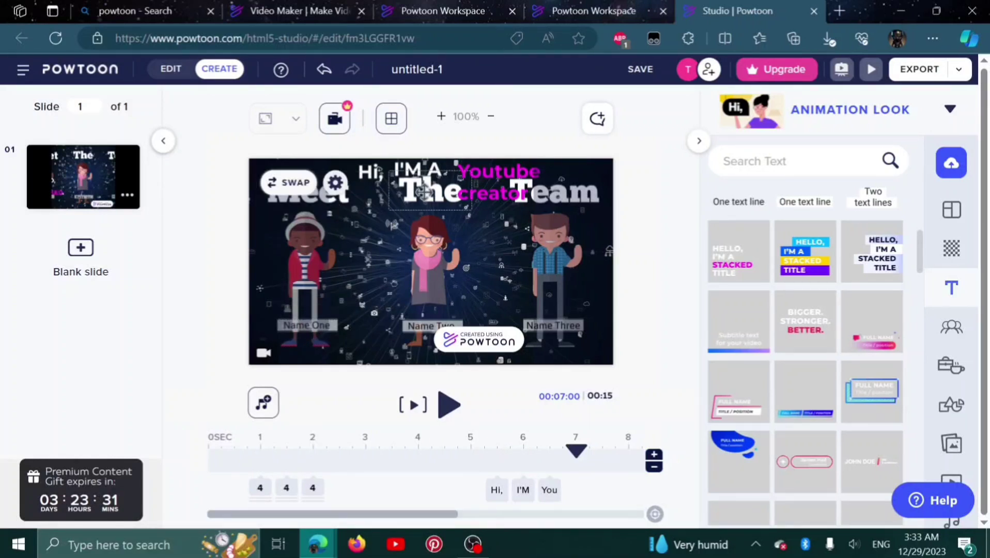
click(307, 196)
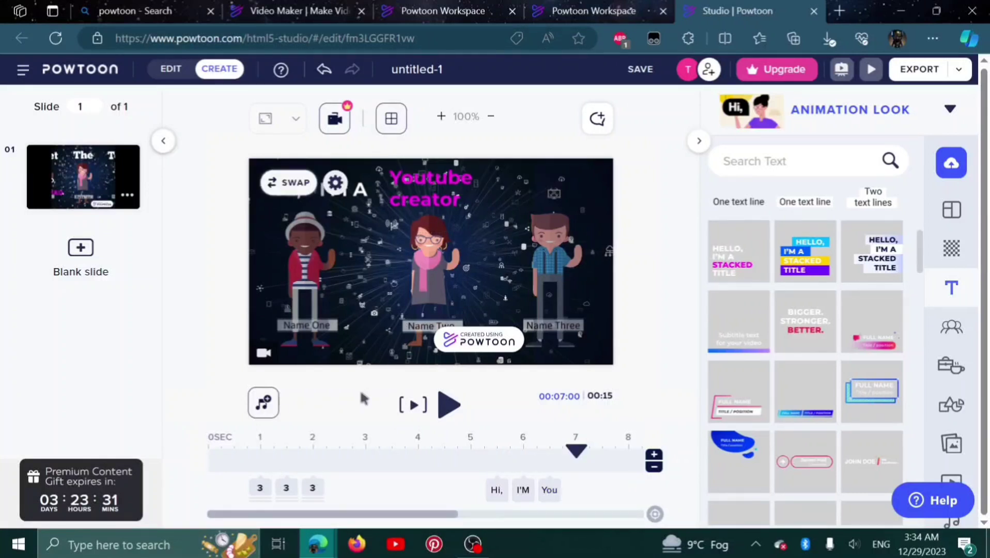
Step: Place a standing woman from the Omnis characters in the slide centre
click(950, 328)
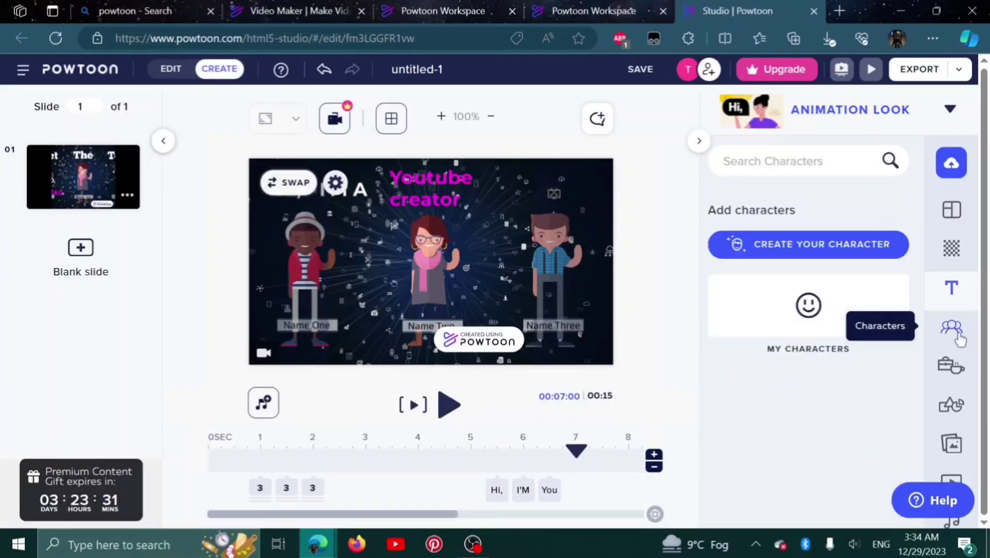
click(951, 327)
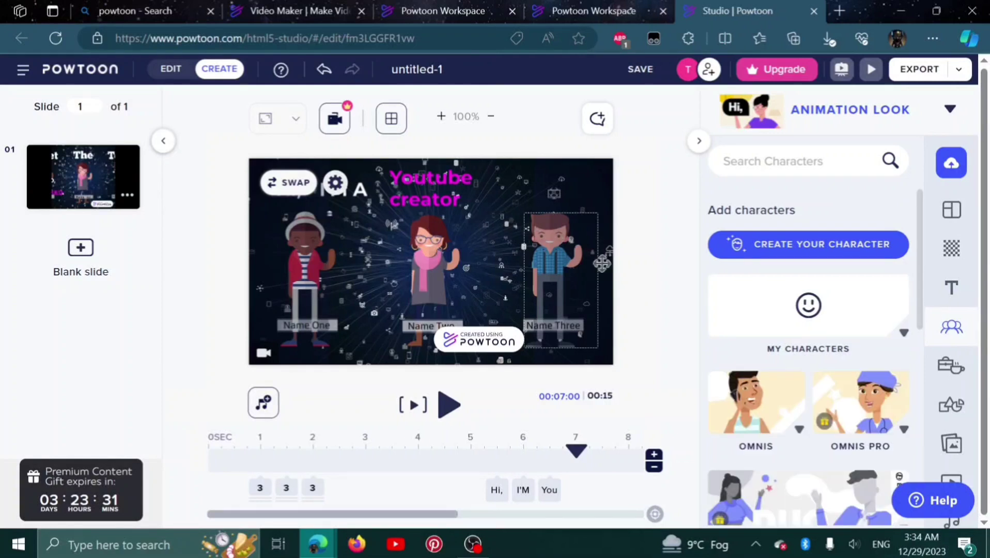
scroll(down, 3)
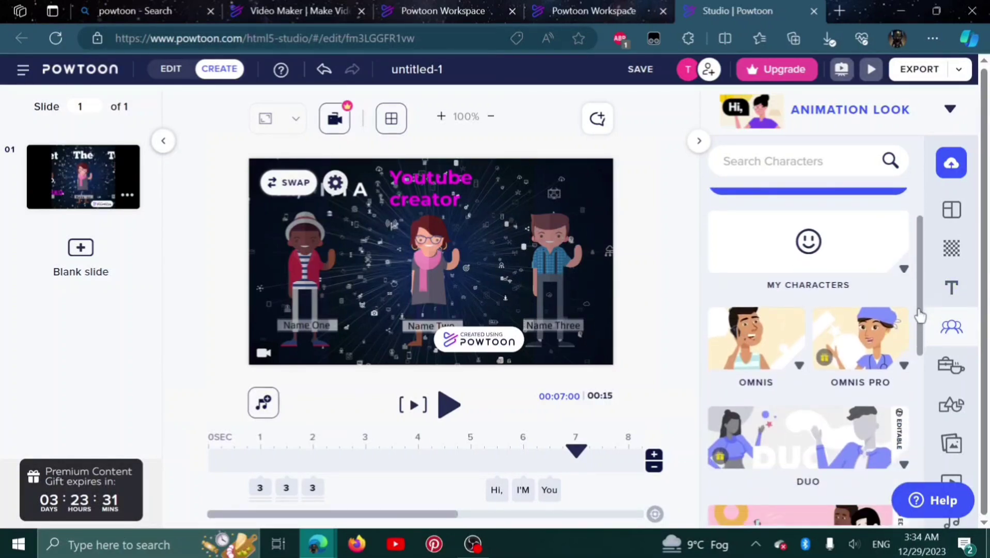
scroll(down, 3)
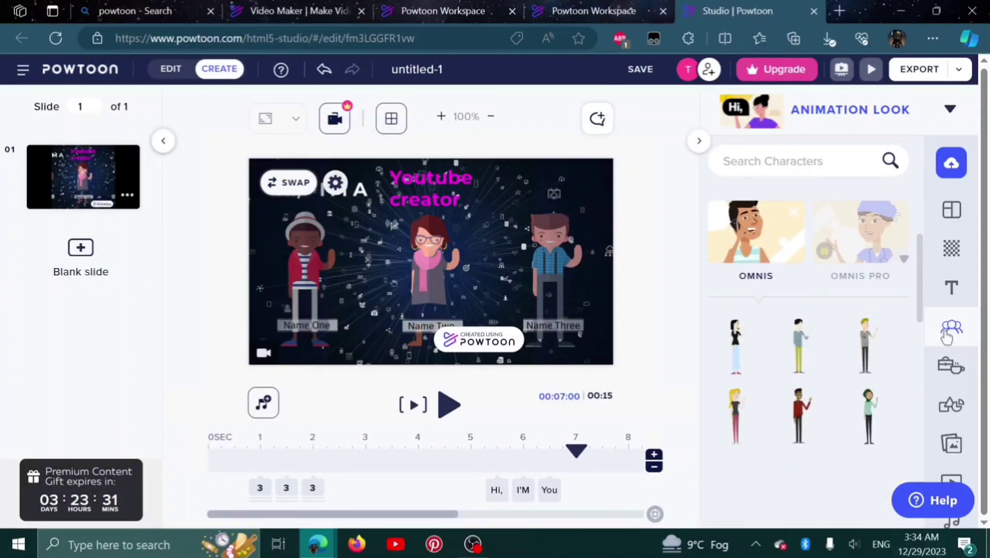
scroll(down, 3)
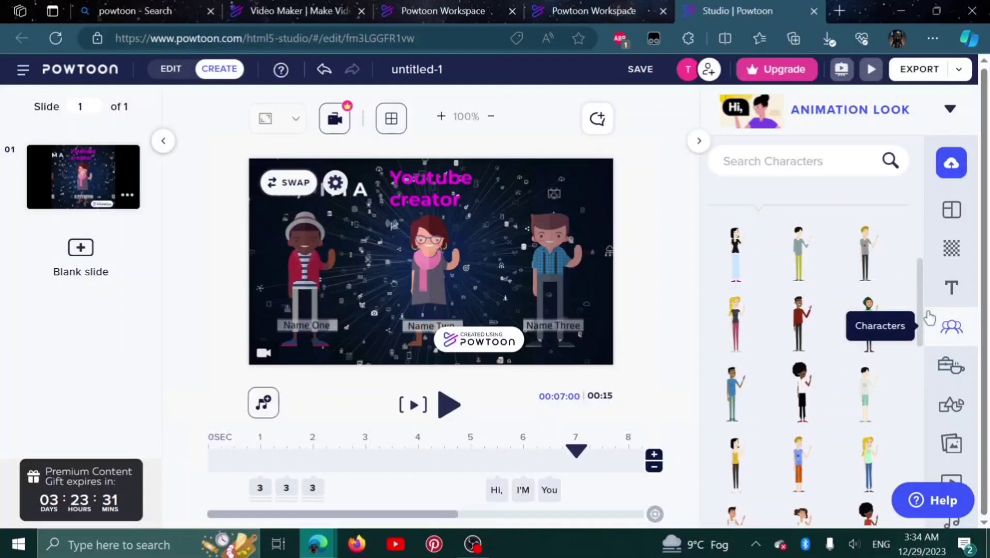
click(431, 253)
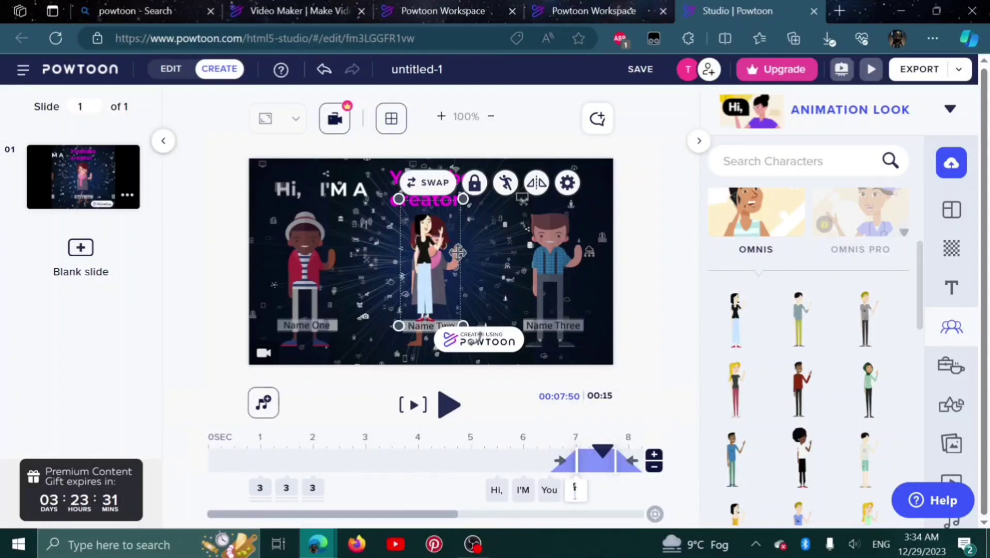
click(506, 182)
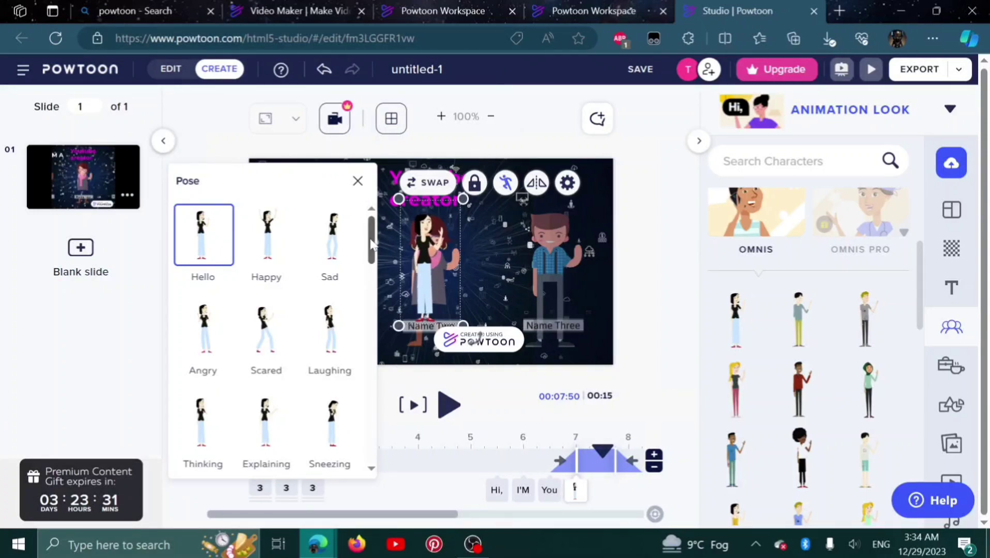
Step: Scroll the pose list and apply the Laughing pose to the Omnis woman
scroll(down, 3)
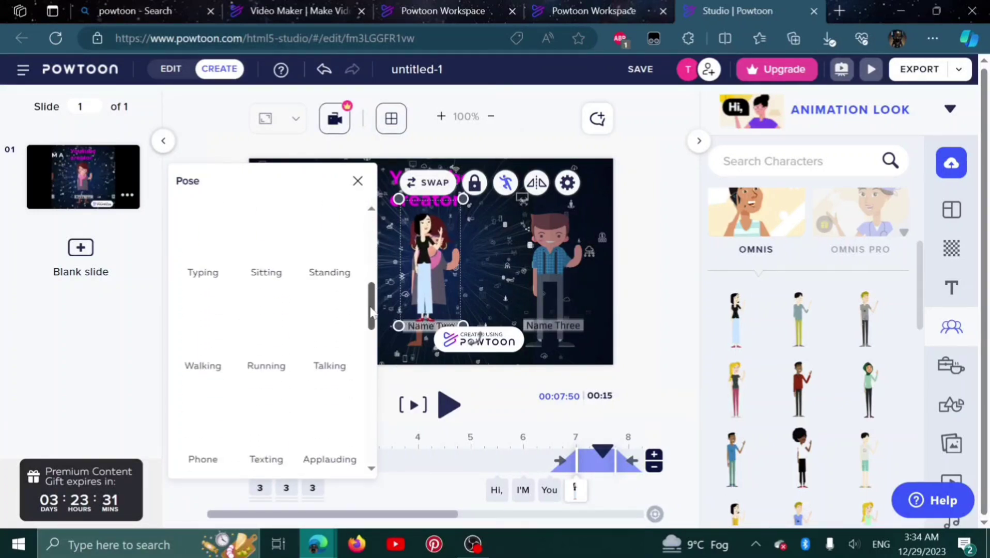
scroll(down, 3)
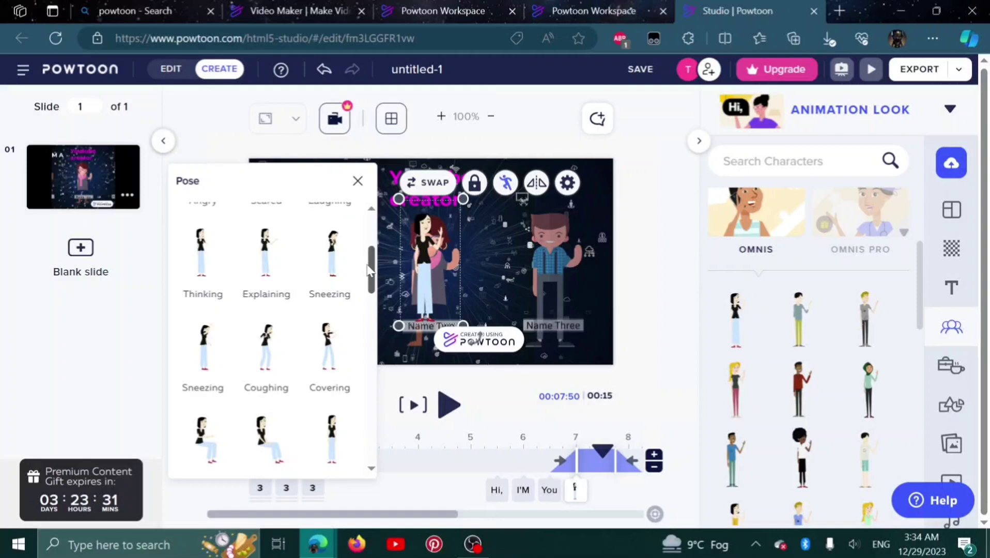
scroll(down, 3)
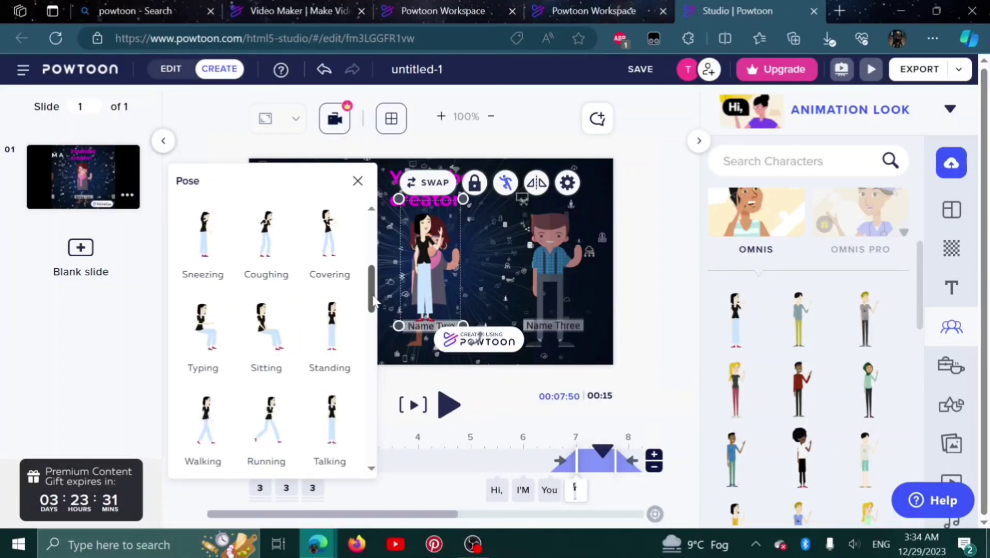
scroll(down, 3)
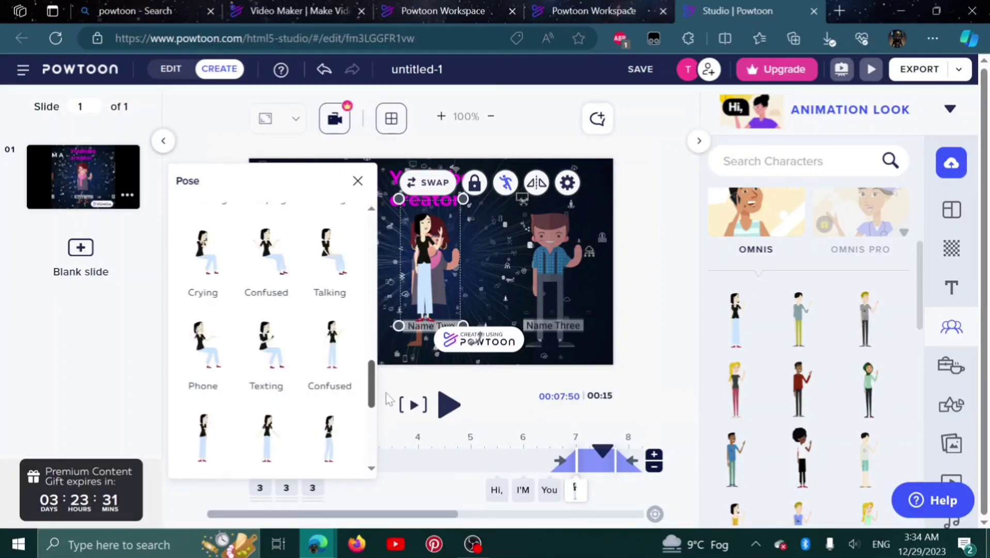
scroll(down, 3)
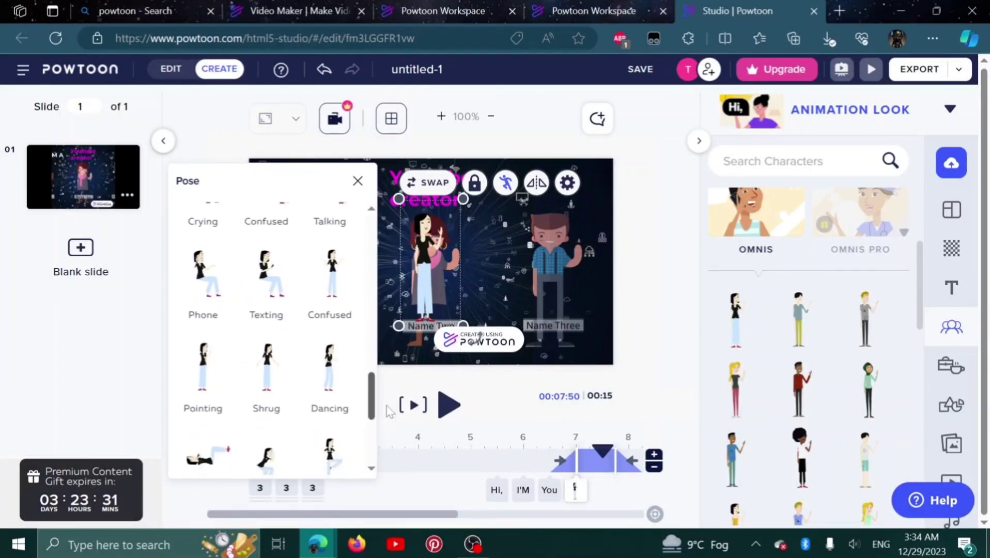
scroll(down, 3)
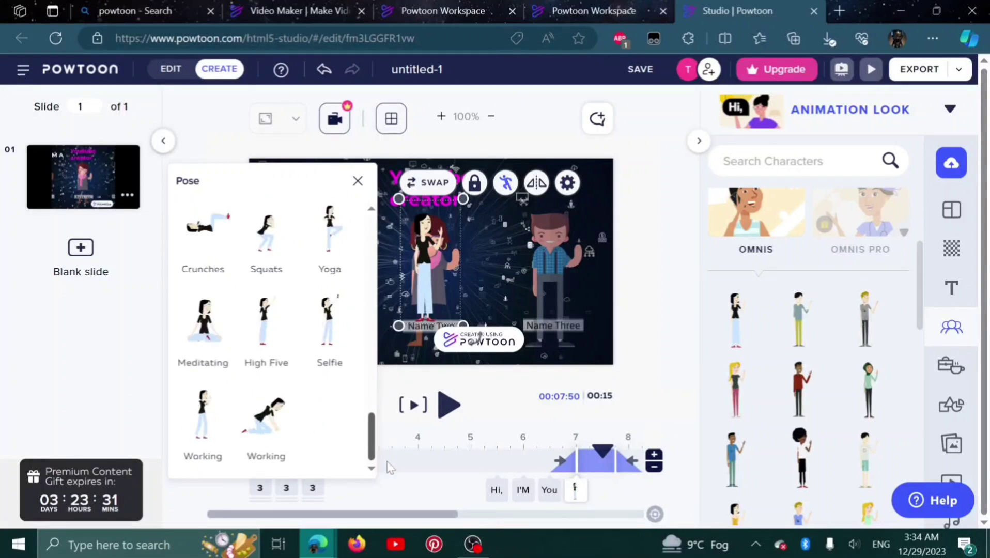
scroll(up, 3)
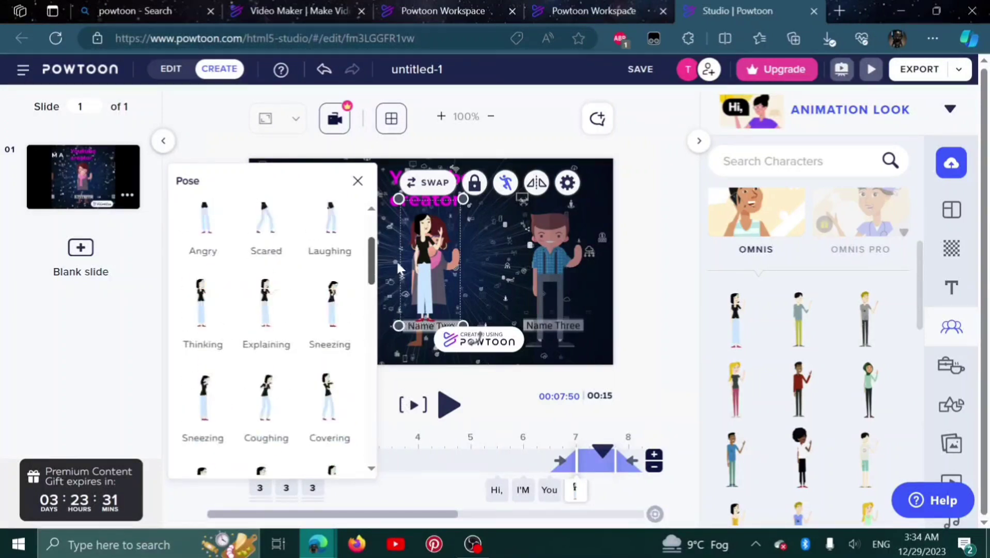
scroll(up, 3)
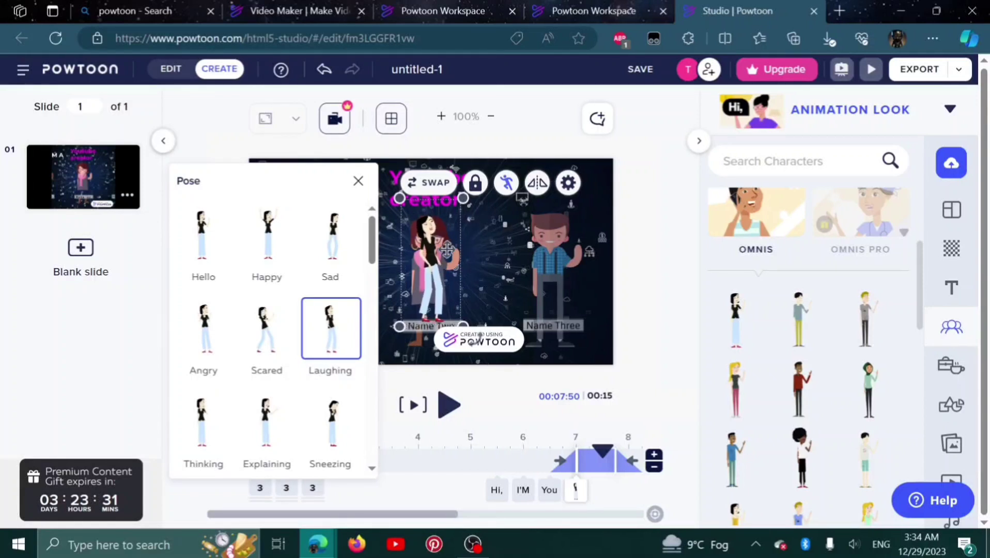
click(358, 181)
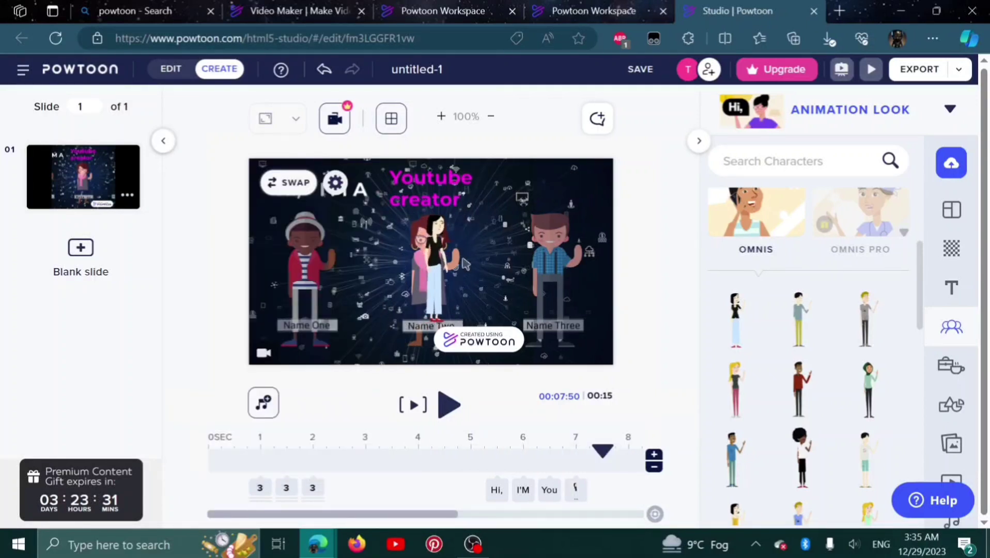
Step: Delete the man in red, the older woman, and Name Two and Name Three labels
click(365, 271)
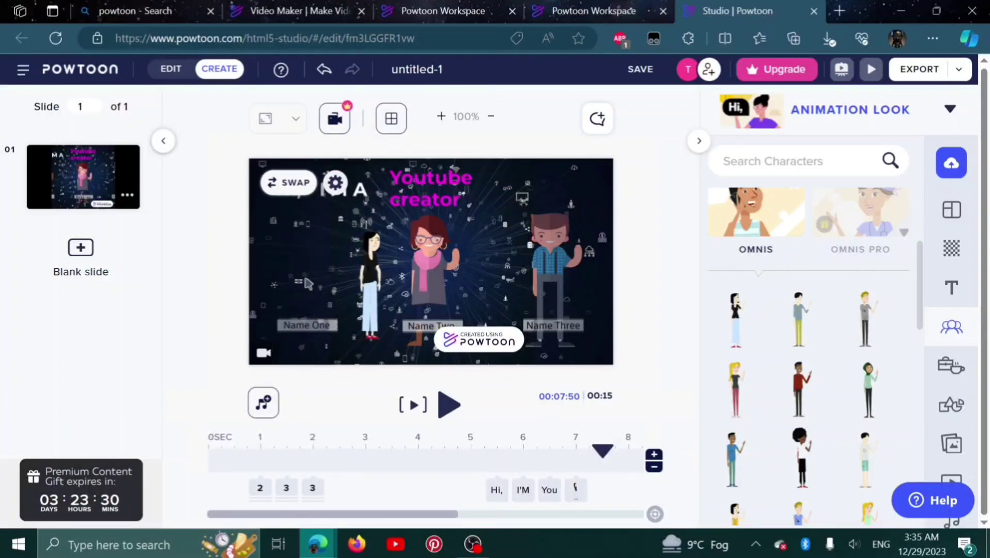
click(429, 265)
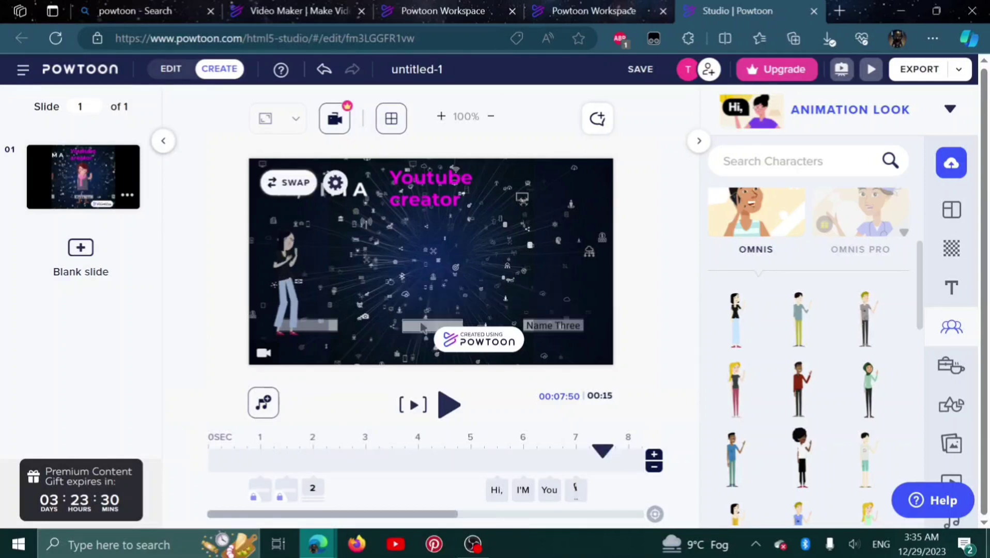
click(431, 326)
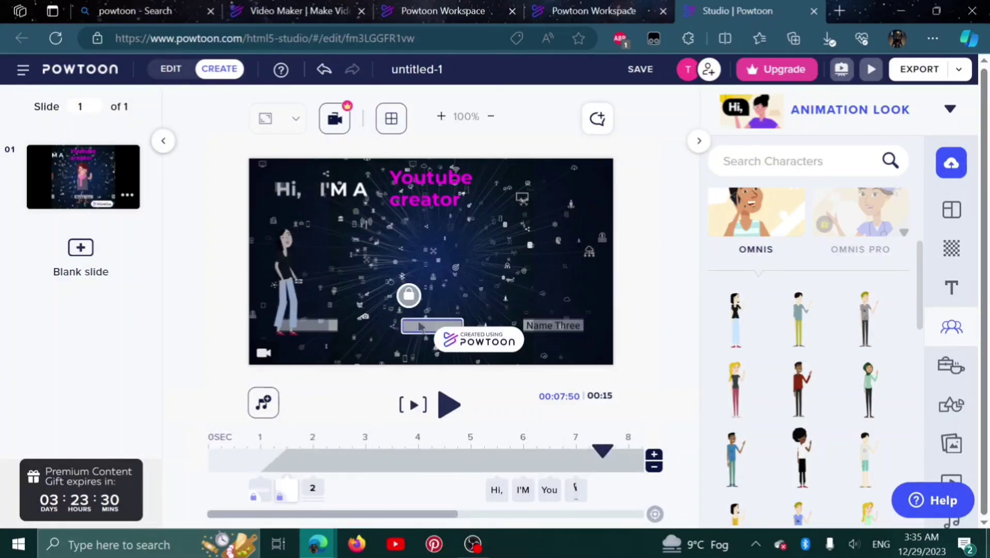
click(431, 326)
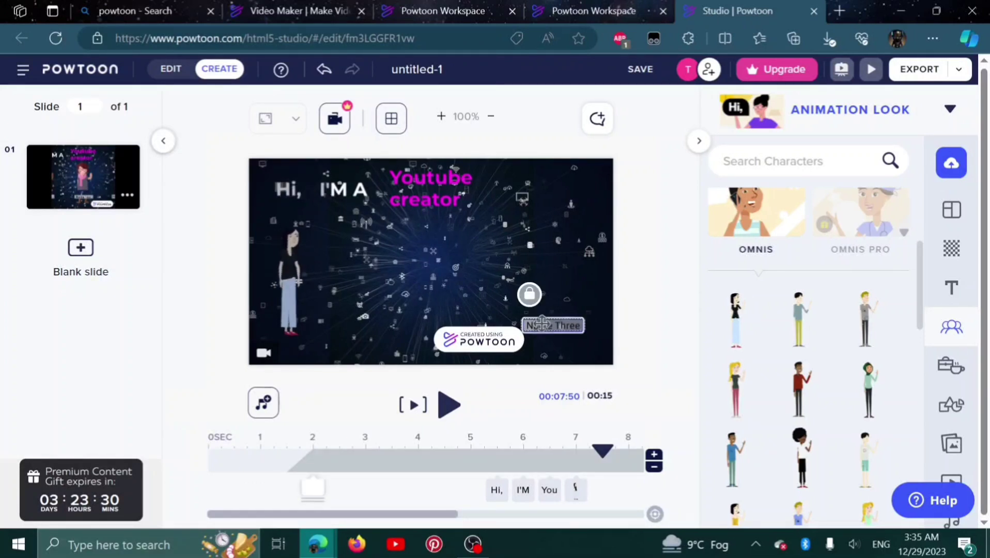
click(293, 271)
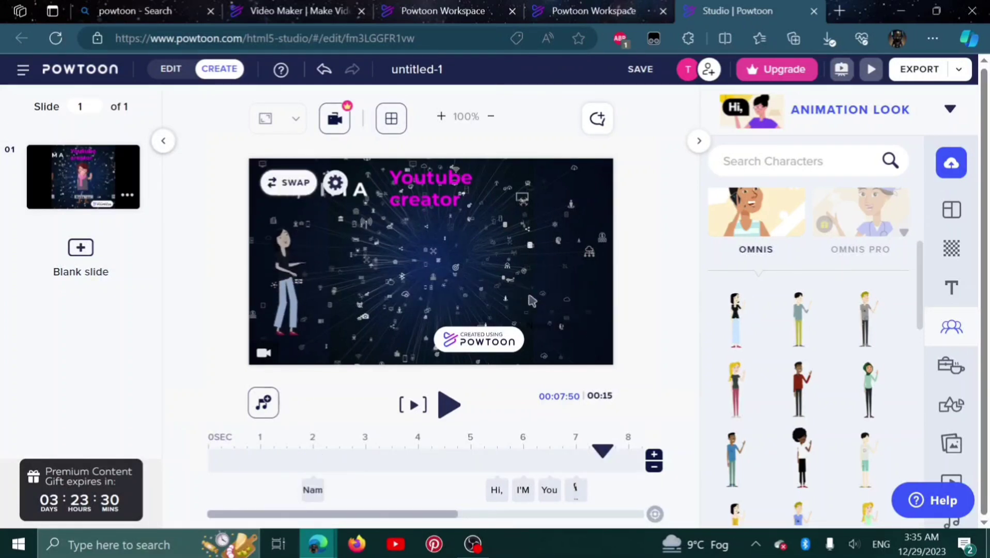
click(284, 278)
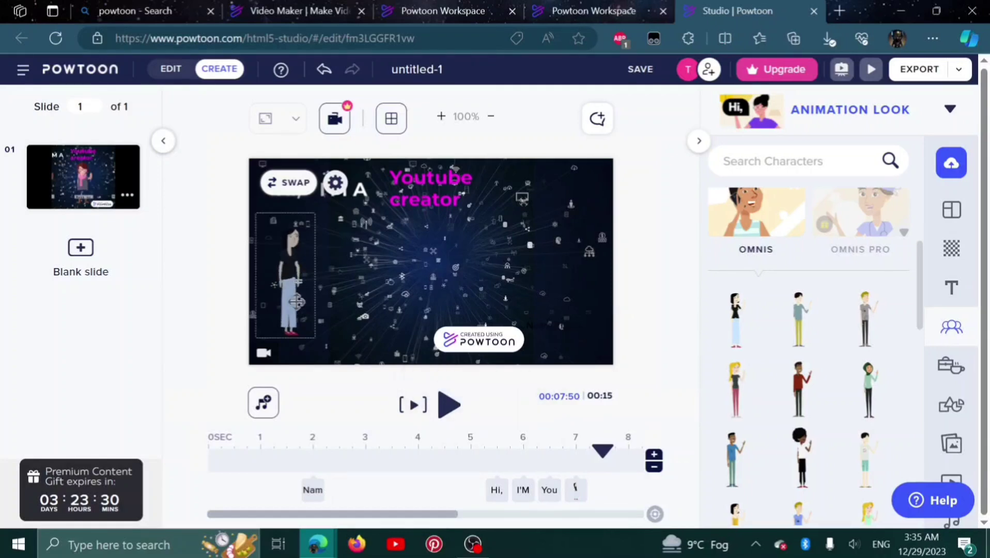
click(290, 271)
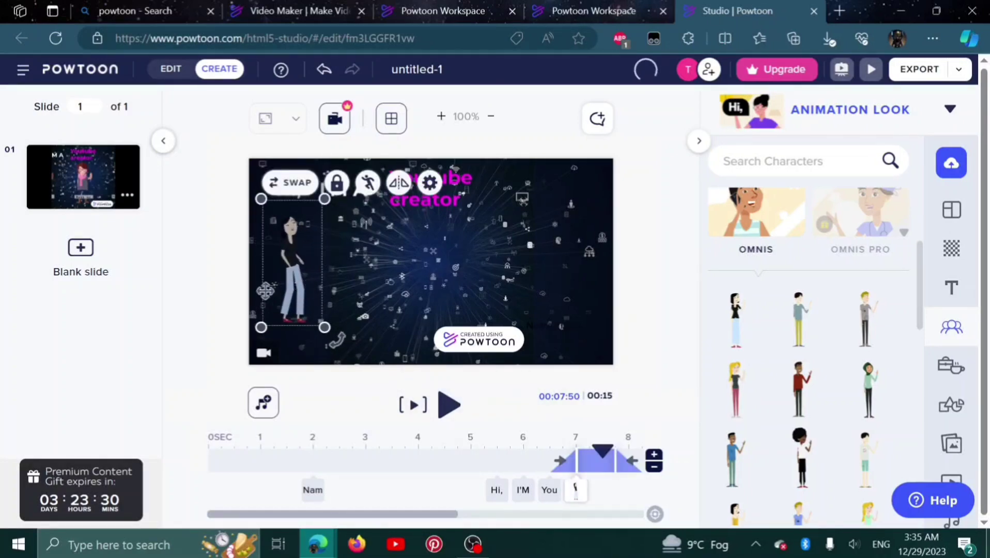
Step: Swap the left woman for a brown-haired character from the Characters library
click(737, 302)
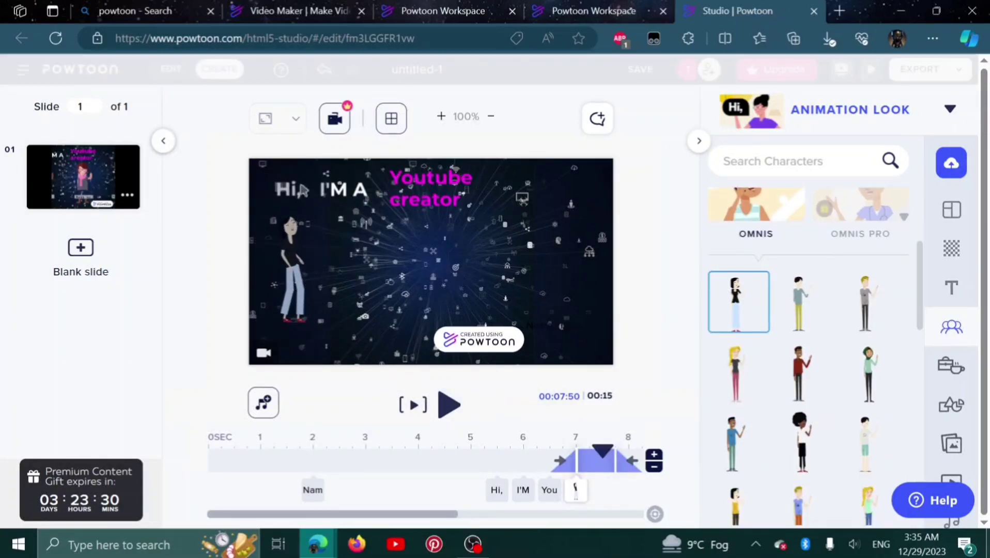
click(293, 271)
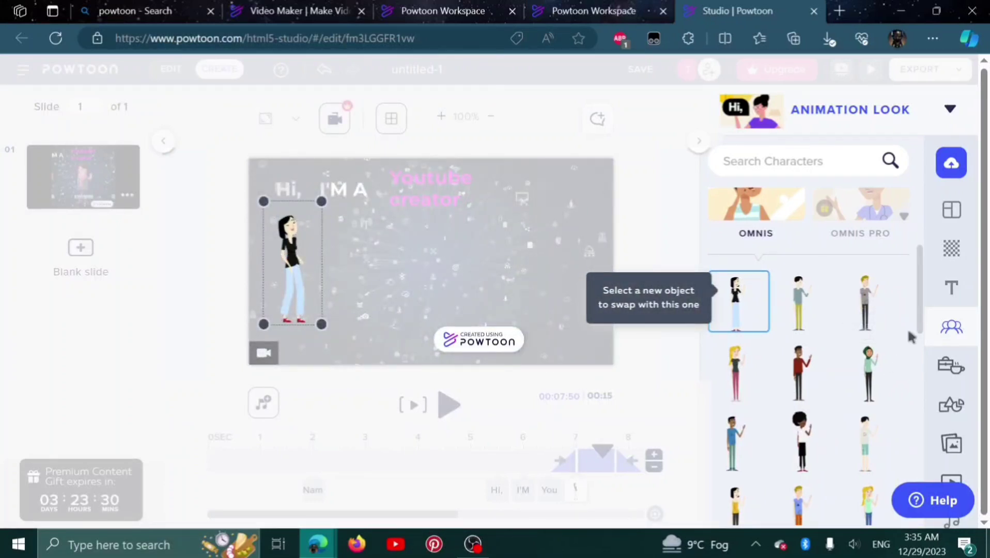
scroll(down, 3)
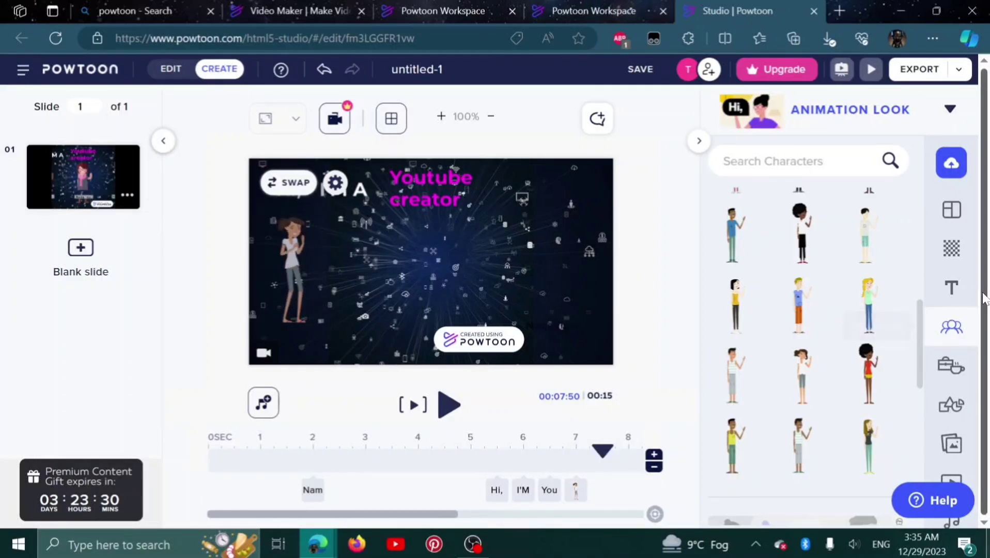
mouse_move(950, 369)
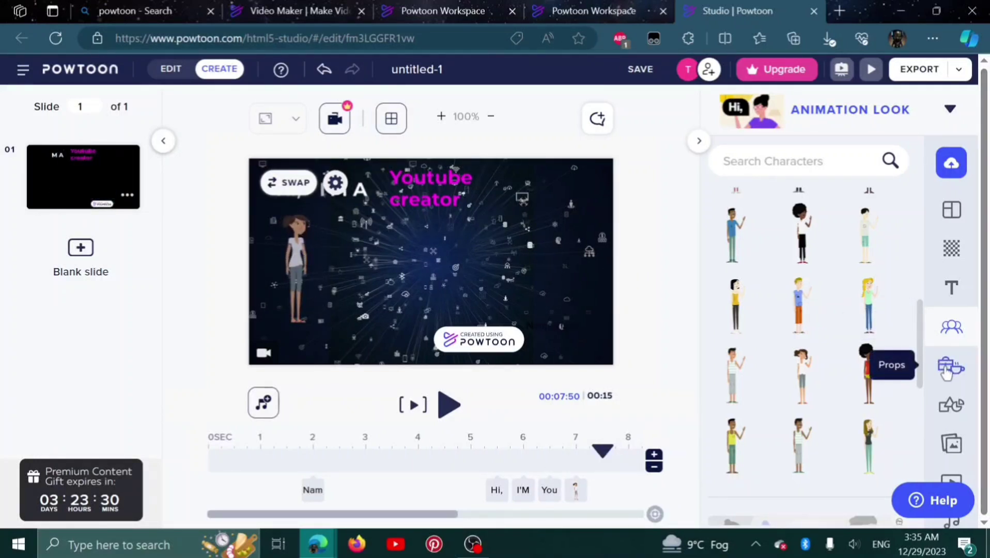
Step: Open the Props library and scroll through its categories to the Emoji smiley faces
click(950, 368)
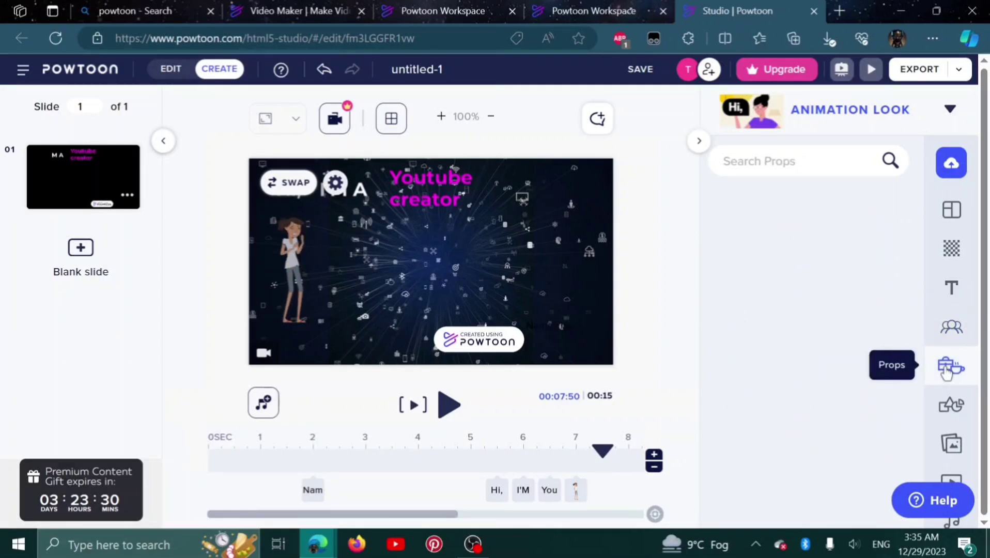
click(951, 368)
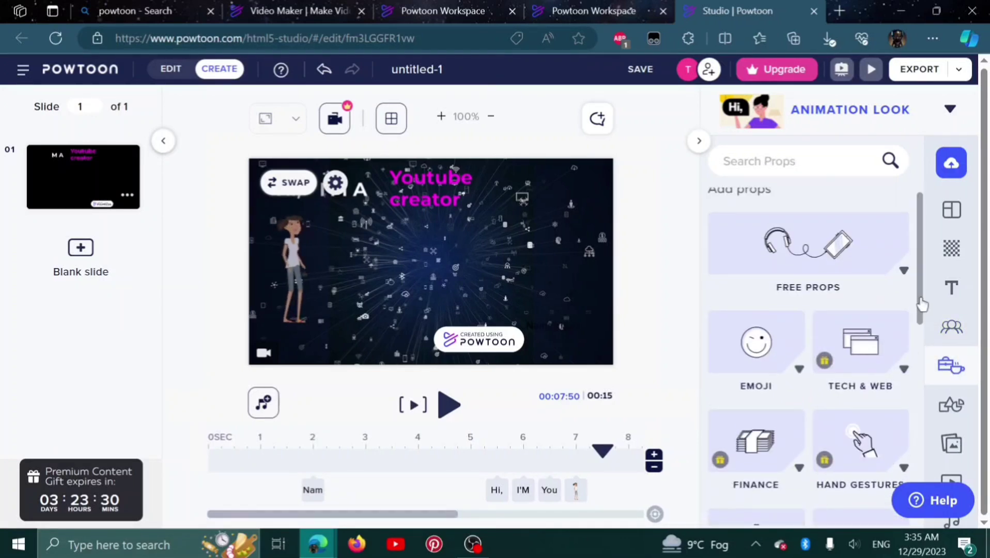
scroll(down, 3)
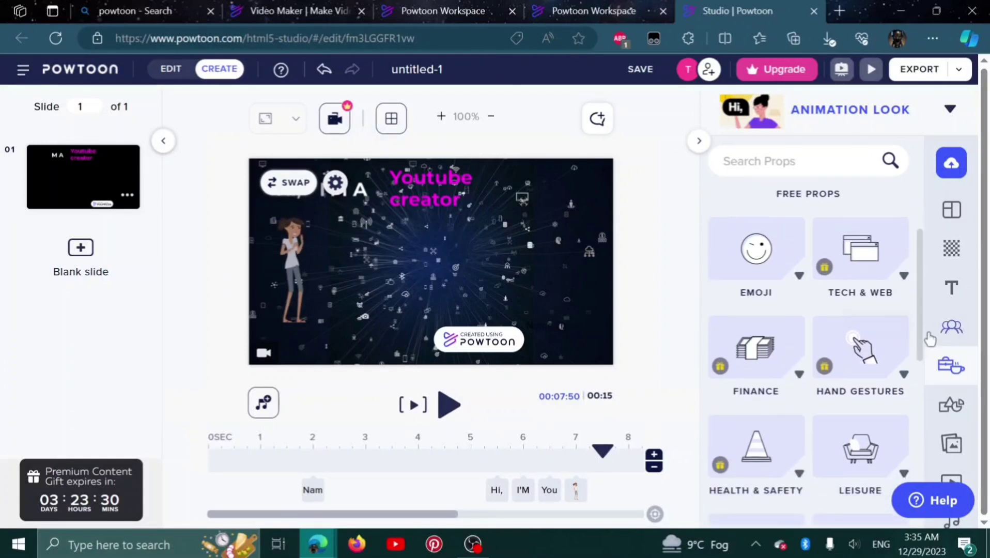
click(951, 327)
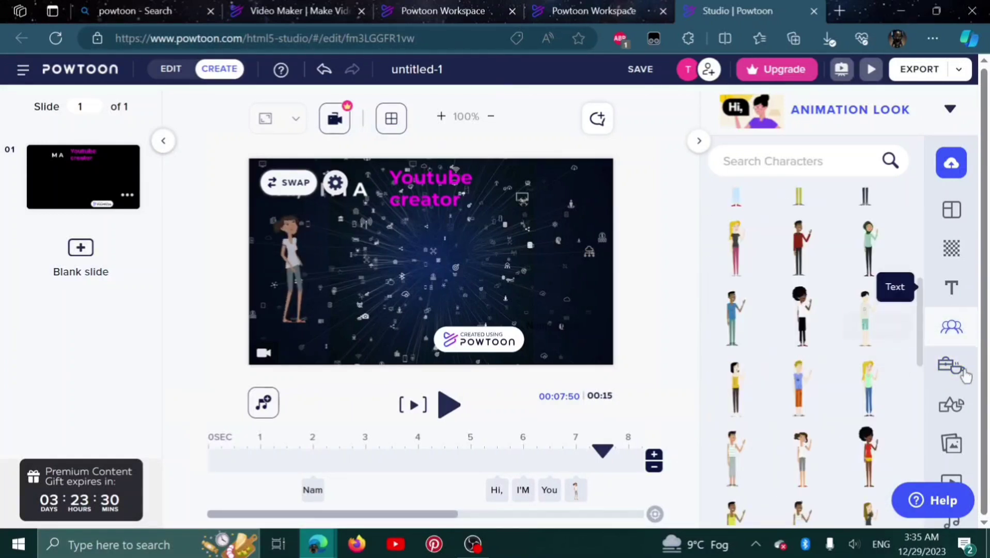
click(950, 367)
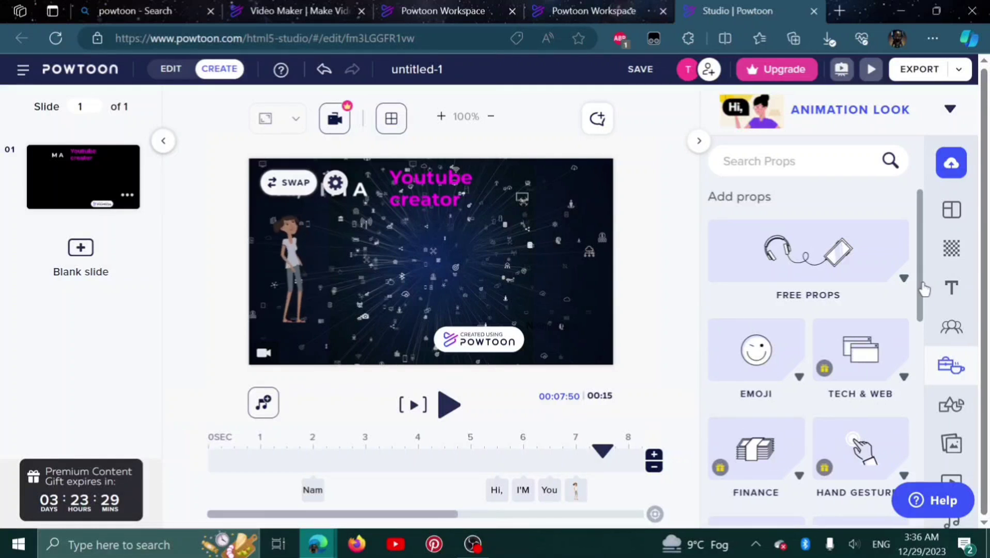
scroll(down, 3)
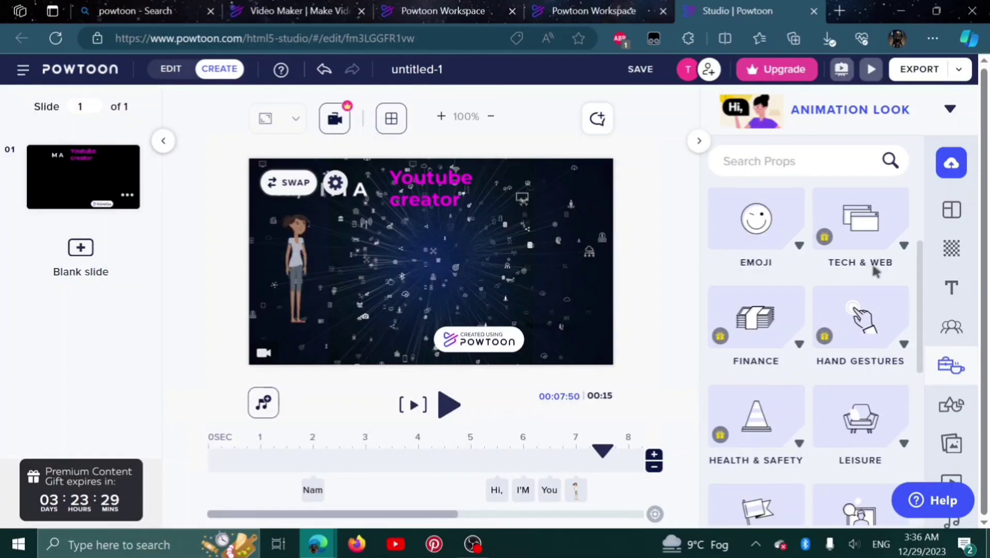
scroll(down, 3)
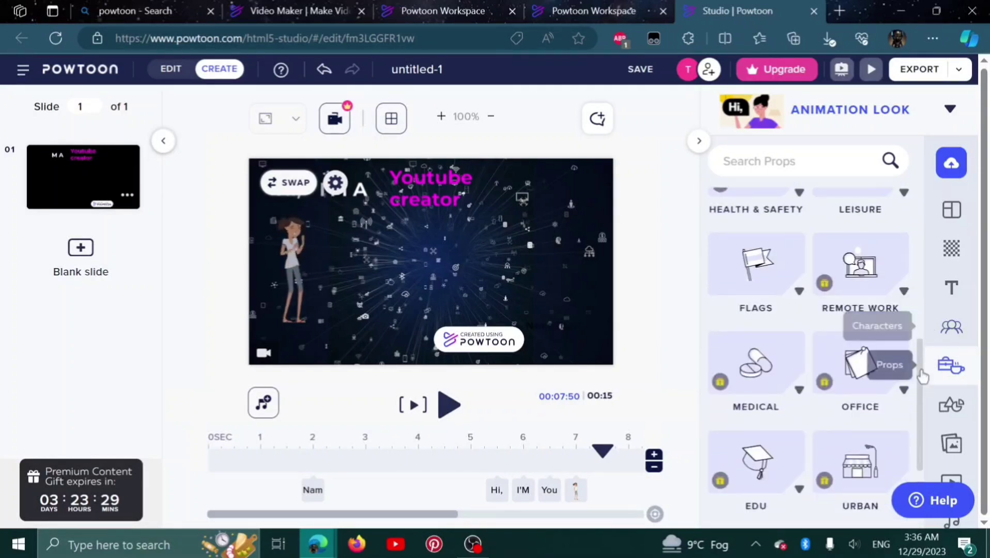
scroll(down, 3)
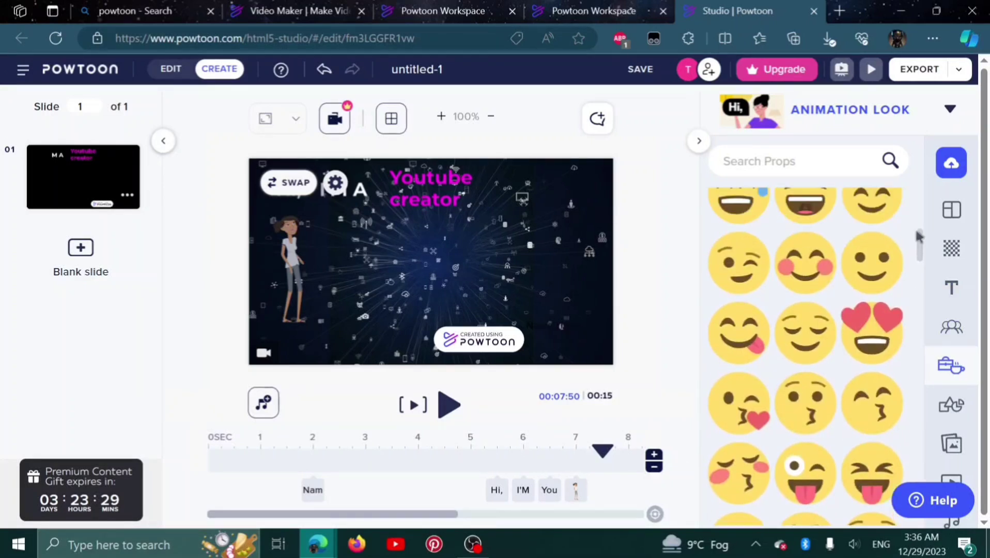
Step: Select the newly added tears-of-joy emoji on the canvas to adjust it
scroll(up, 3)
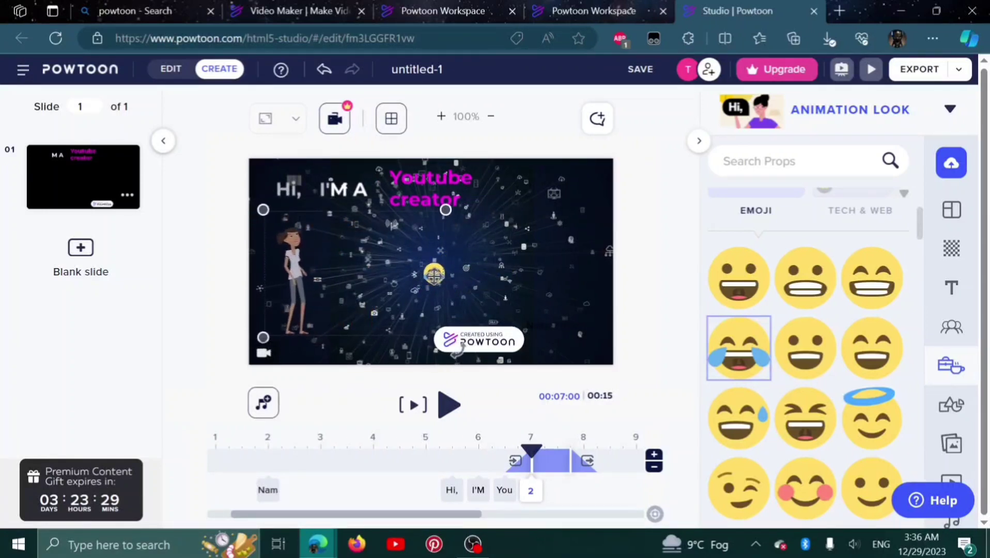
click(434, 274)
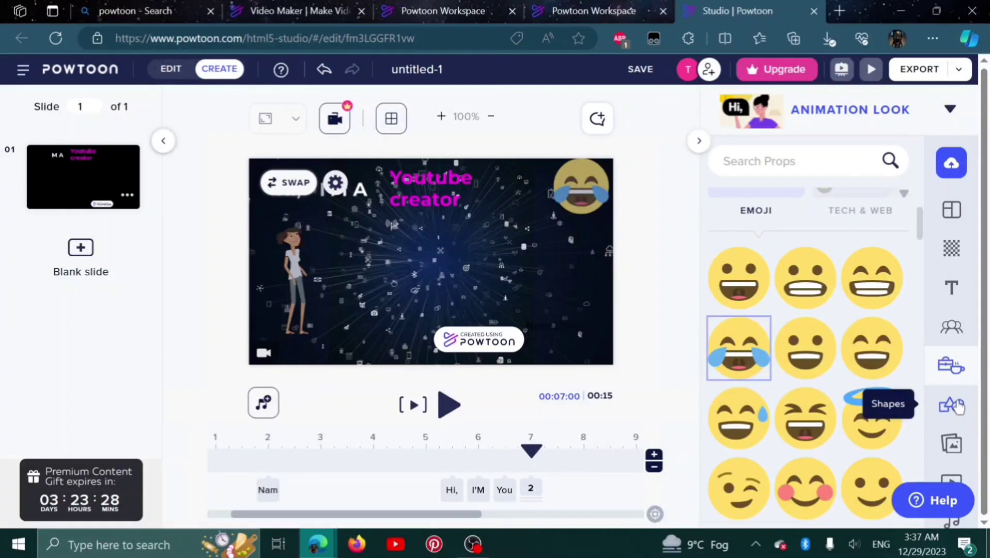
mouse_move(951, 443)
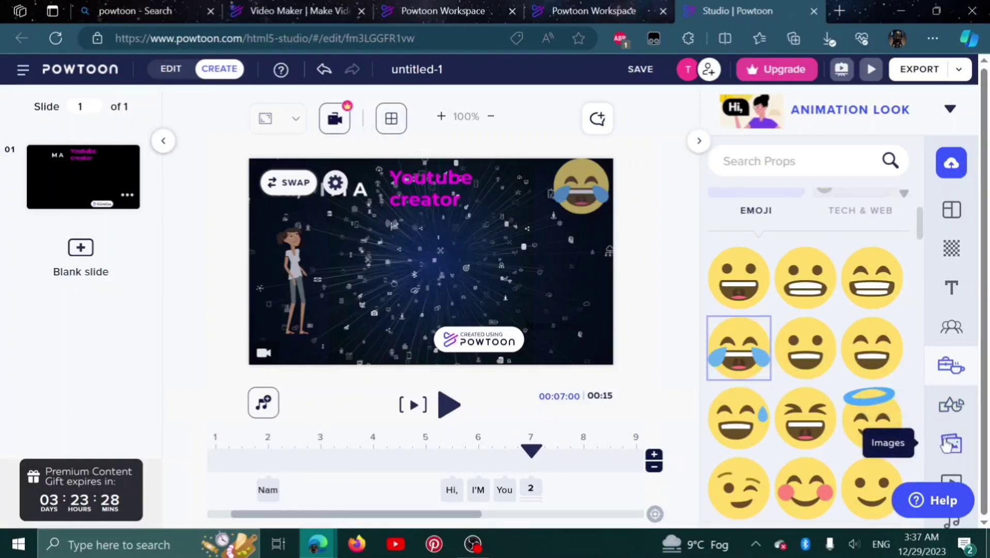
mouse_move(540, 426)
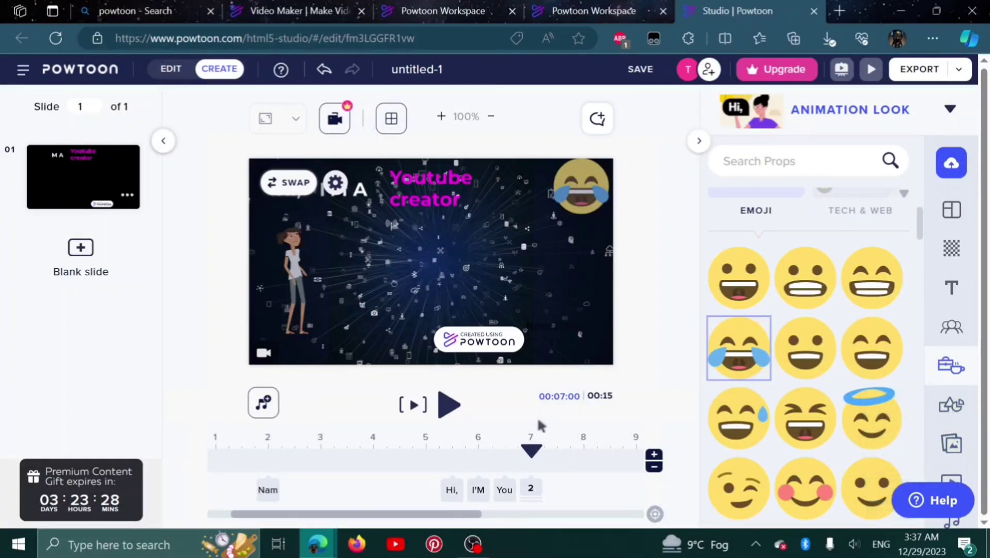
mouse_move(349, 265)
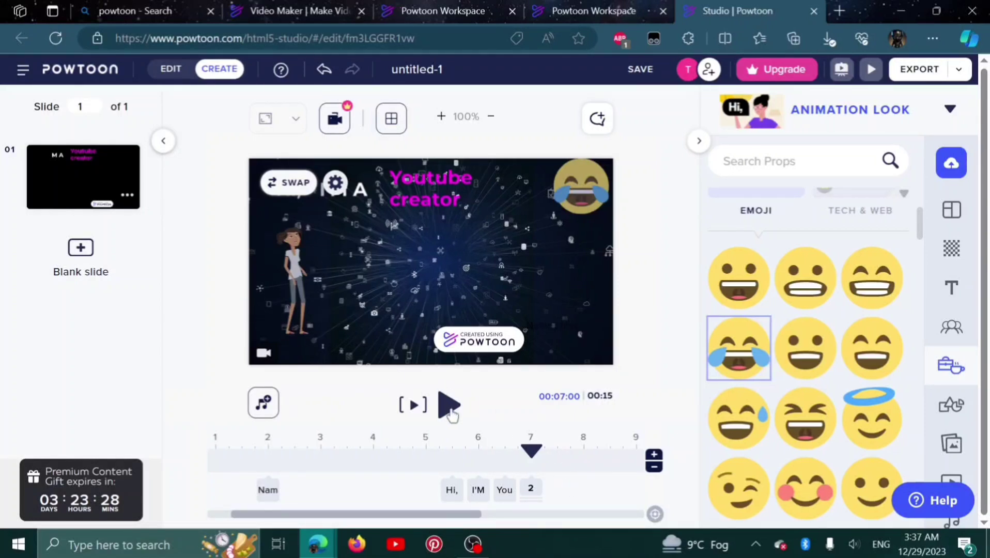
Step: Preview slide 1 to about 14 seconds, pause it, and let the project save
click(448, 405)
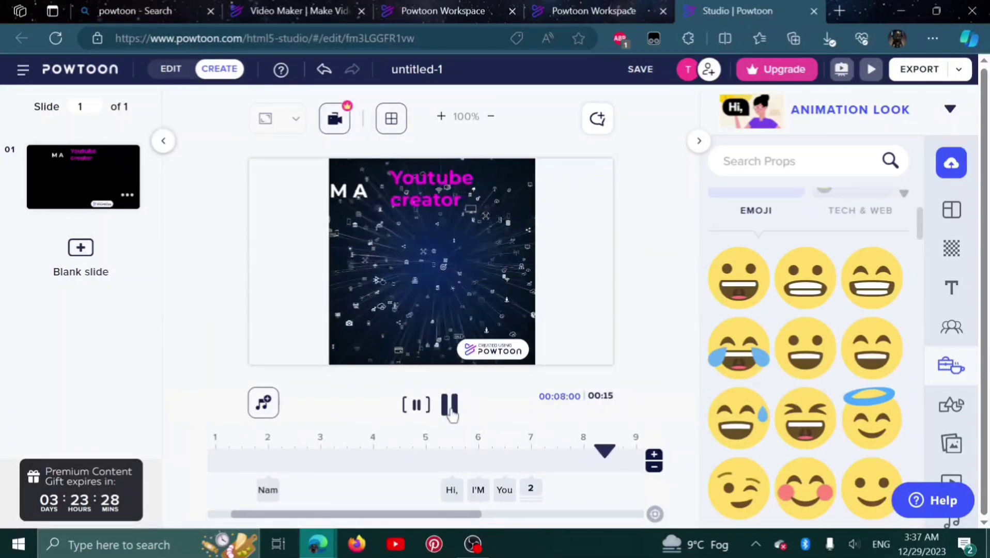
click(449, 405)
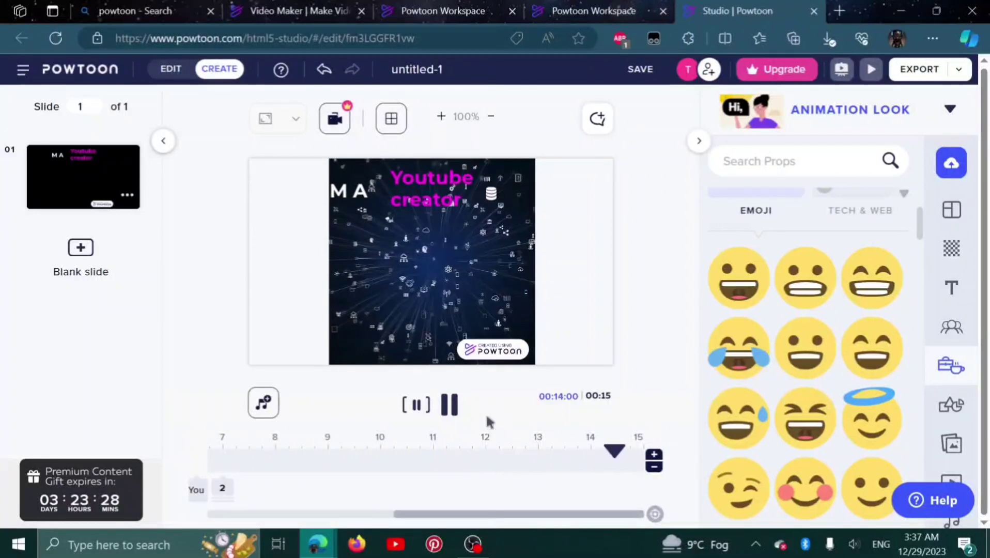
click(449, 404)
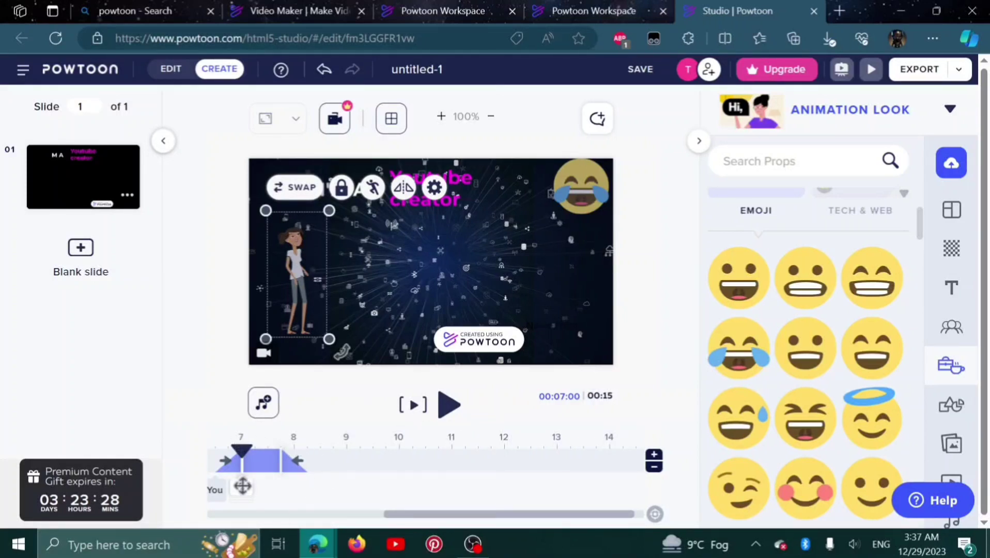
mouse_move(615, 398)
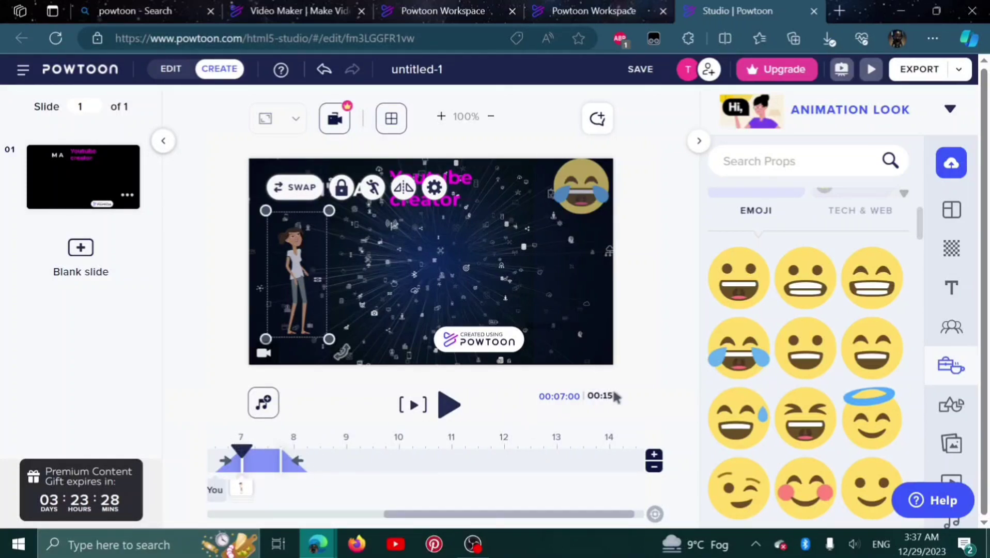
click(638, 69)
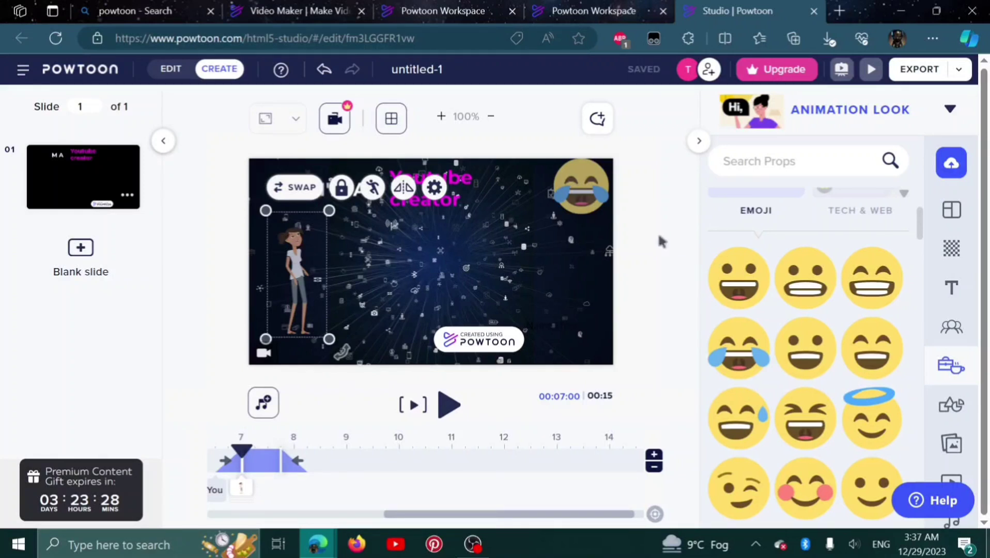
Step: Add a blank slide 2 and apply a blue technology video background
click(80, 247)
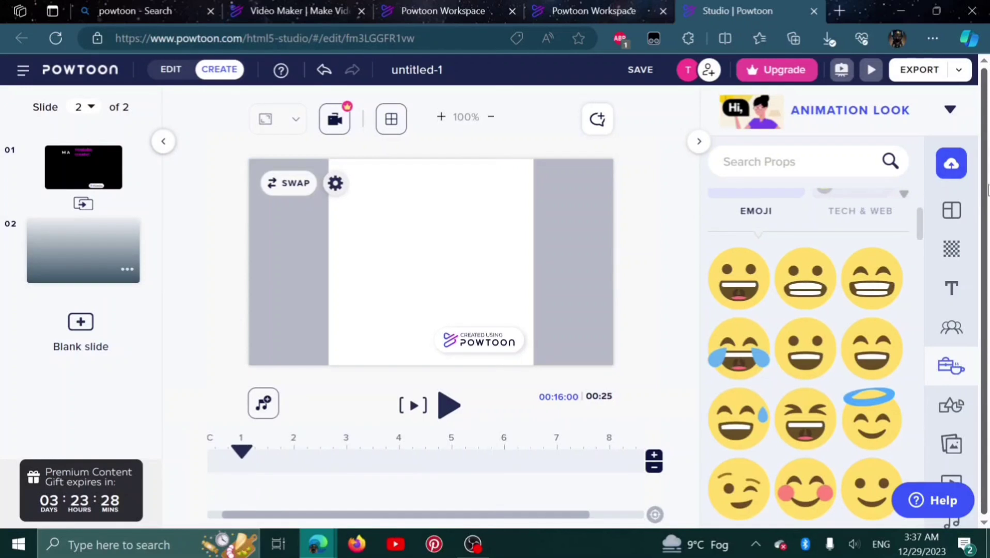
mouse_move(951, 248)
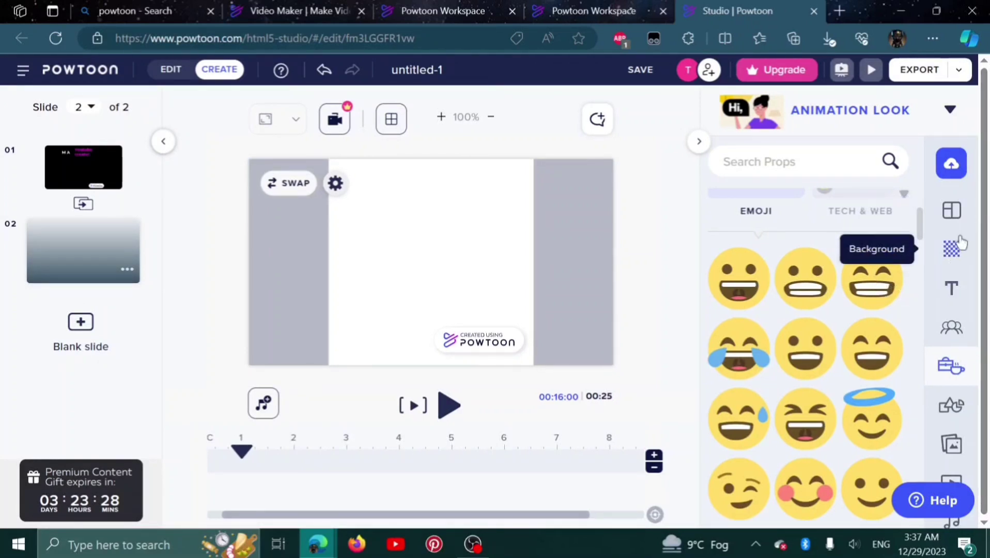
click(951, 248)
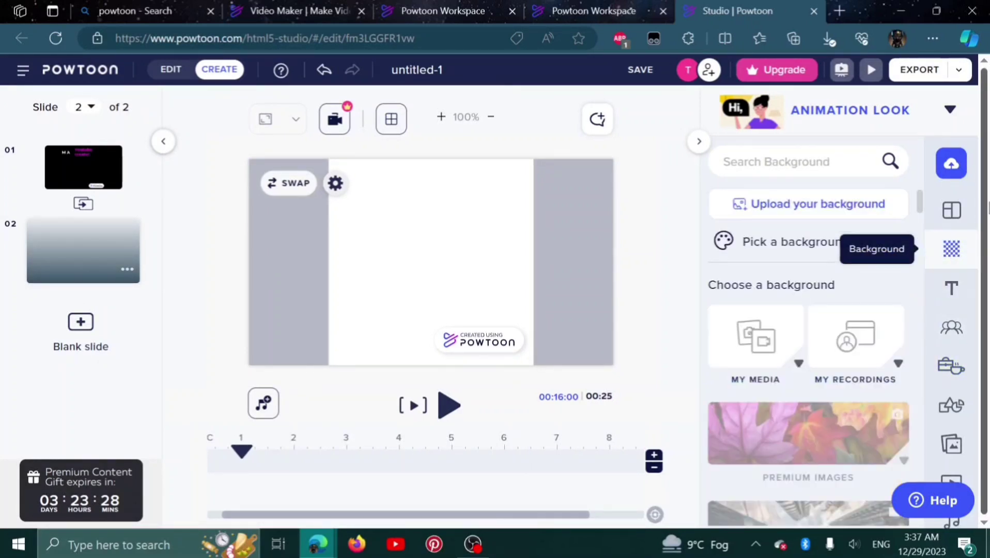
mouse_move(975, 238)
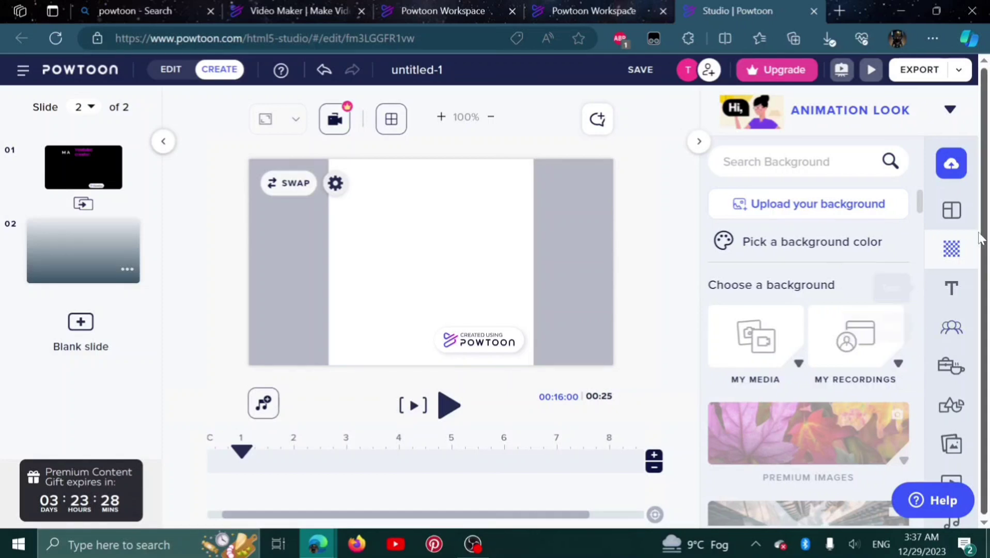
mouse_move(922, 203)
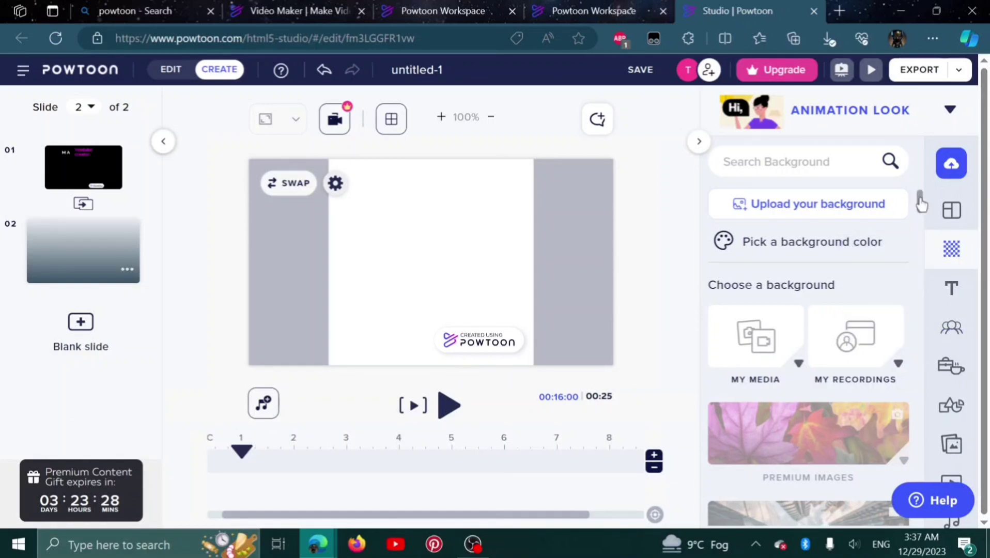
scroll(down, 3)
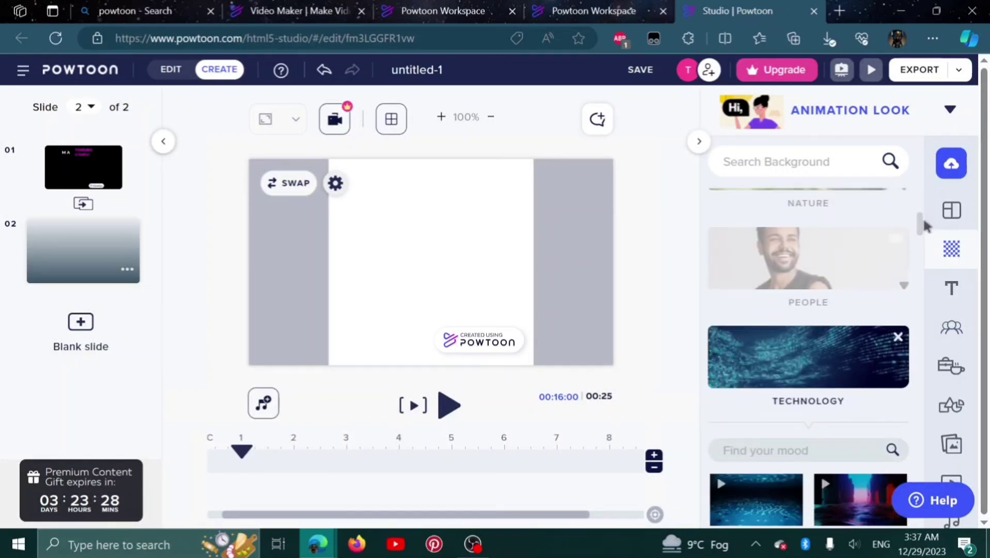
scroll(down, 3)
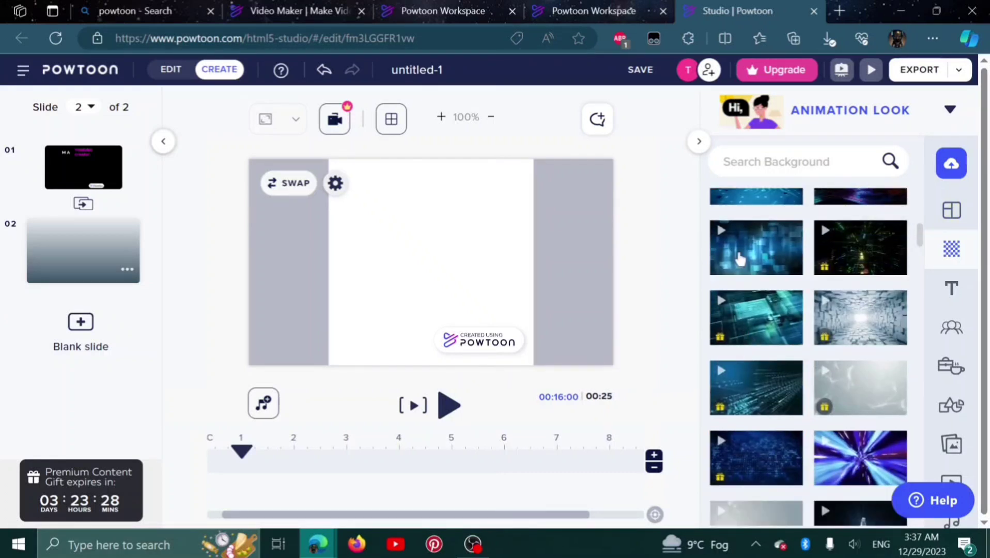
click(756, 246)
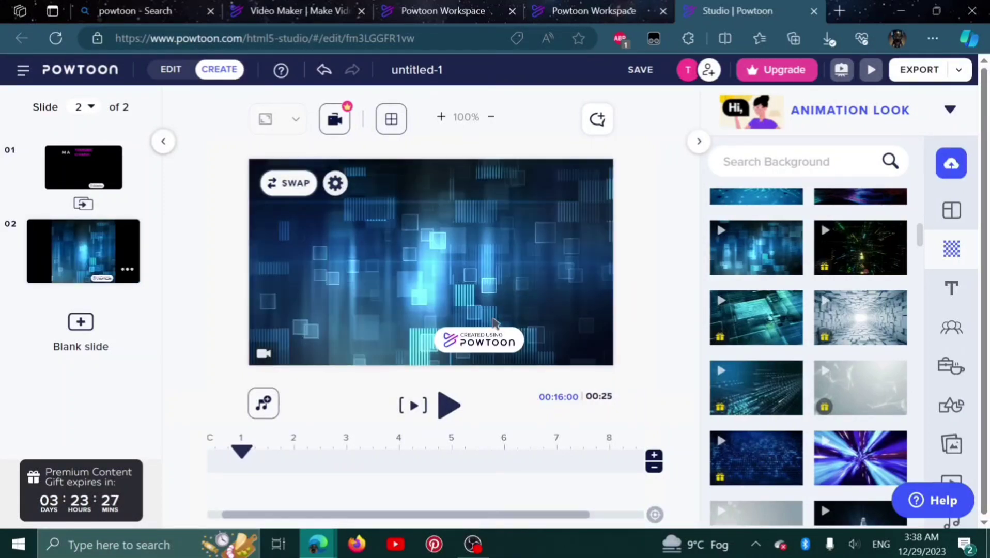
mouse_move(739, 299)
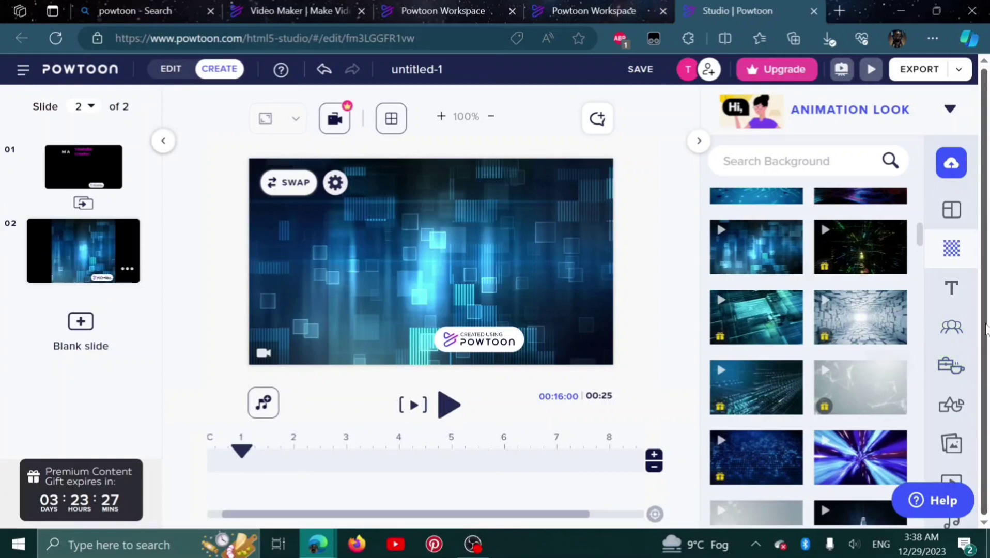
mouse_move(210, 324)
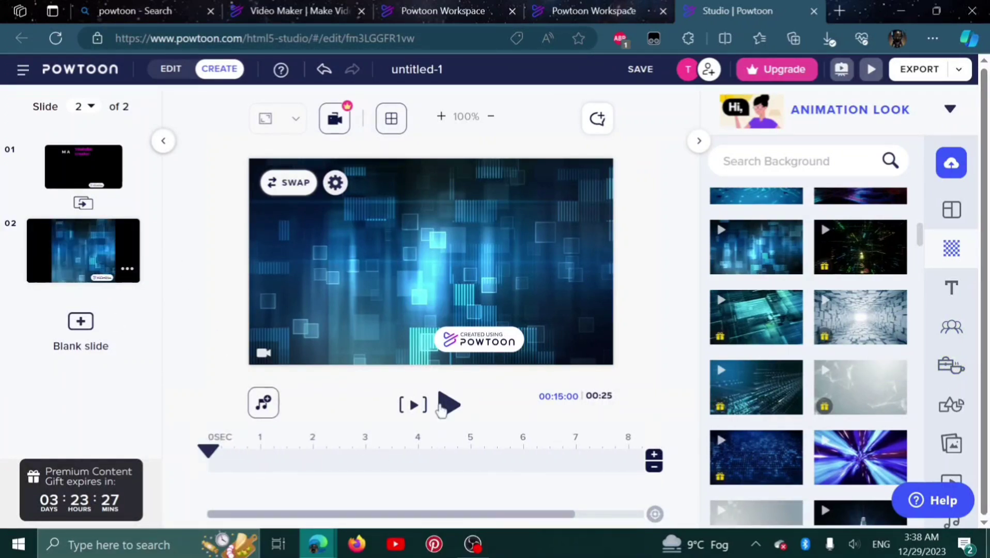
mouse_move(838, 341)
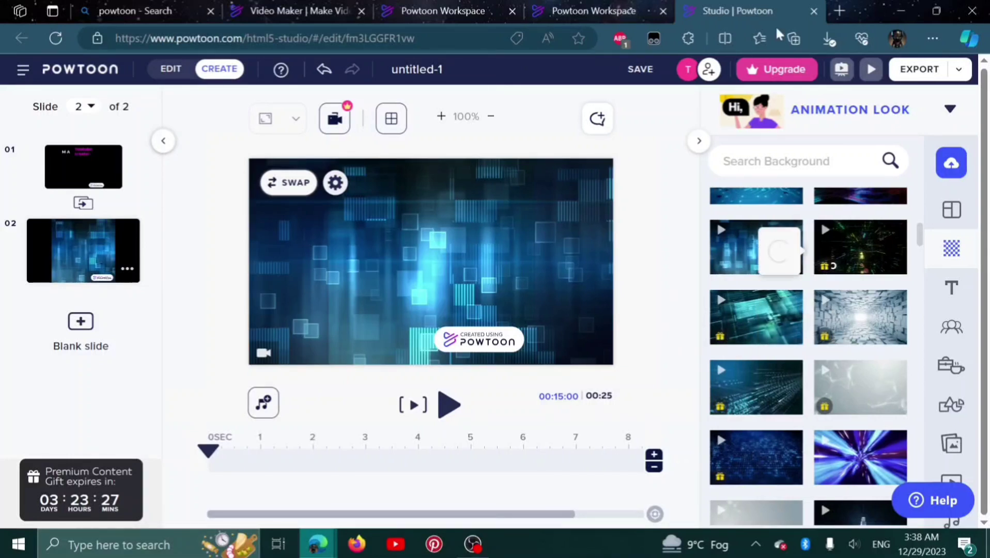
Step: Open Upgrade and browse the Lite, Professional and Business plan comparison
click(777, 70)
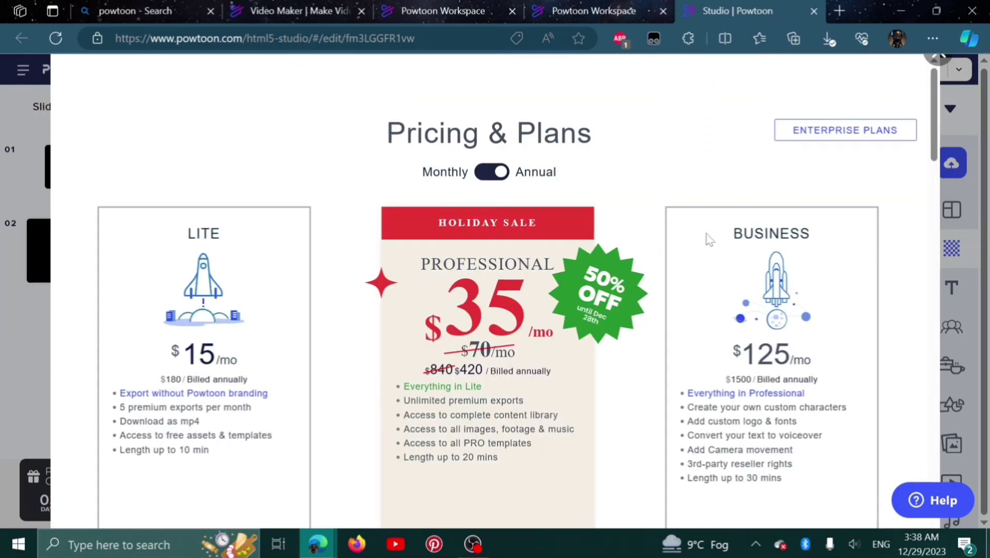
scroll(down, 3)
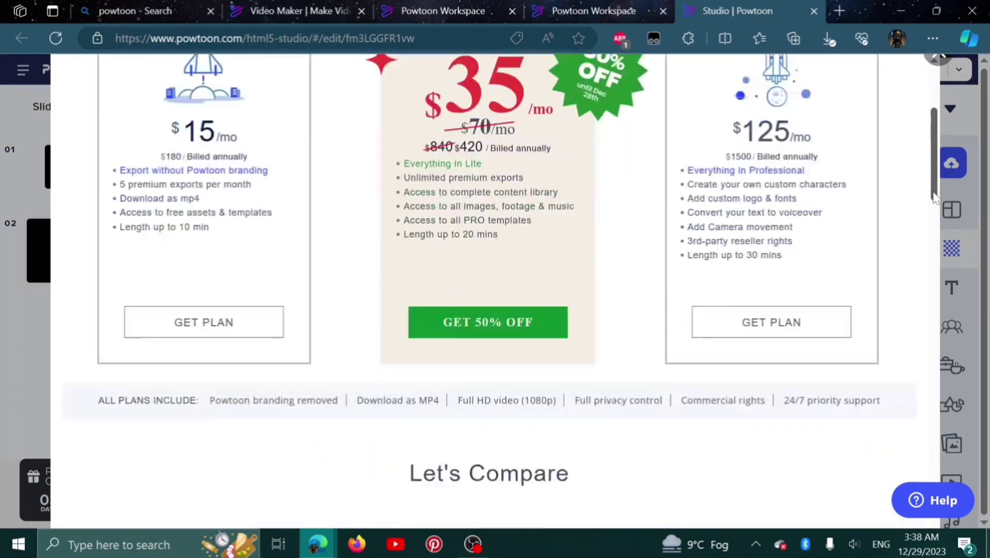
scroll(up, 3)
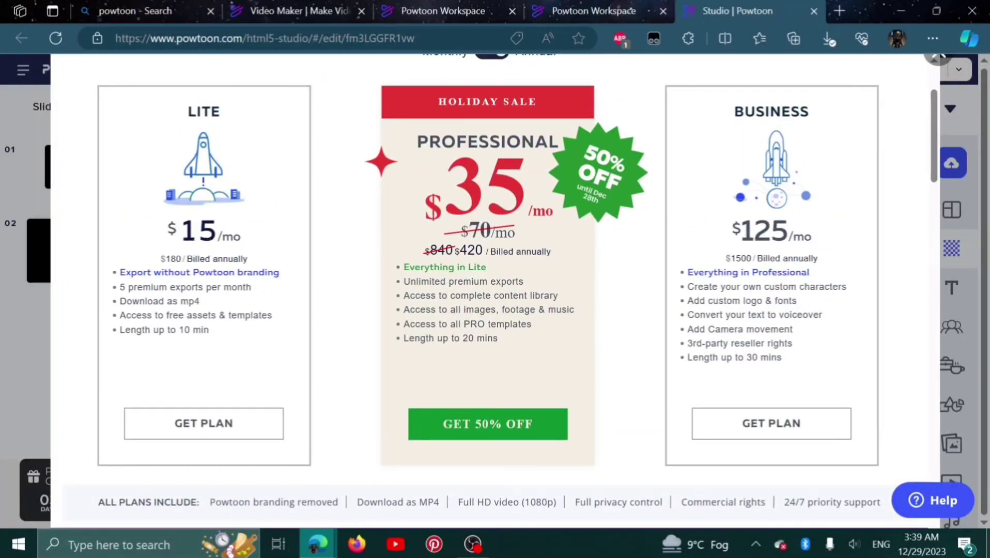
scroll(up, 3)
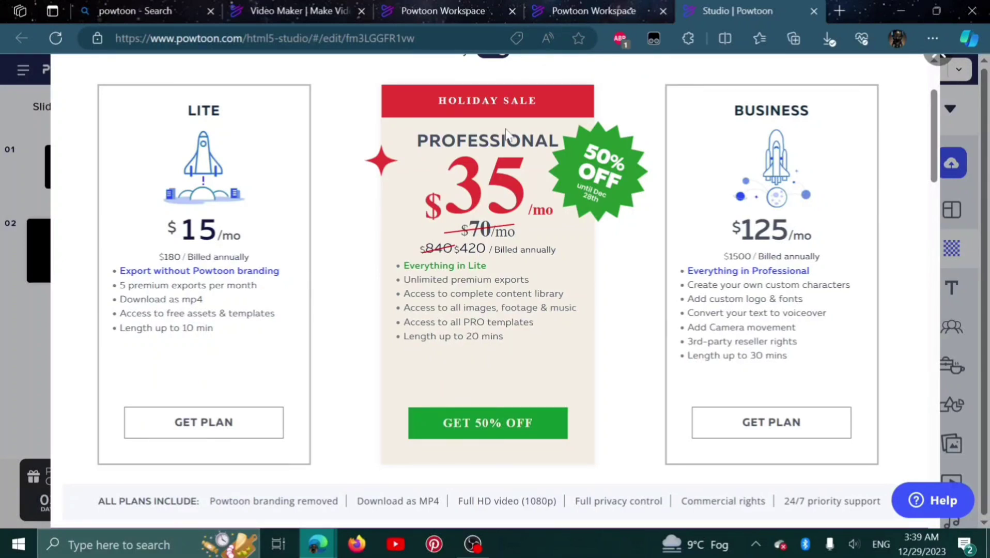
mouse_move(621, 189)
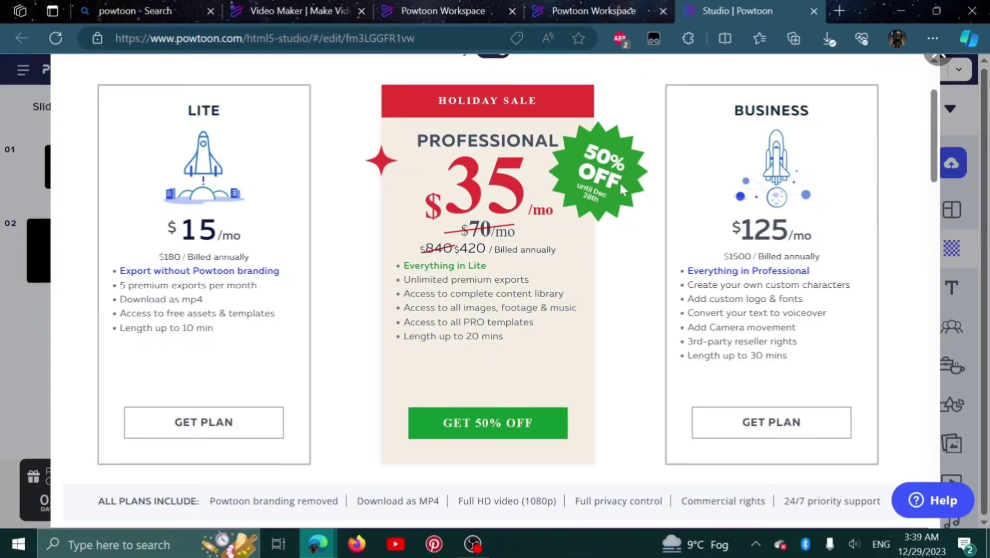
mouse_move(590, 245)
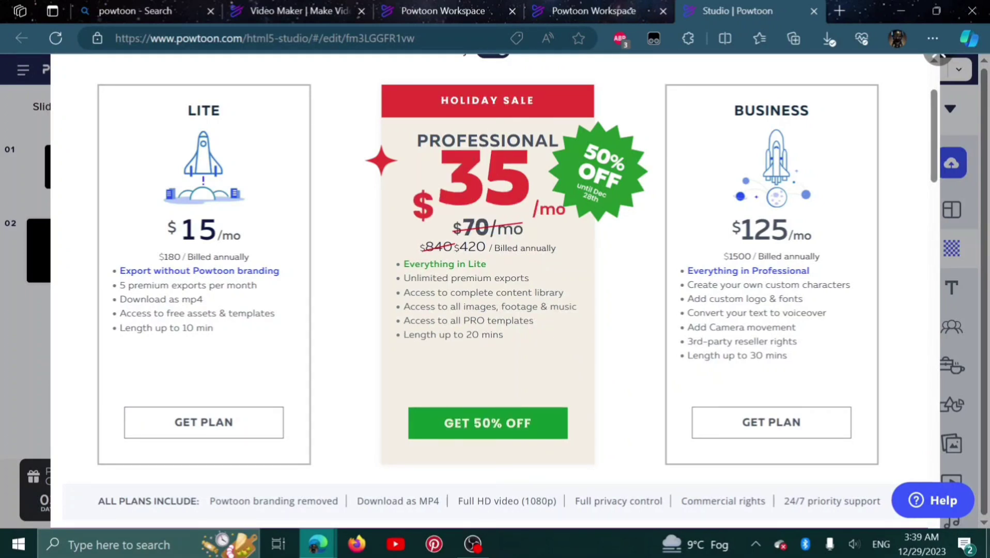
mouse_move(510, 308)
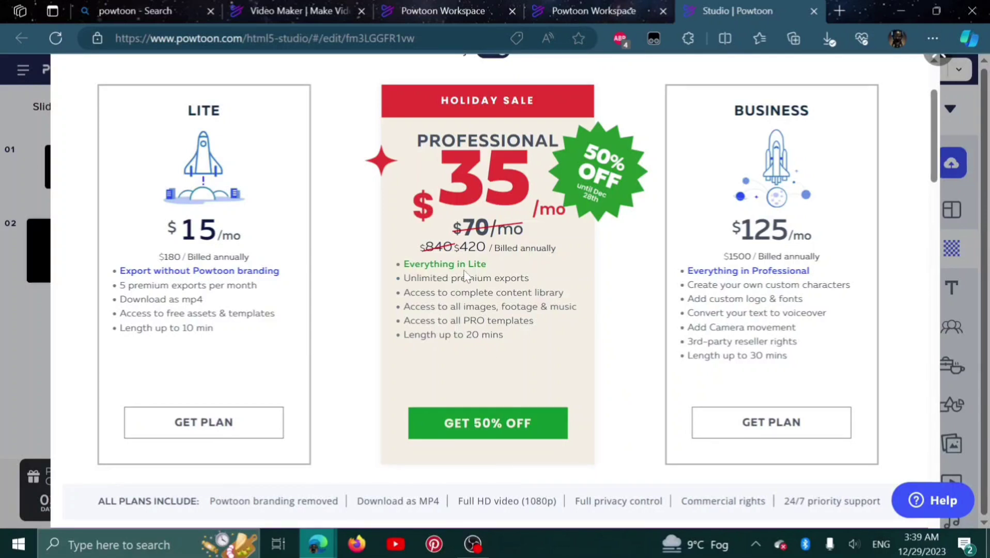
mouse_move(793, 166)
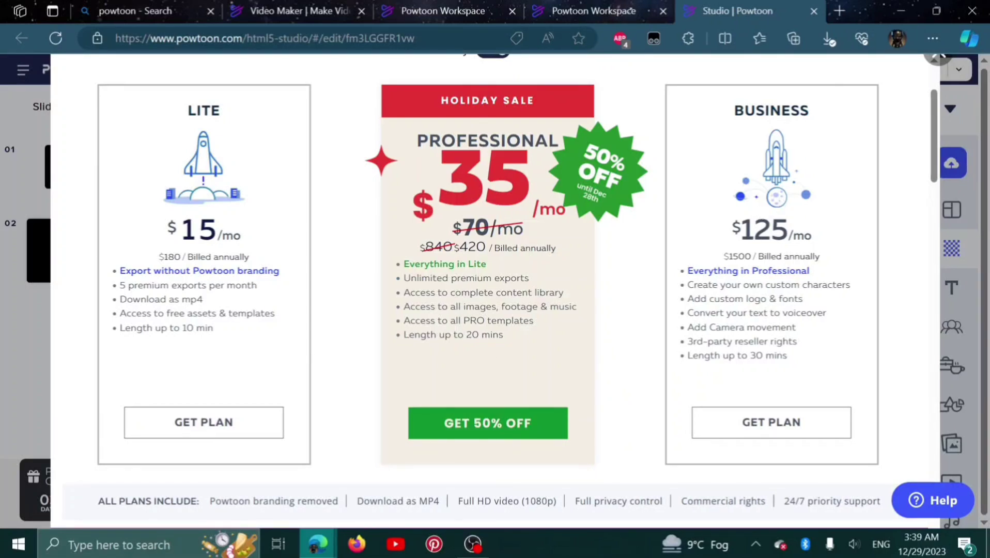
mouse_move(821, 243)
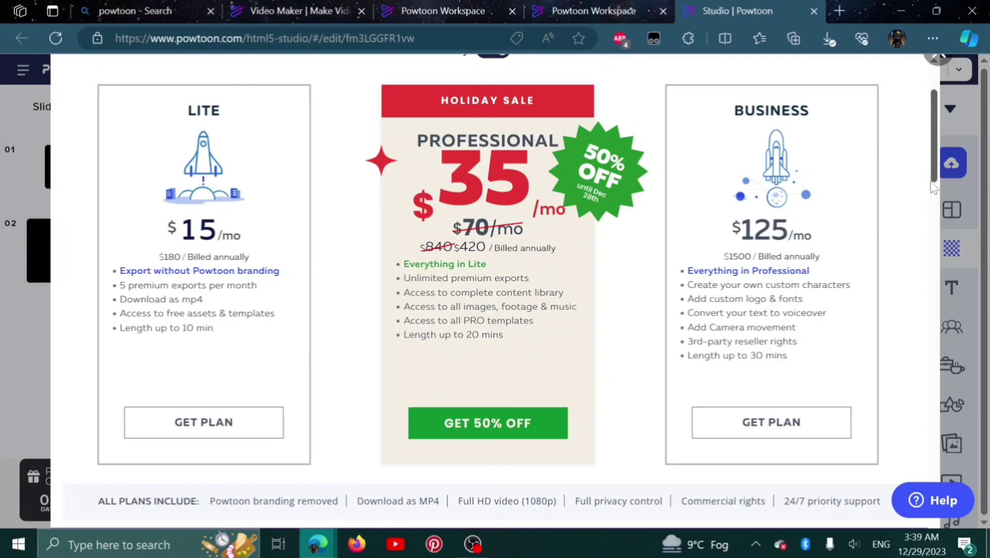
scroll(down, 3)
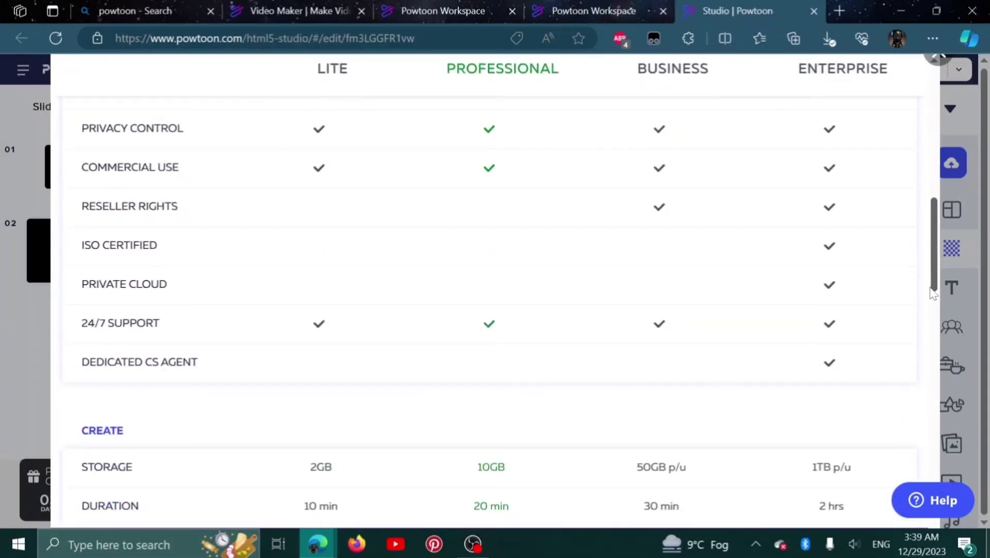
scroll(up, 3)
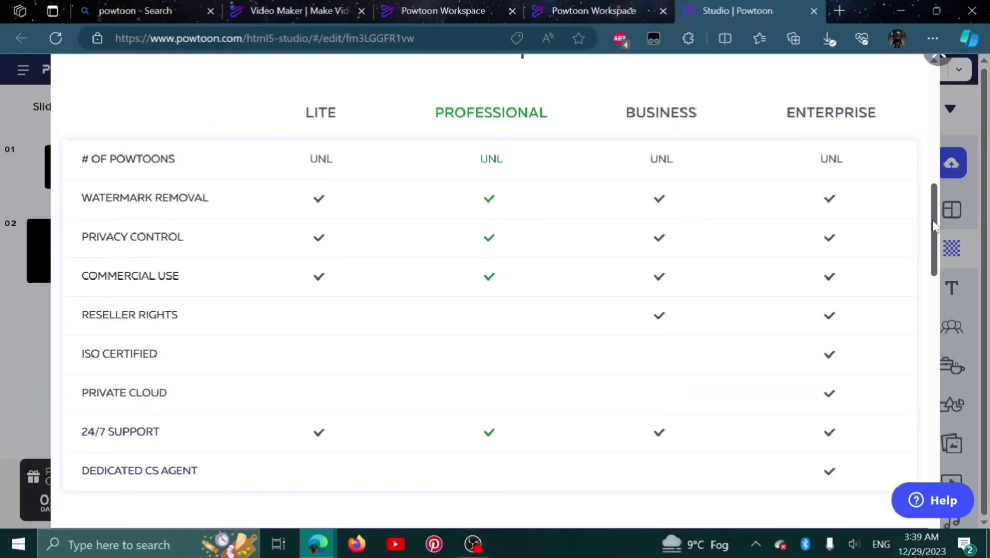
scroll(down, 3)
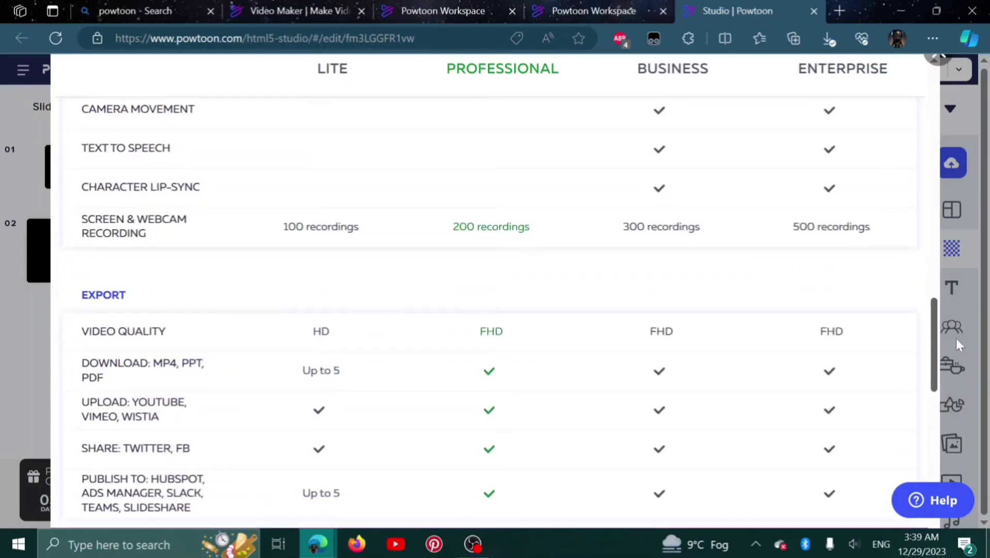
scroll(down, 3)
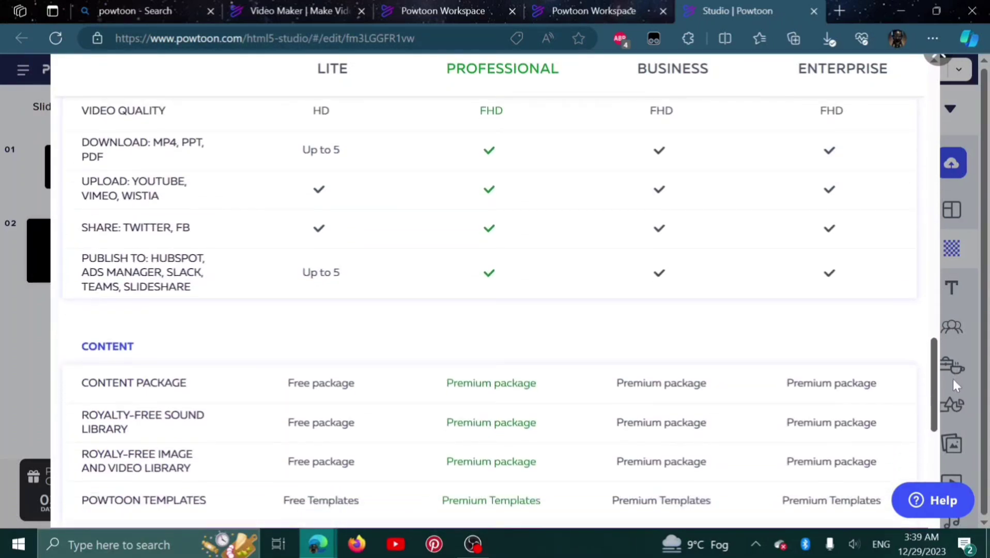
scroll(down, 3)
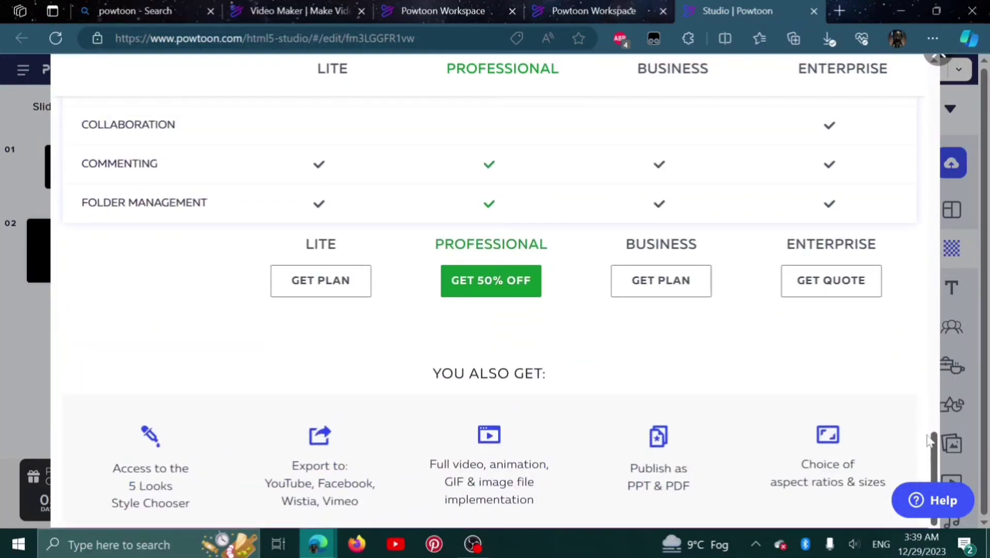
scroll(up, 3)
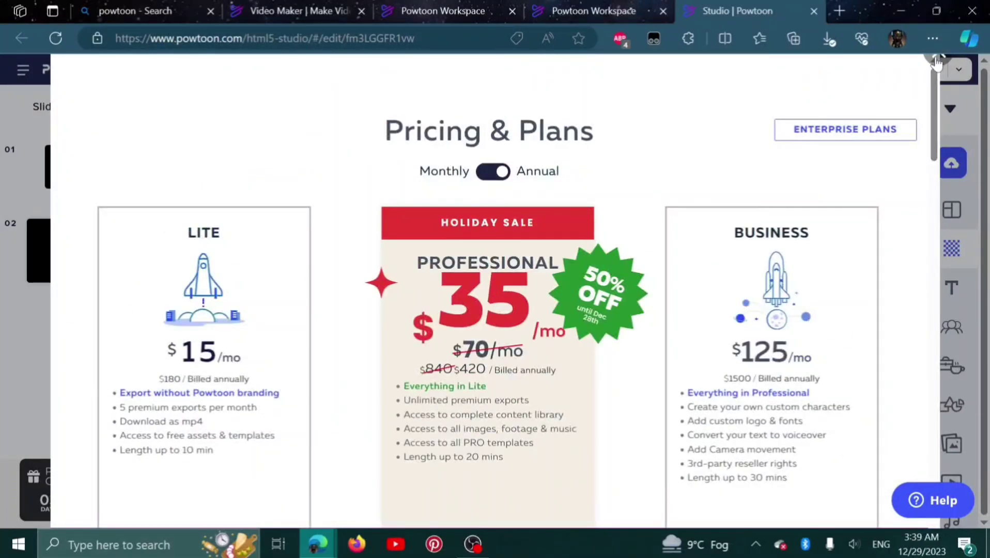